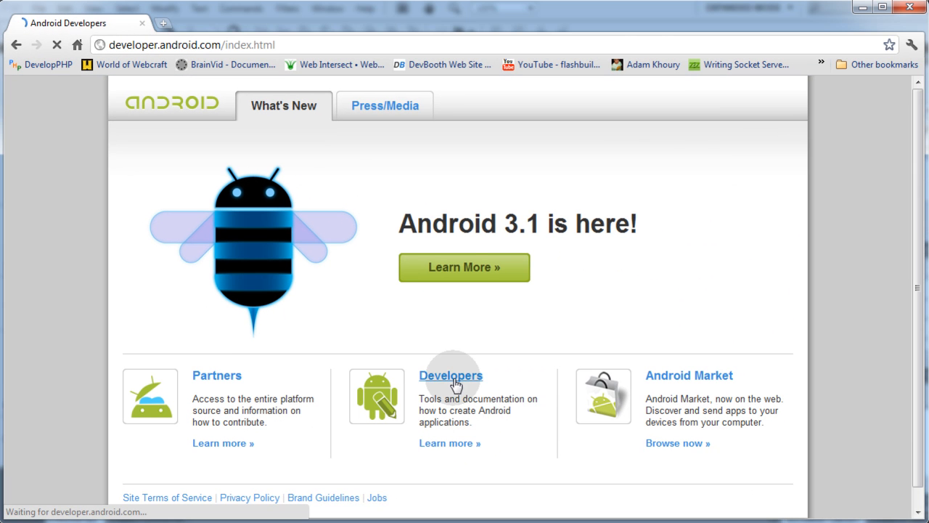
# Go to the Developers section of developer.android.com toward the SDK download page
pyautogui.click(450, 374)
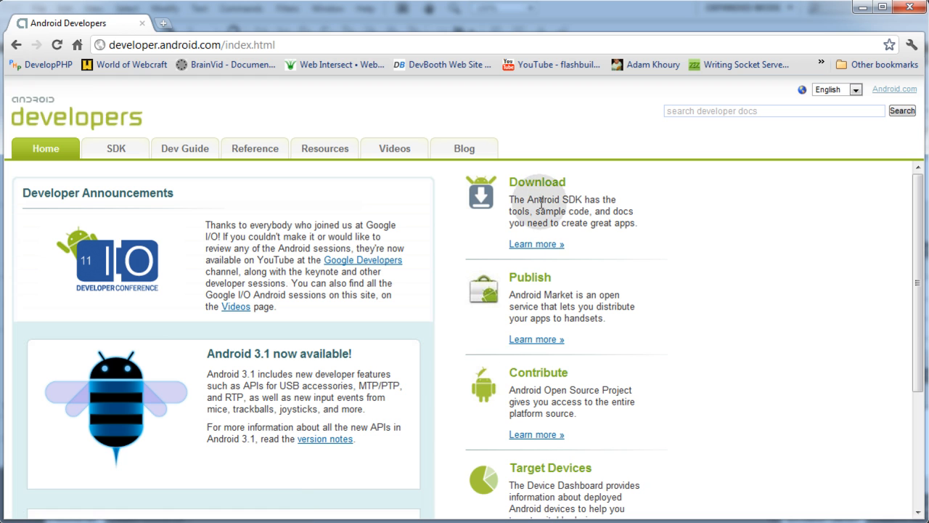
pyautogui.moveTo(557, 228)
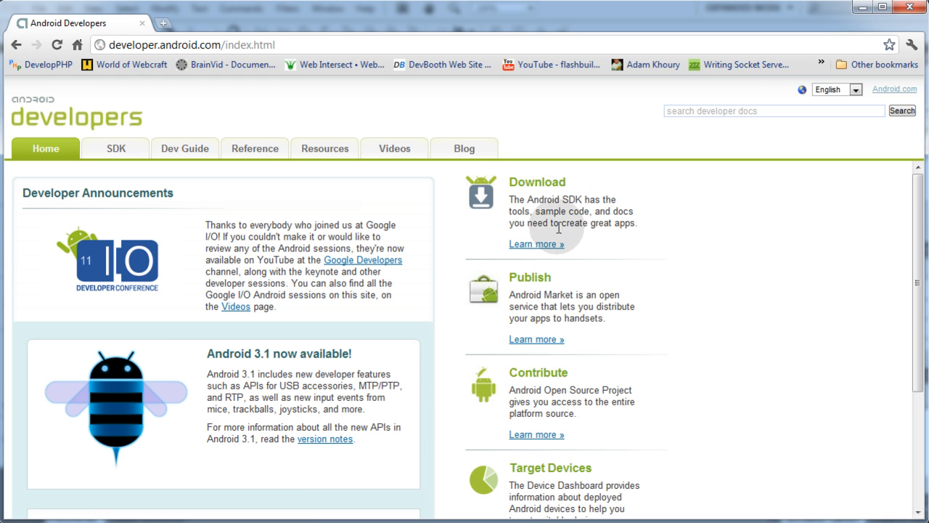
pyautogui.moveTo(597, 203)
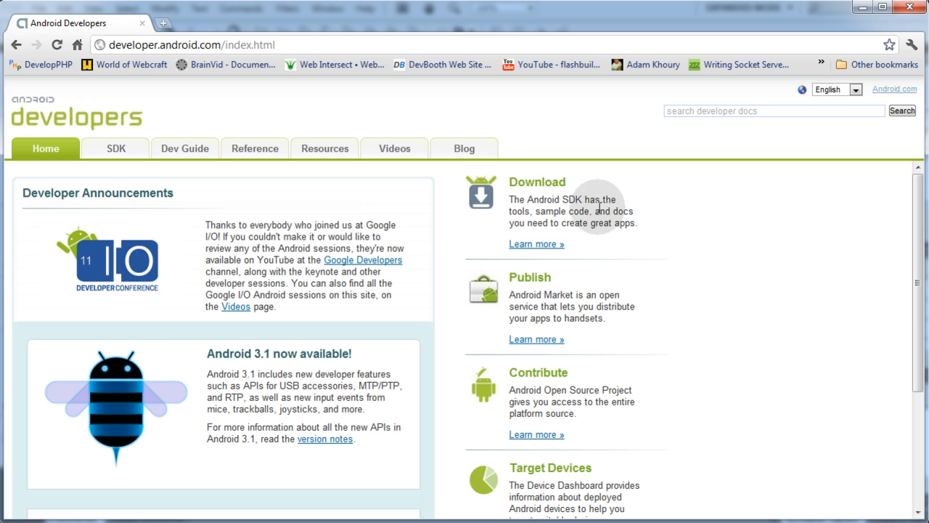
pyautogui.moveTo(588, 246)
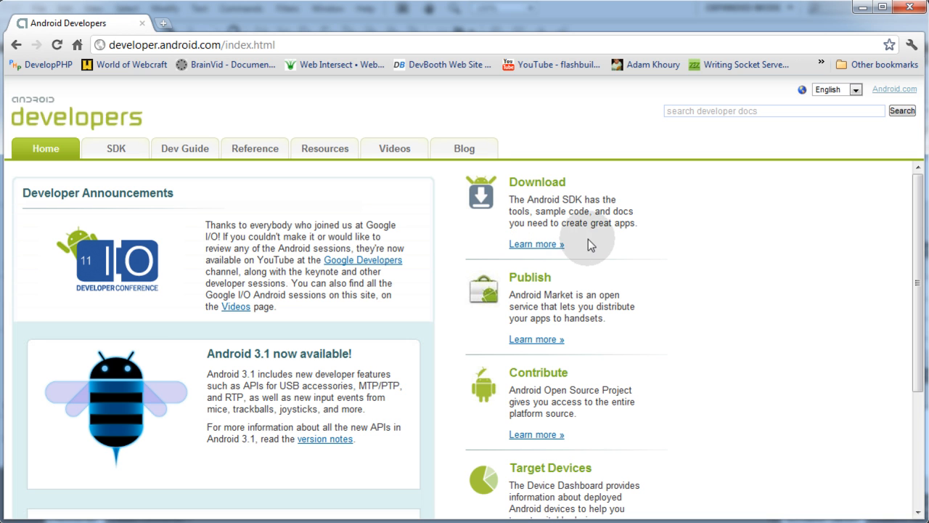
pyautogui.moveTo(549, 251)
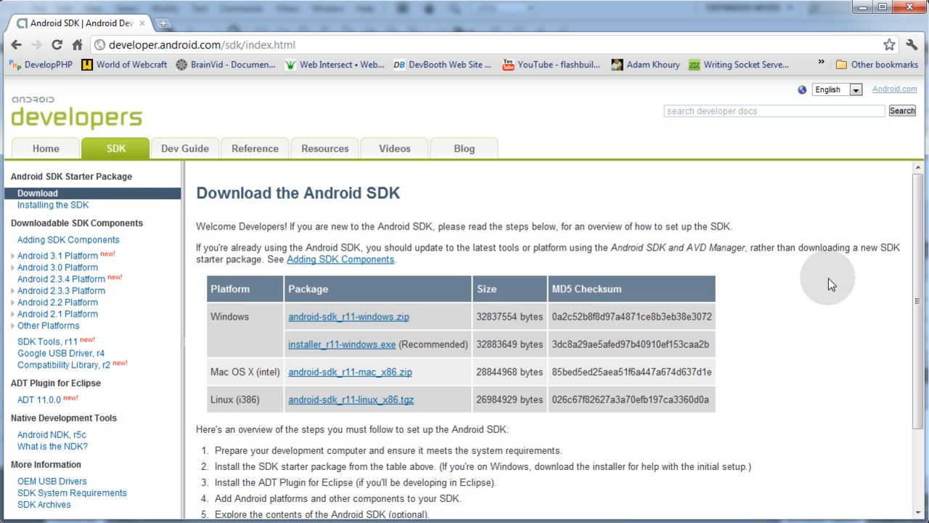
pyautogui.moveTo(342, 357)
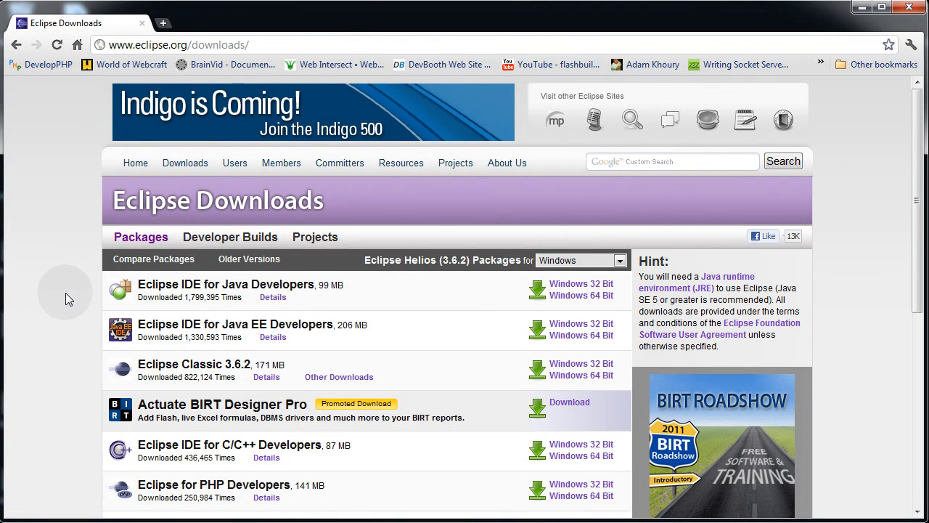
pyautogui.moveTo(87, 296)
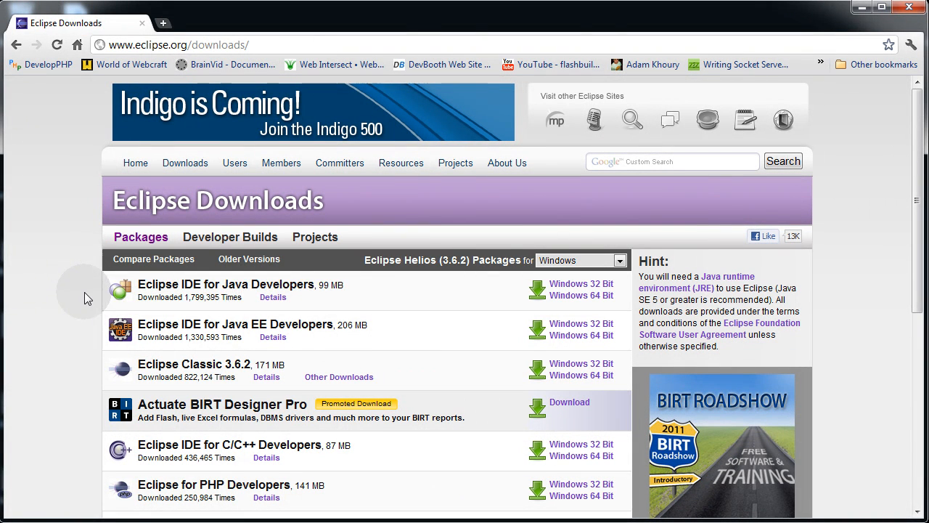
pyautogui.moveTo(375, 293)
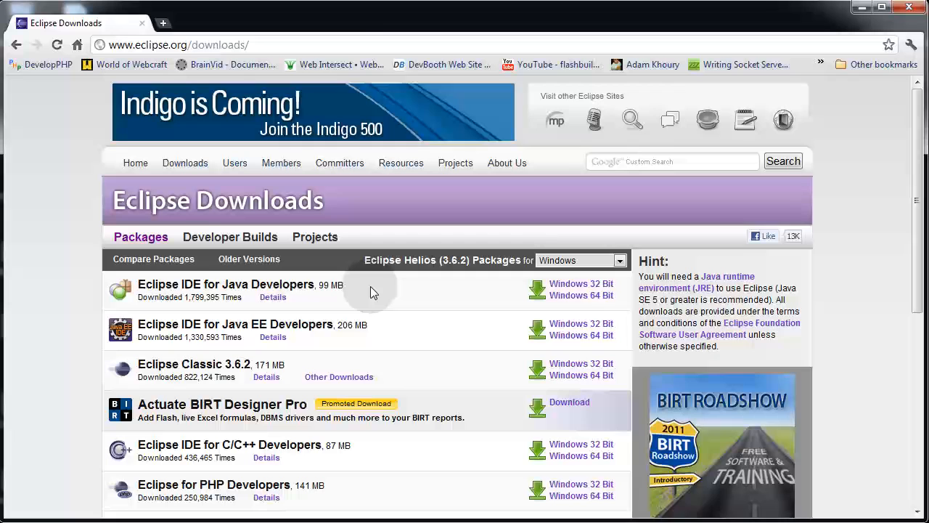
pyautogui.moveTo(590, 290)
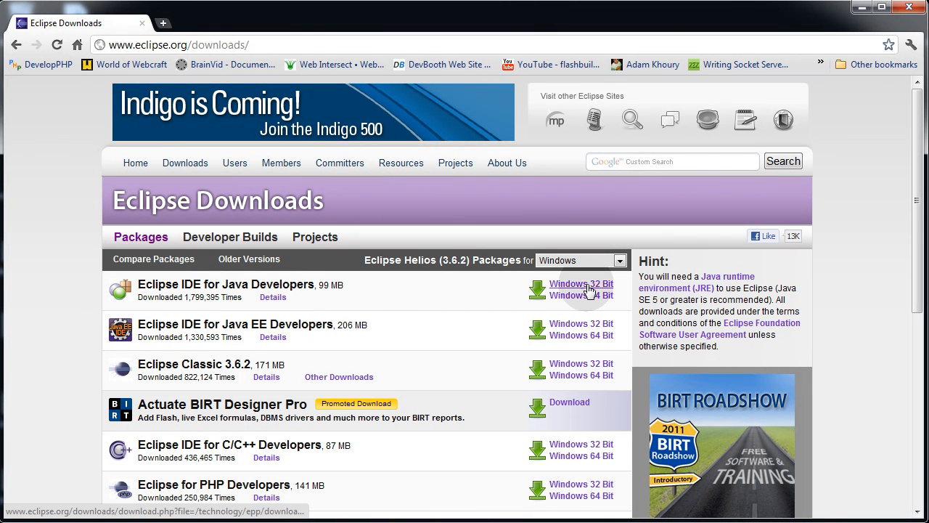
pyautogui.moveTo(580, 299)
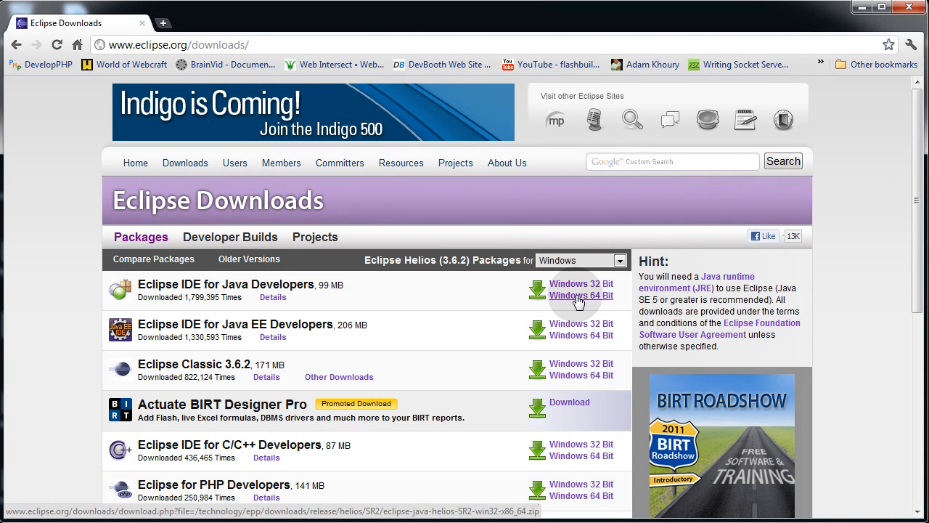
# Start downloading the Windows 64-bit Eclipse IDE for Java Developers zip from the US mirror
pyautogui.click(581, 296)
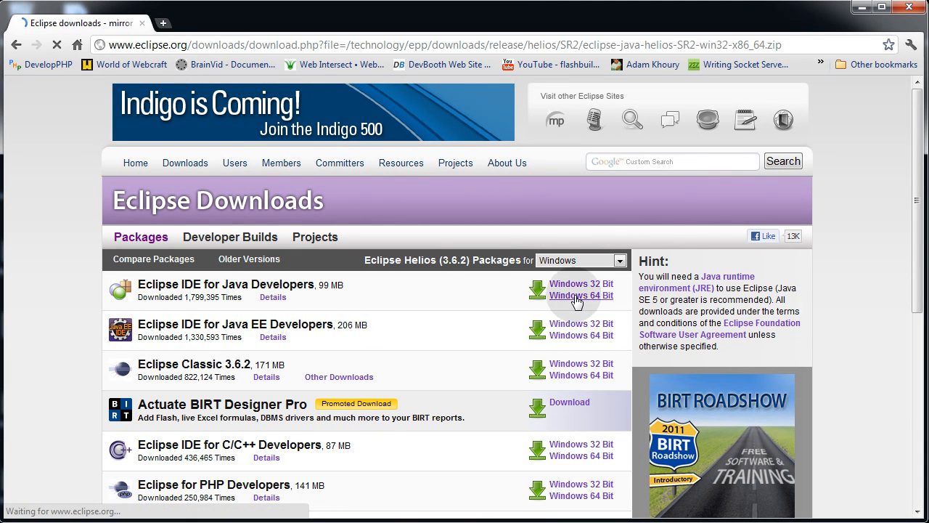
pyautogui.click(581, 296)
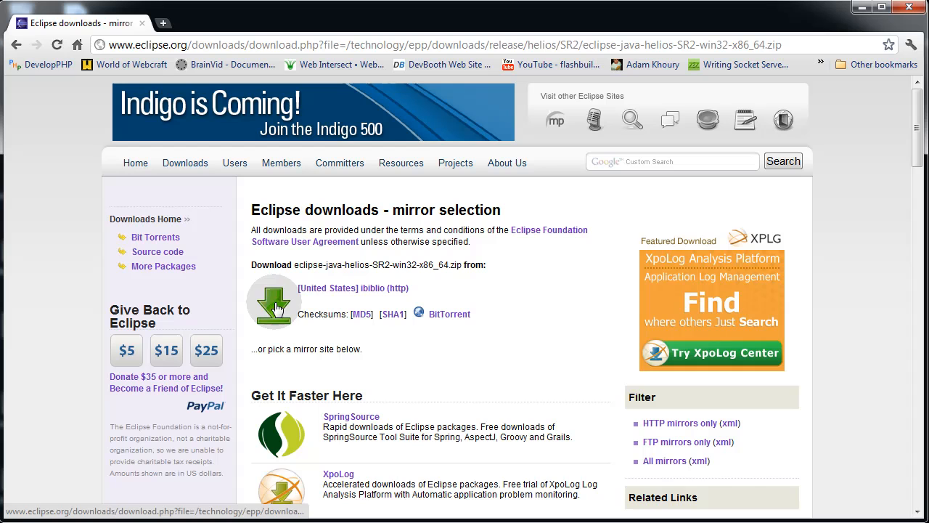
pyautogui.click(273, 308)
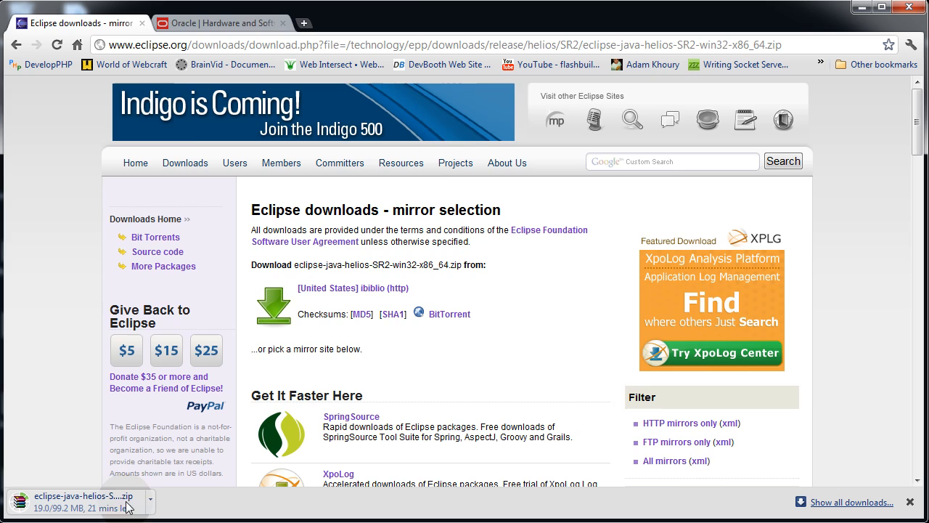
# On oracle.com reach the Java for Developers downloads page via Downloads
pyautogui.click(218, 23)
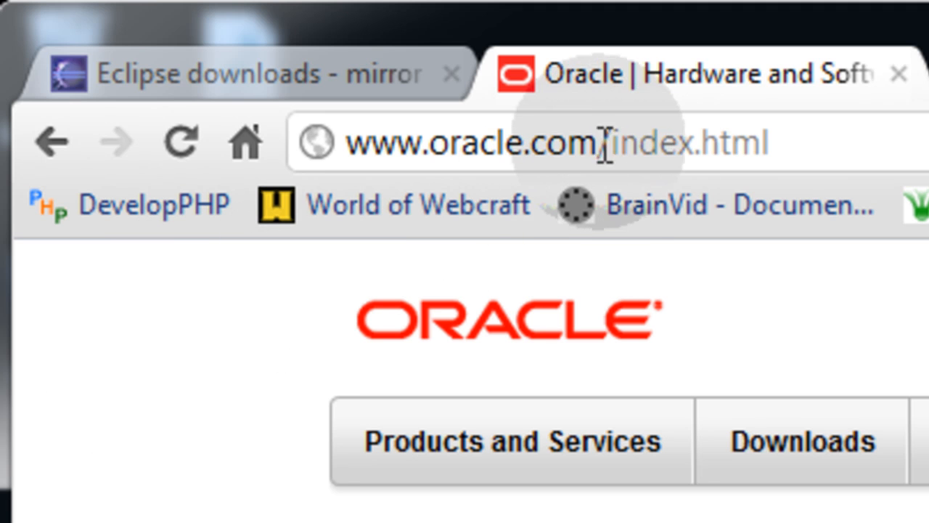
pyautogui.click(252, 139)
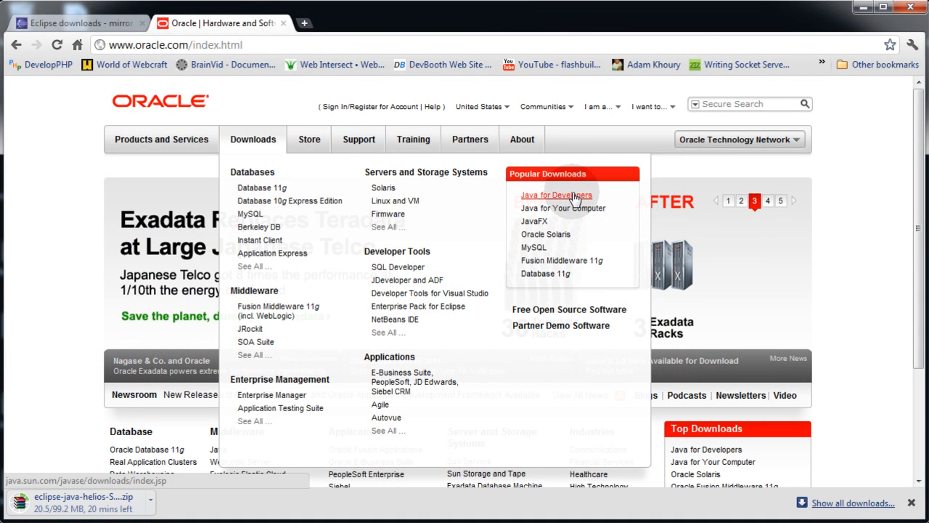
pyautogui.click(556, 194)
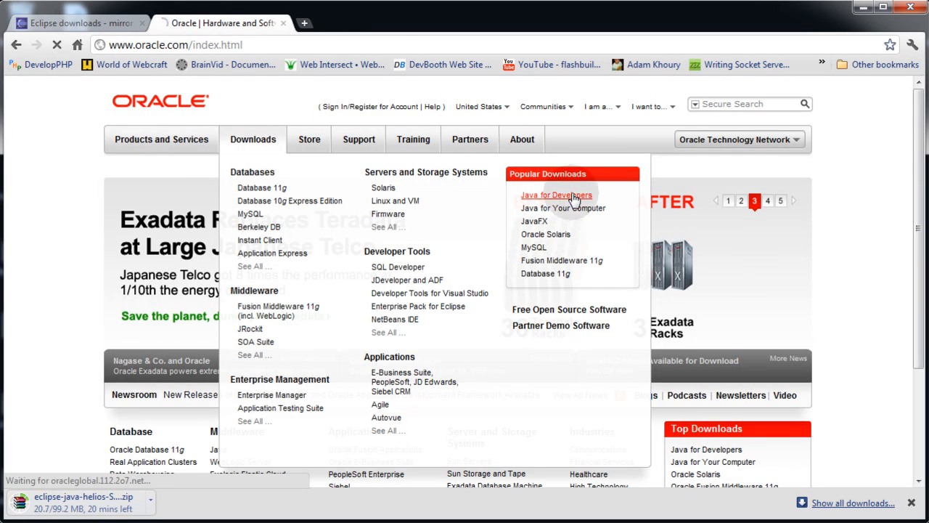
pyautogui.click(556, 195)
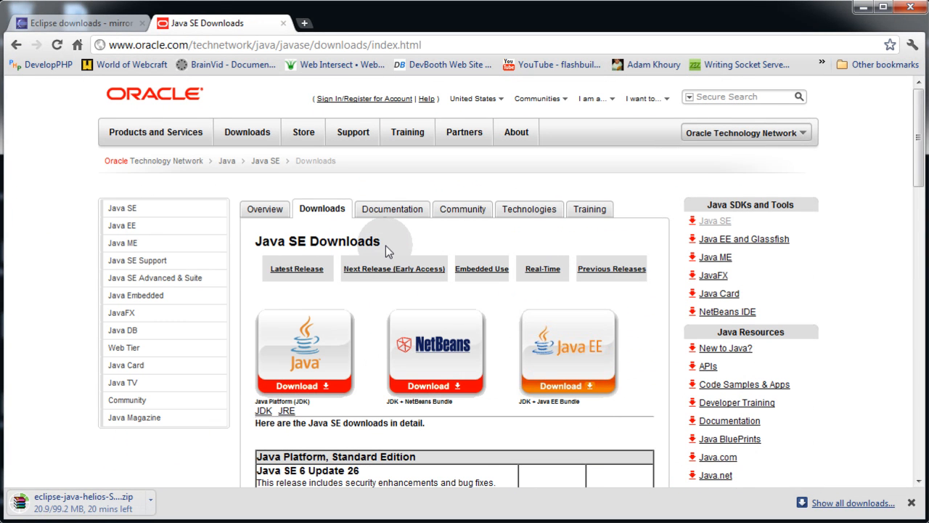
pyautogui.scroll(-3)
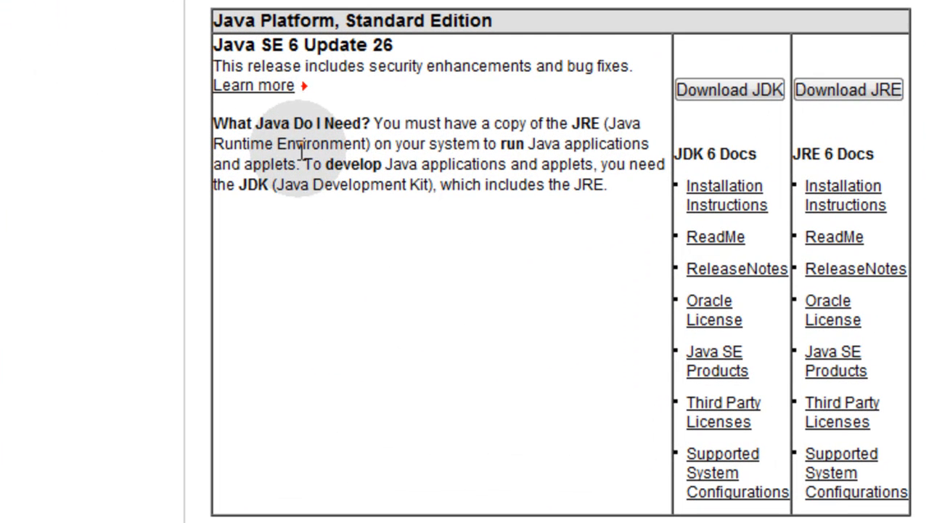
pyautogui.moveTo(395, 127)
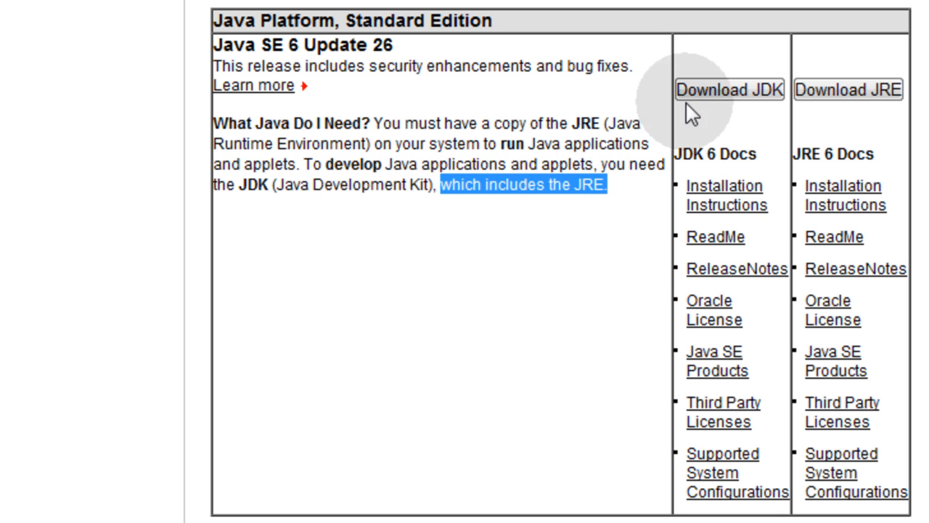
# Choose Download JDK for Java SE 6, accept the license and show the JDK 6u26 file list
pyautogui.click(726, 91)
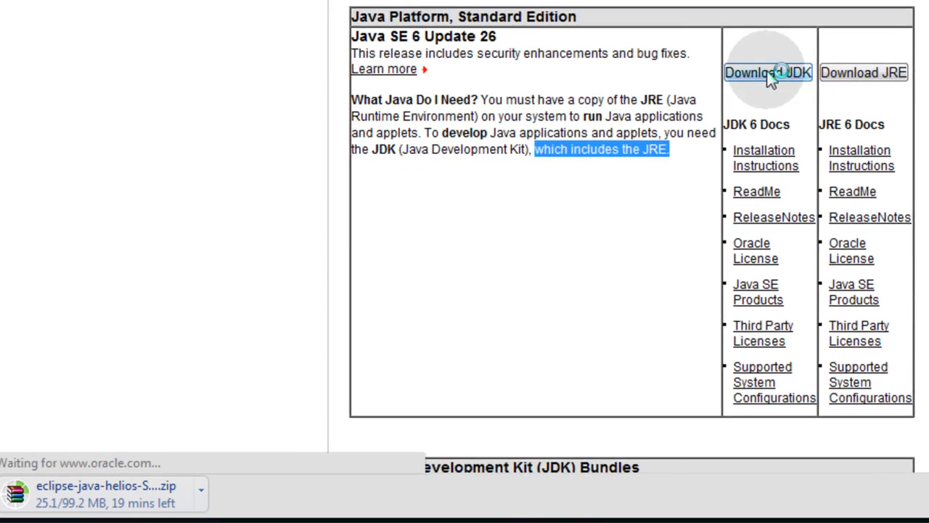
pyautogui.click(765, 76)
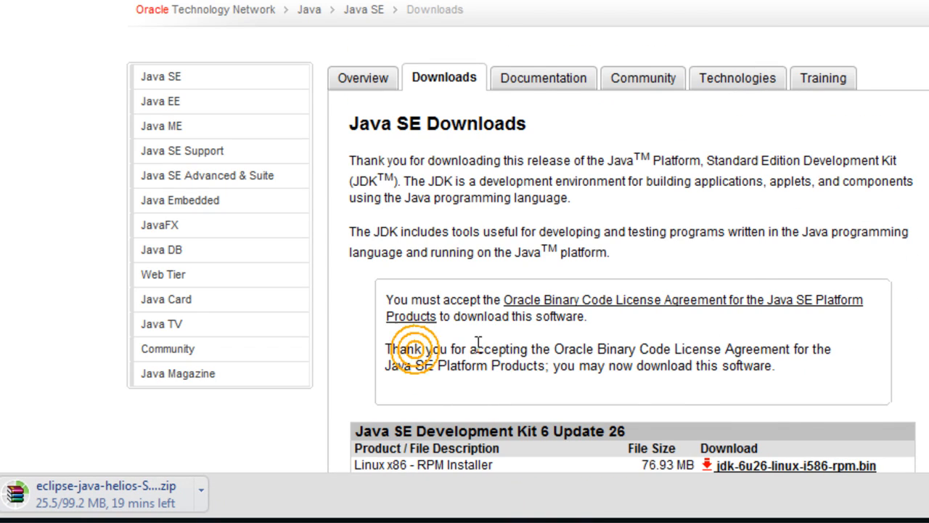
pyautogui.scroll(-3)
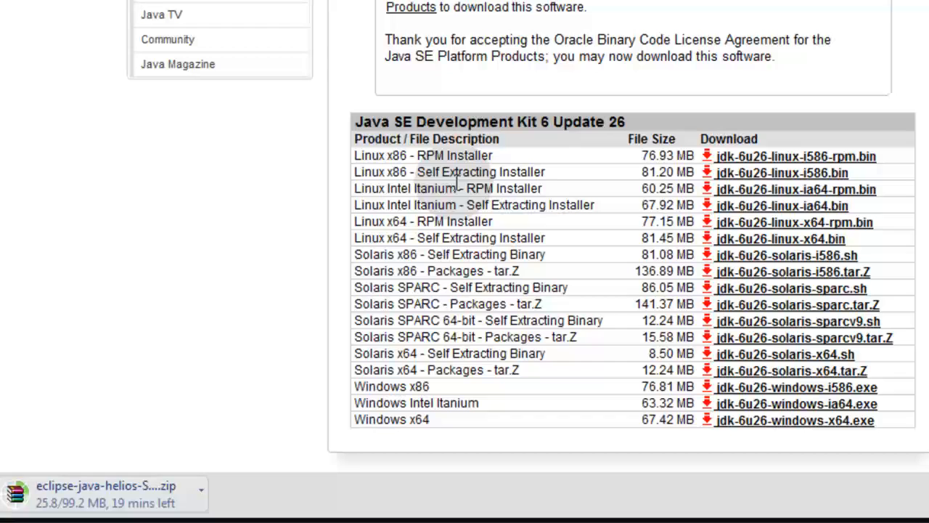
pyautogui.moveTo(432, 438)
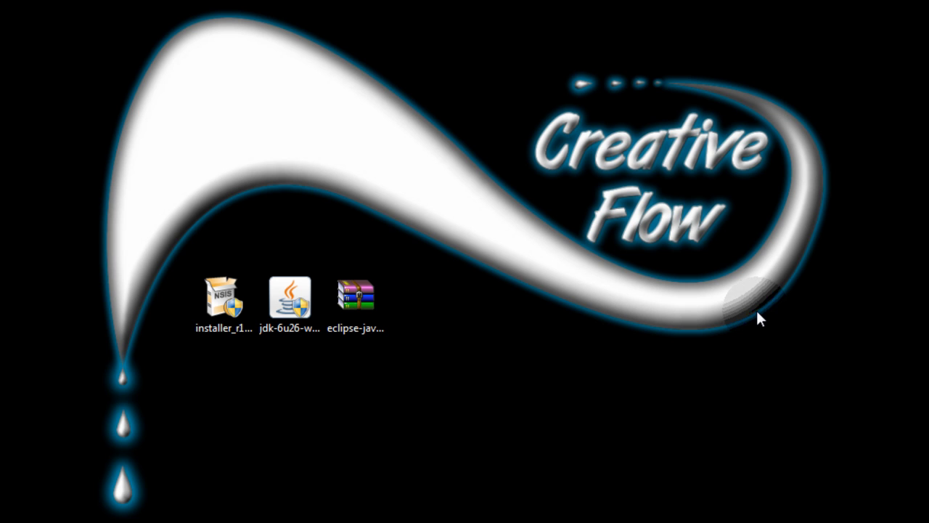
# Point out the downloaded installer_r11, jdk-6u26 and eclipse-java files on the desktop
pyautogui.click(223, 305)
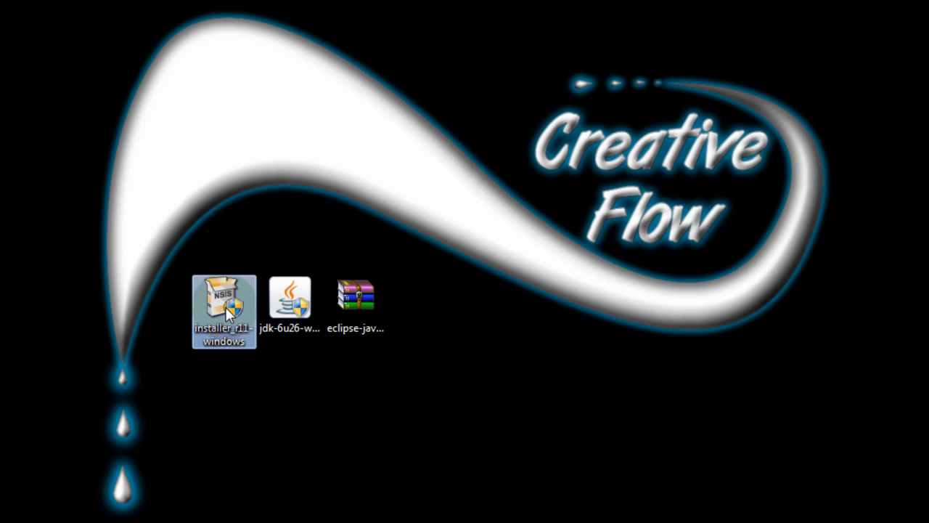
pyautogui.click(291, 304)
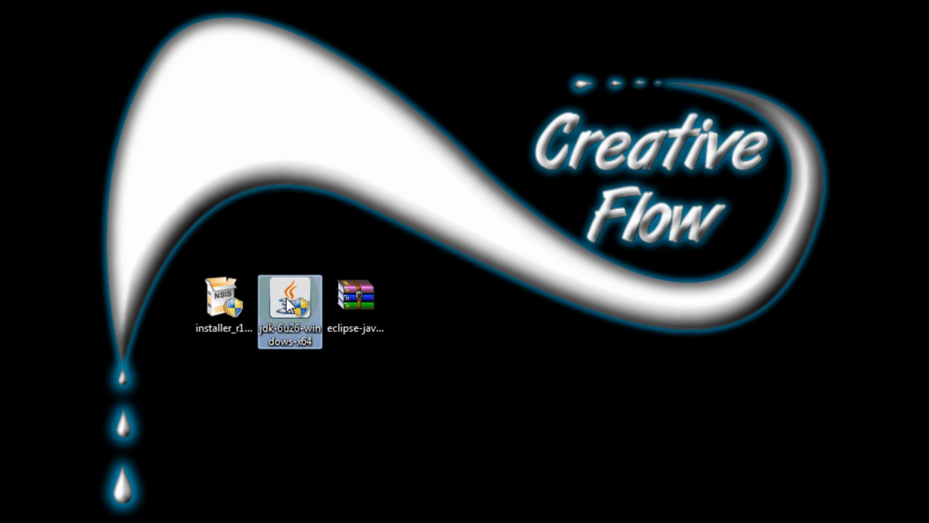
pyautogui.click(356, 297)
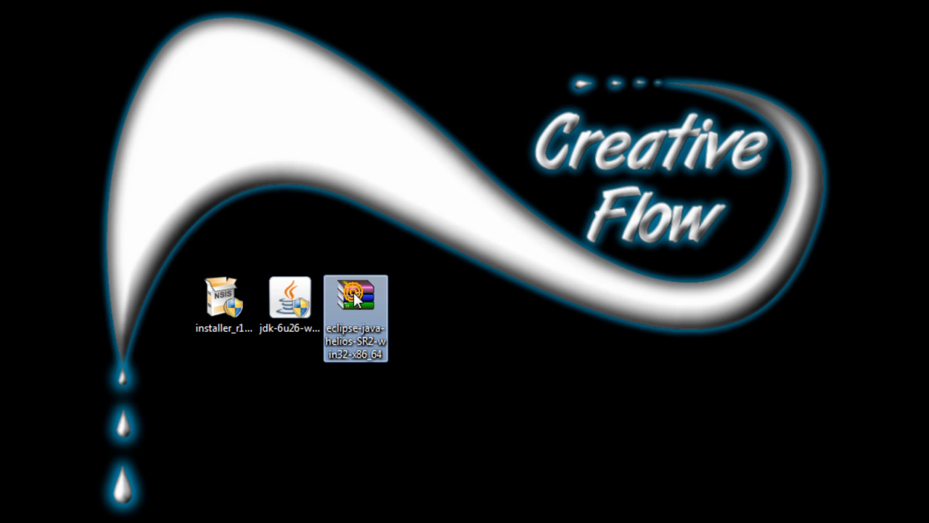
pyautogui.moveTo(288, 307)
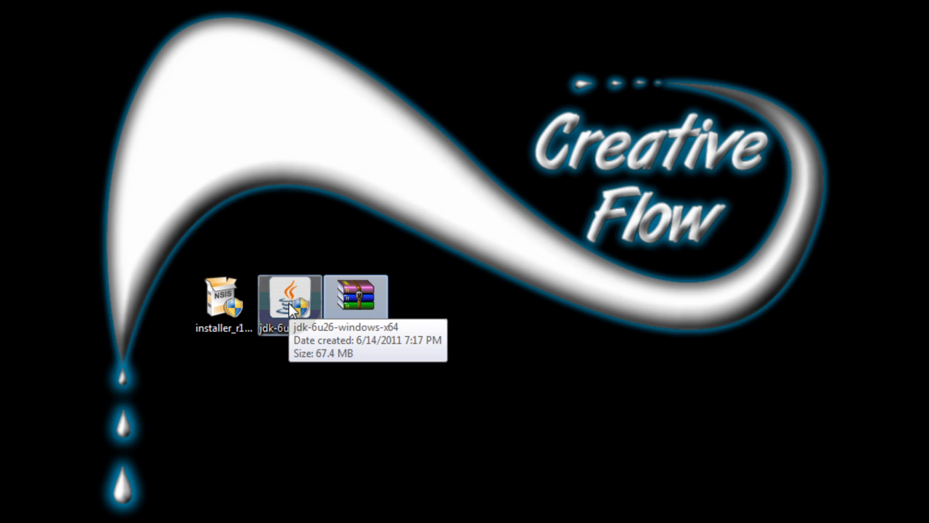
pyautogui.click(224, 306)
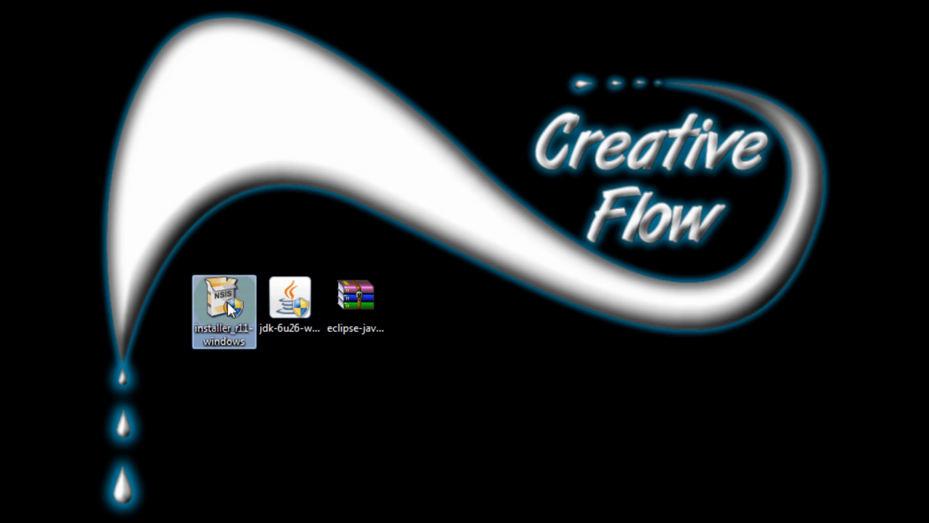
pyautogui.moveTo(229, 307)
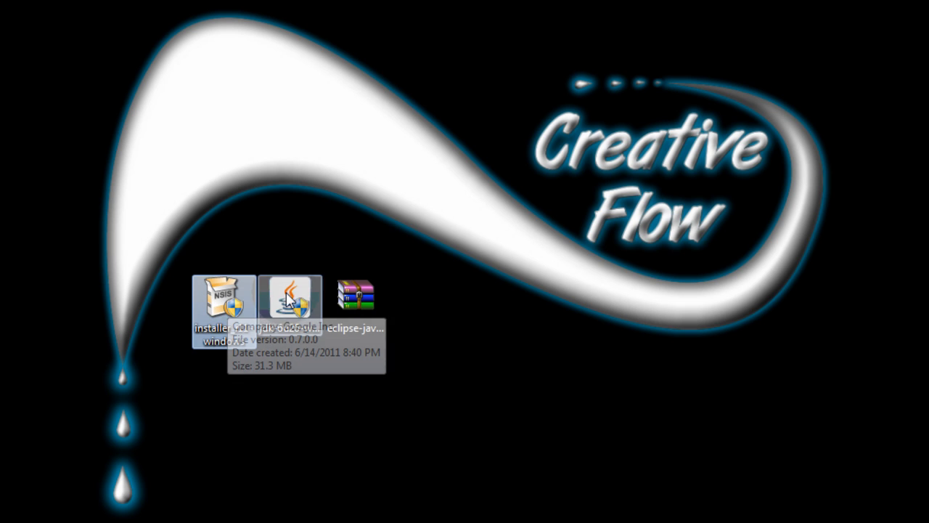
pyautogui.click(290, 299)
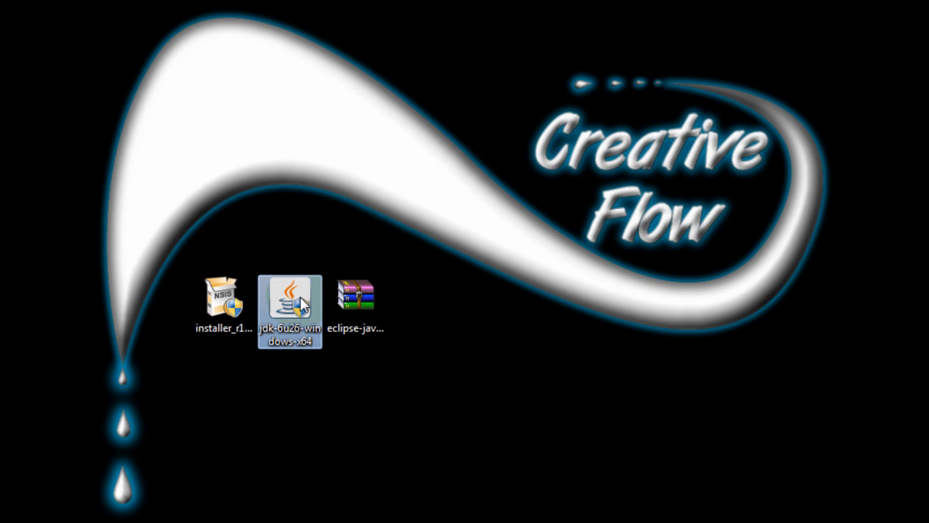
pyautogui.moveTo(293, 318)
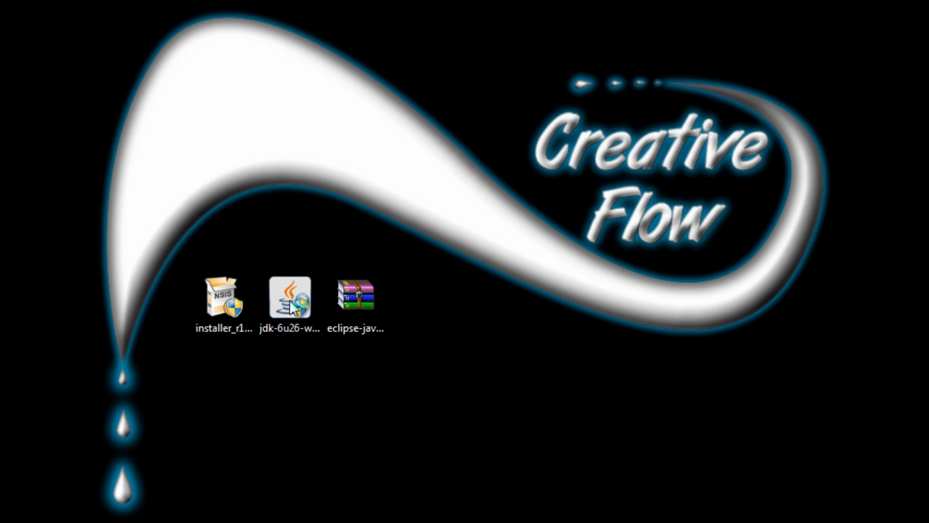
# Run the jdk-6u26 installer and finish installing JDK 6 Update 26 (64-bit)
pyautogui.doubleClick(289, 299)
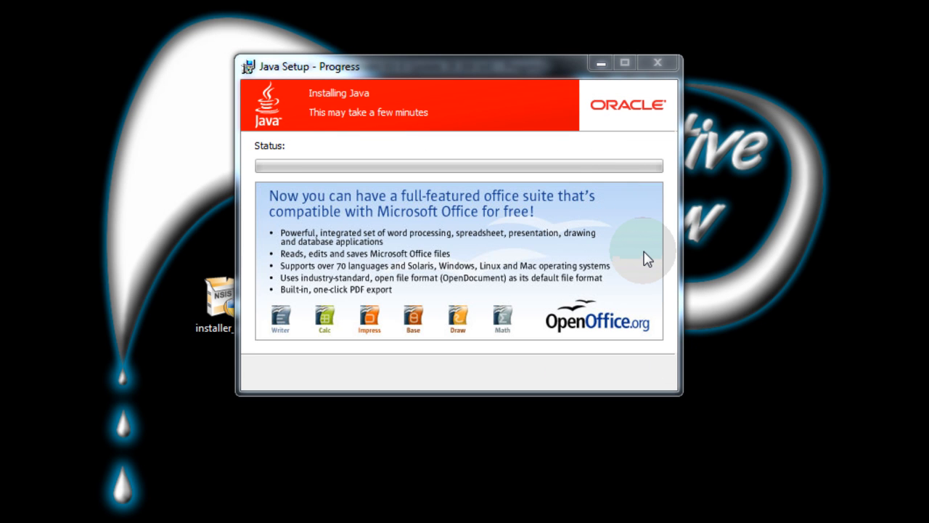
pyautogui.moveTo(654, 250)
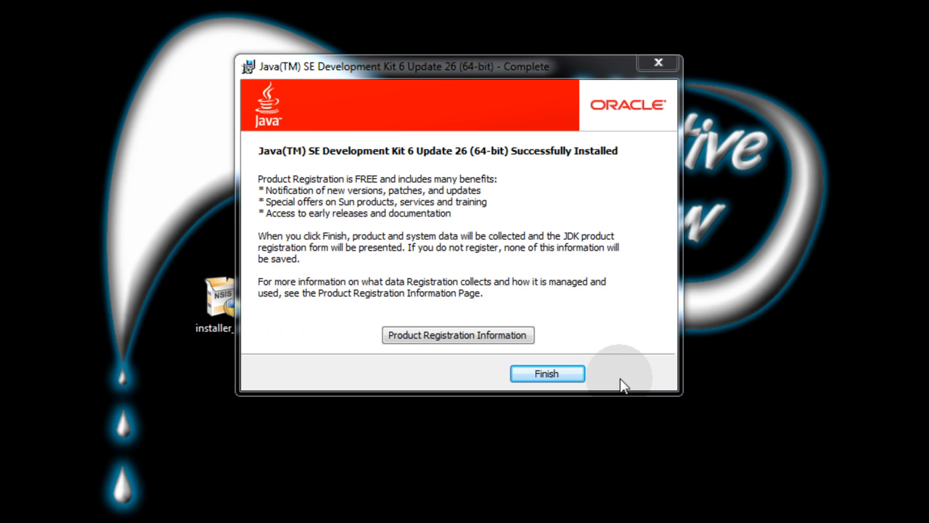
pyautogui.click(546, 373)
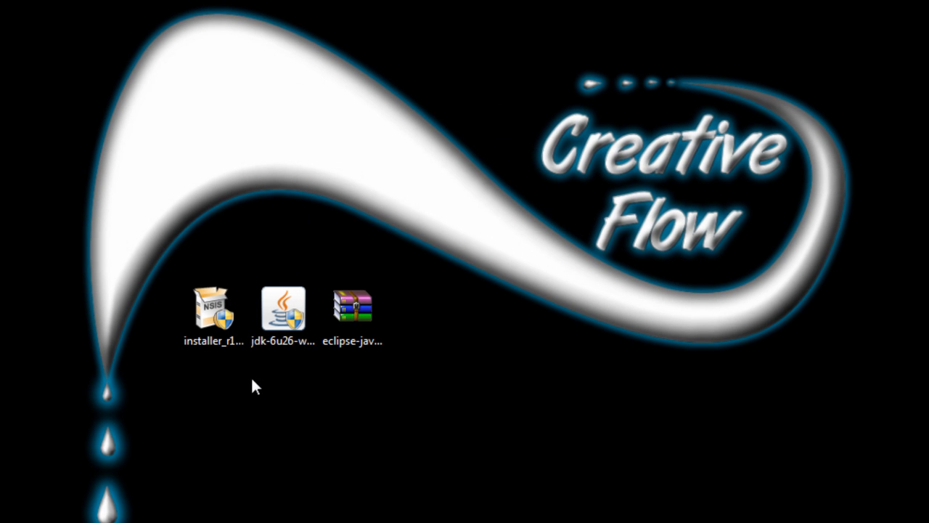
pyautogui.click(212, 316)
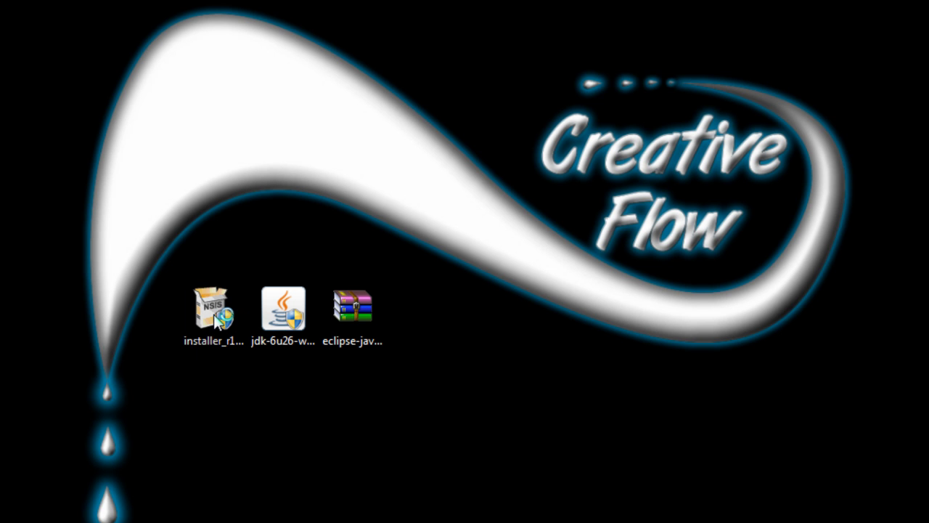
# Run installer_r11 through Next, Install and Finish, leaving Start SDK Manager checked
pyautogui.doubleClick(212, 311)
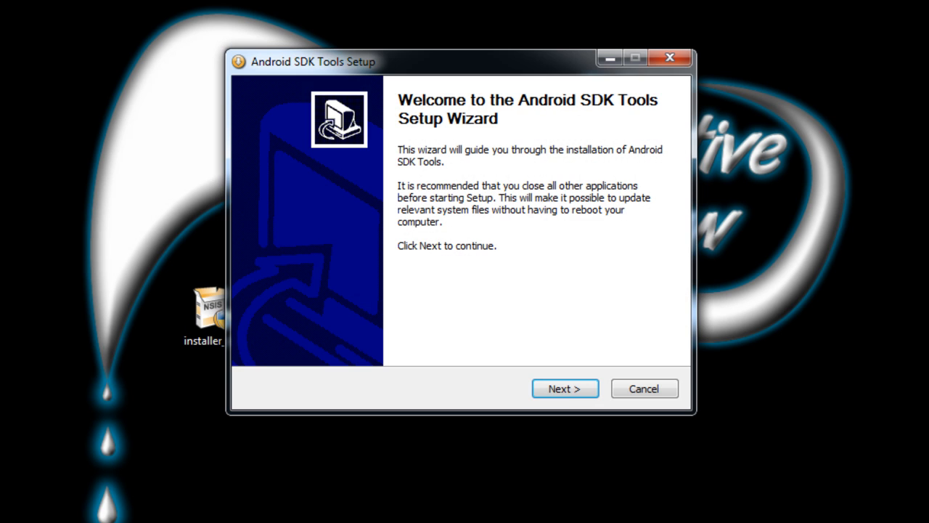
pyautogui.click(565, 389)
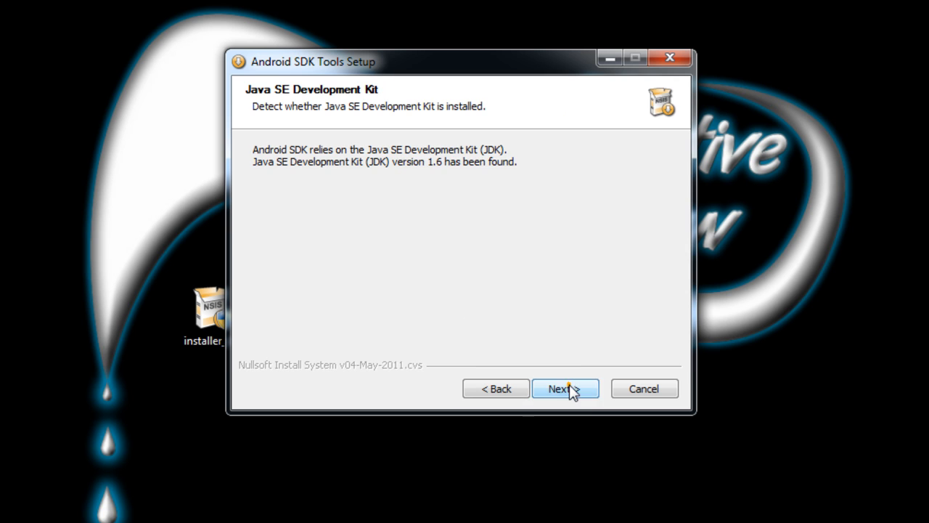
pyautogui.click(565, 389)
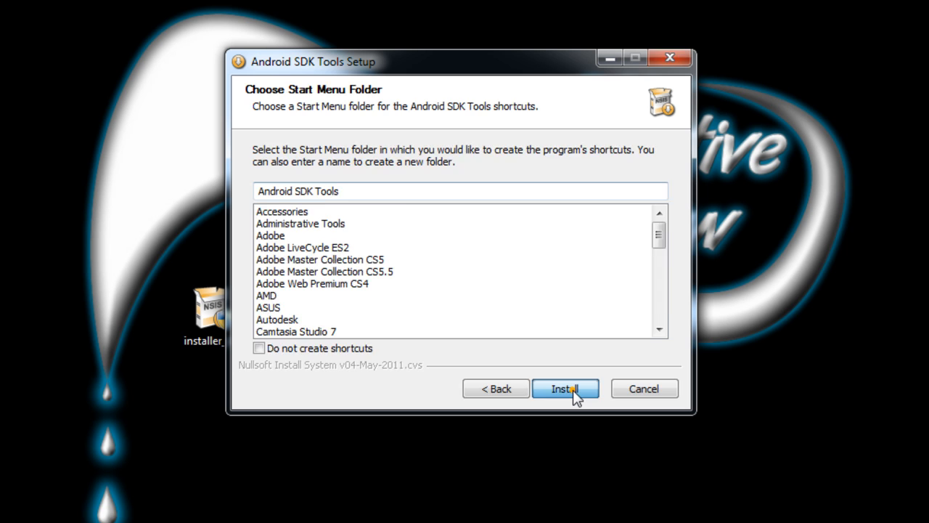
pyautogui.click(566, 389)
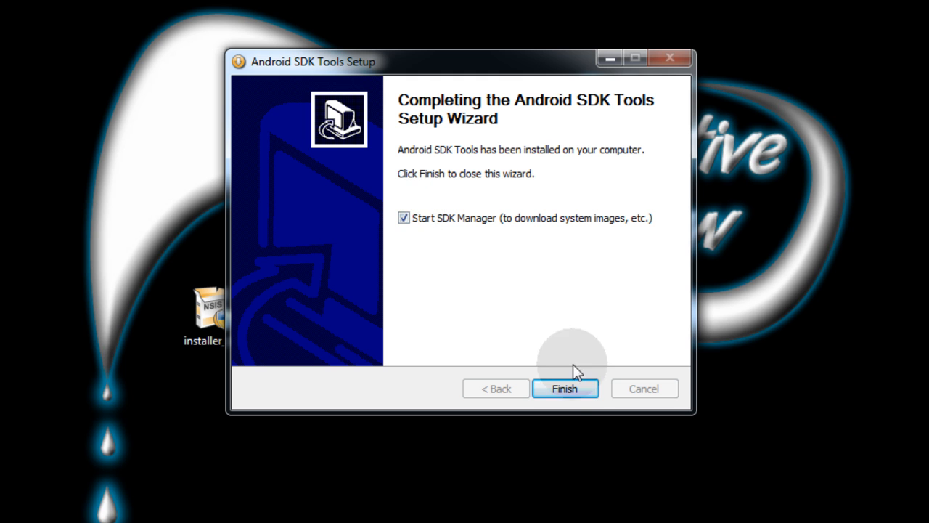
pyautogui.click(566, 389)
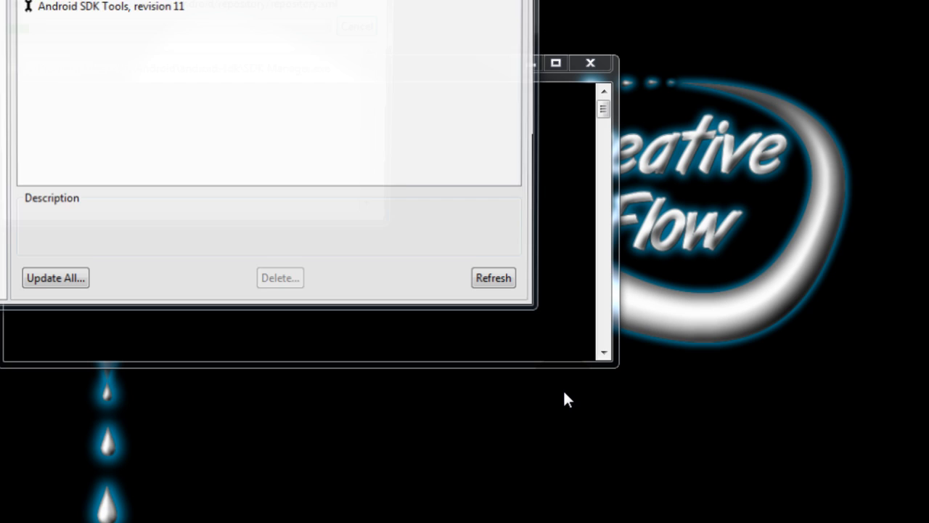
# Accept All packages in Choose Packages to Install, install all 32 and close the log
pyautogui.click(493, 277)
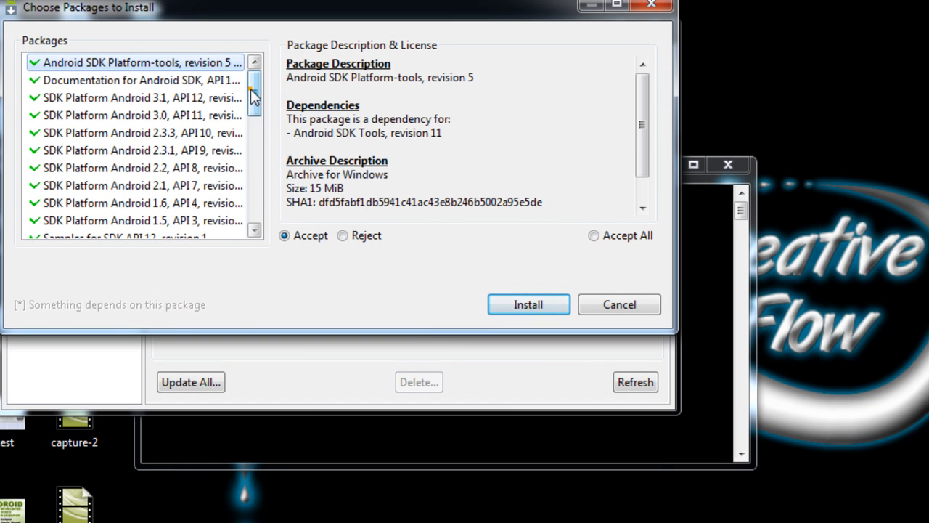
pyautogui.moveTo(254, 87); pyautogui.dragTo(254, 152)
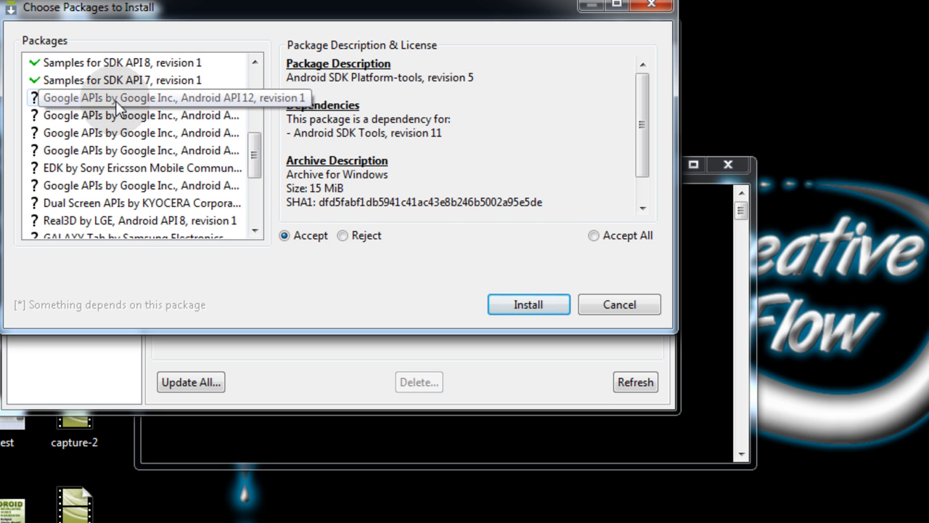
pyautogui.click(131, 98)
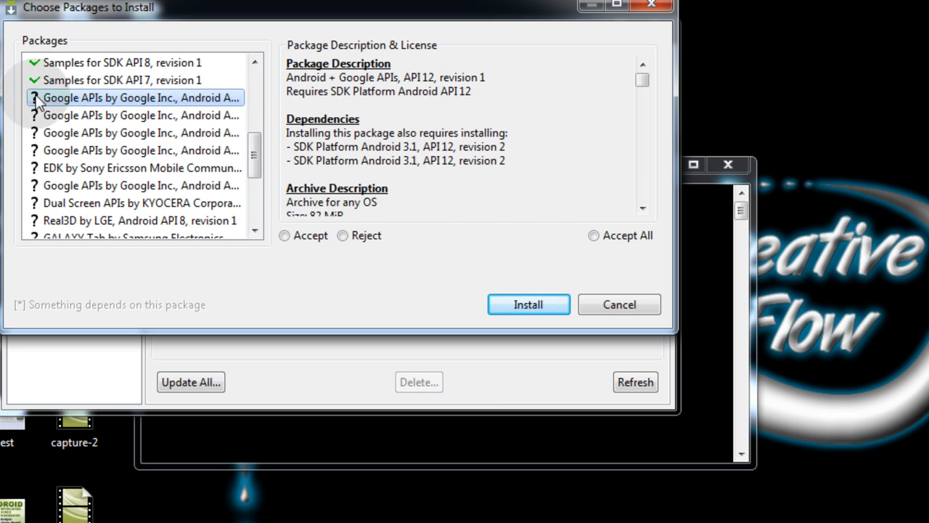
pyautogui.click(594, 235)
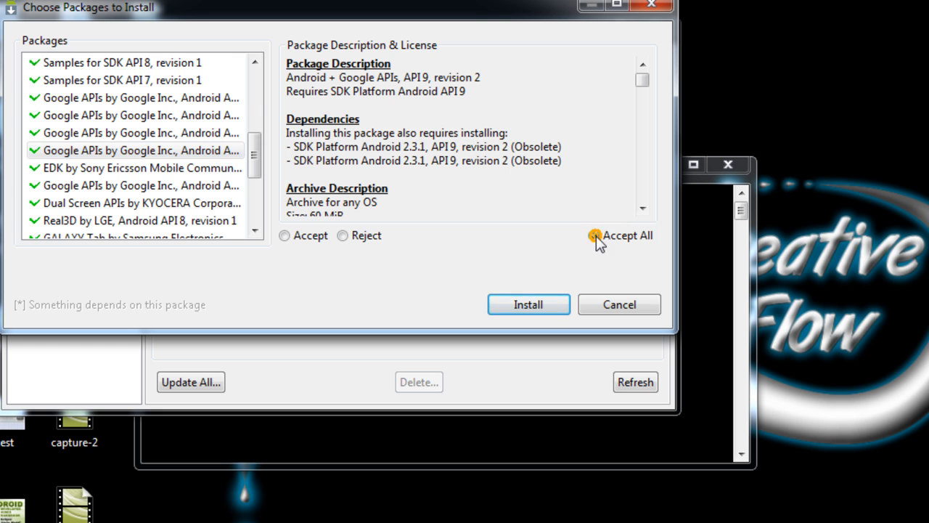
pyautogui.click(528, 304)
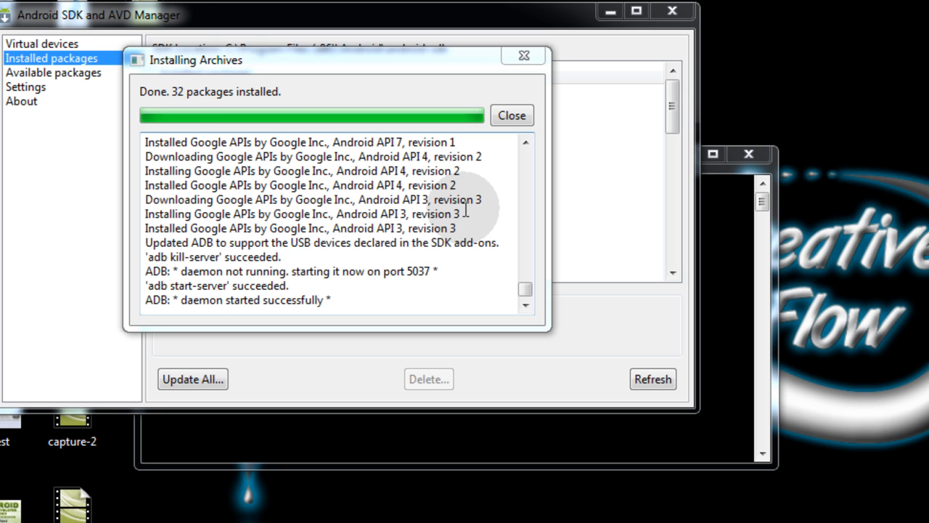
pyautogui.moveTo(180, 108)
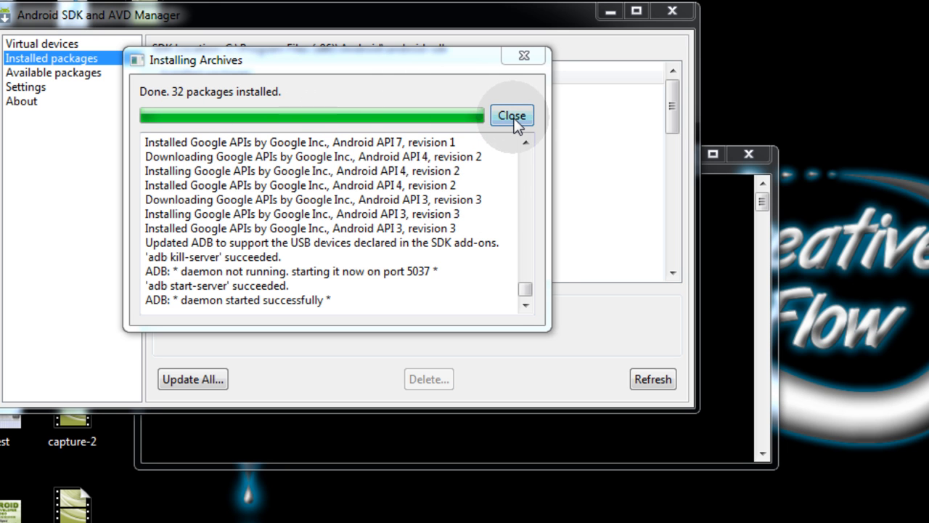
pyautogui.click(513, 116)
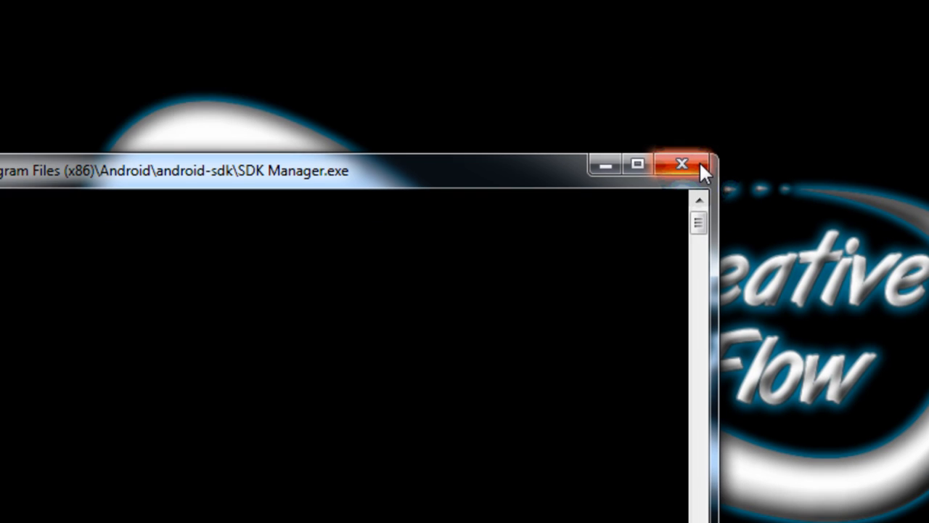
# Close the SDK Manager console and extract the eclipse-java zip here on the desktop
pyautogui.click(681, 162)
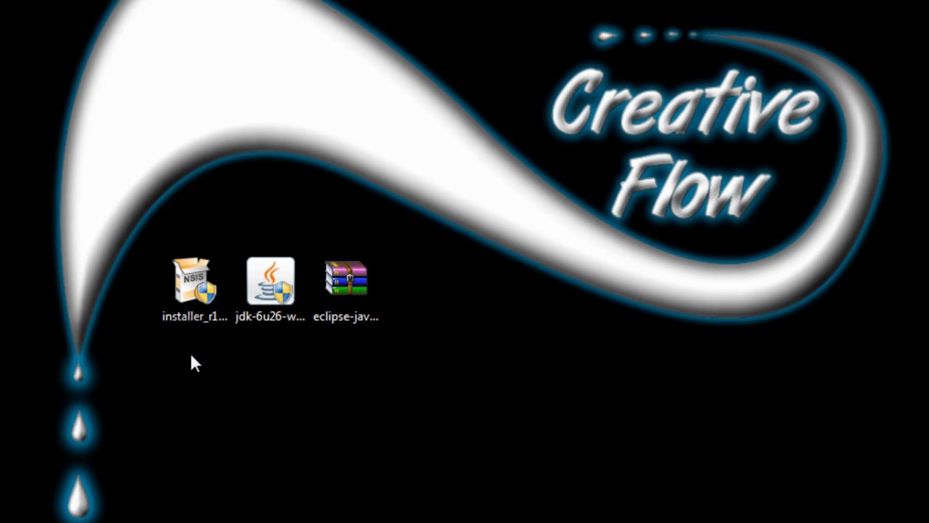
pyautogui.moveTo(197, 366)
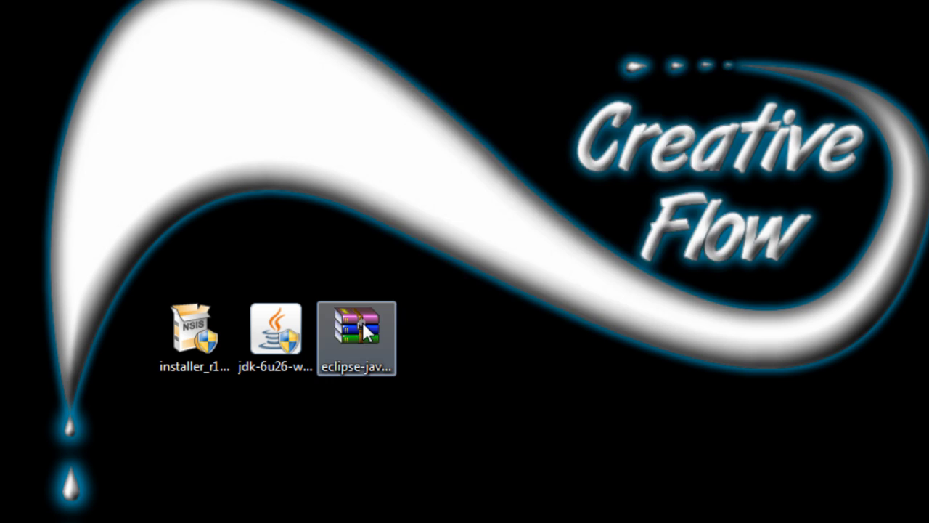
pyautogui.rightClick(357, 337)
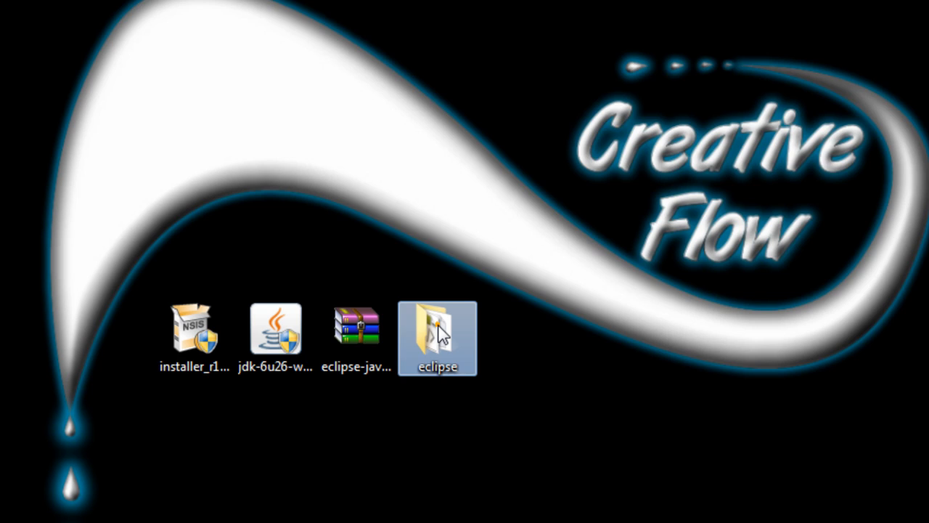
# Launch eclipse.exe from the eclipse folder with workspace set to Desktop\Workspace
pyautogui.doubleClick(437, 331)
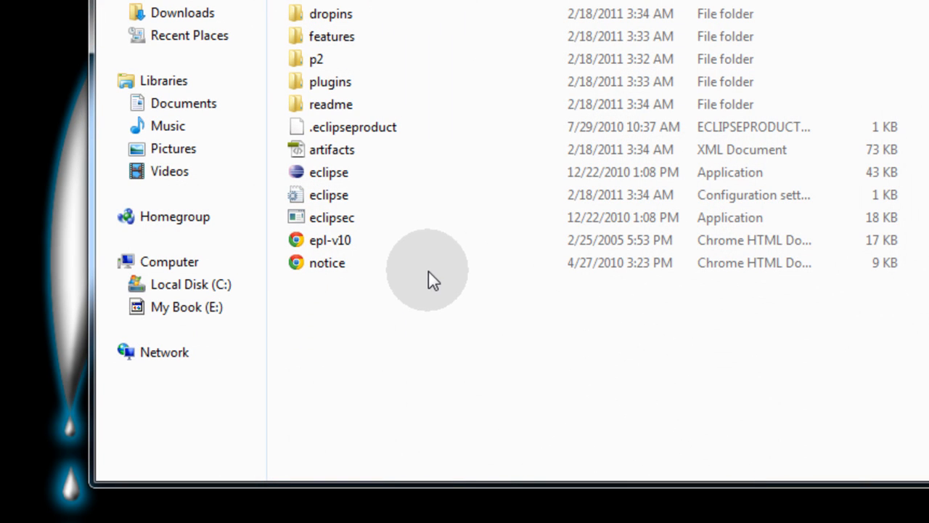
pyautogui.moveTo(320, 185)
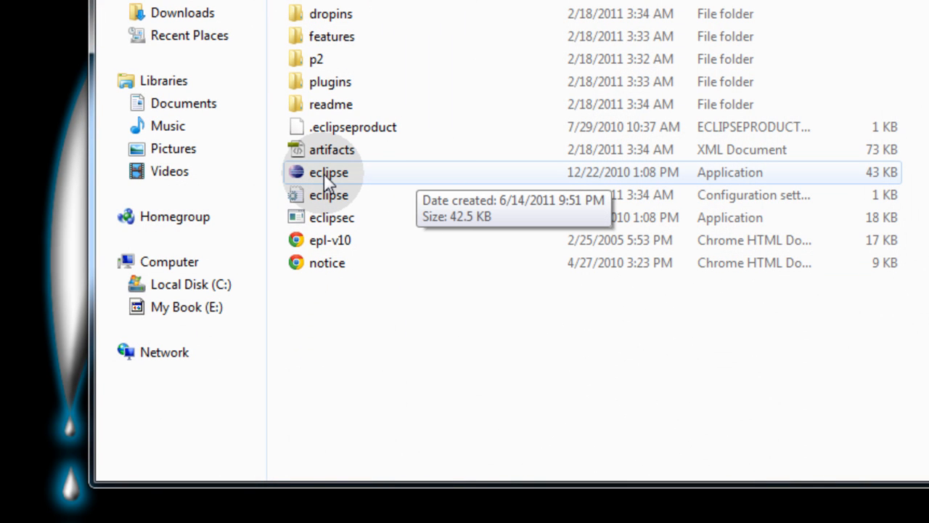
pyautogui.click(327, 172)
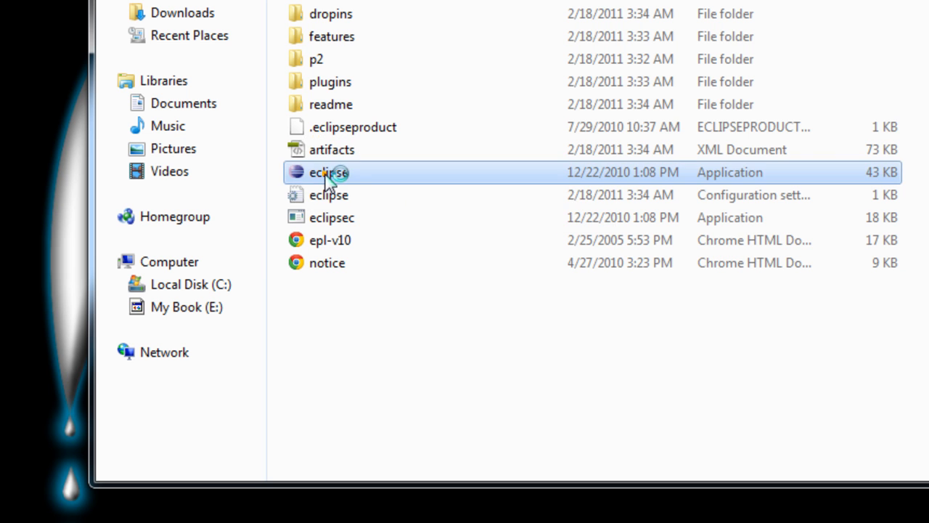
pyautogui.doubleClick(322, 171)
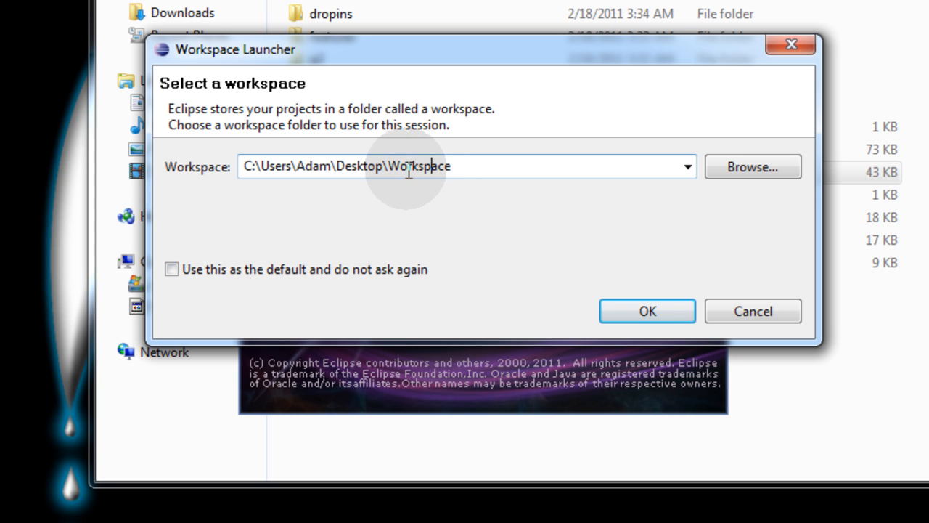
pyautogui.click(488, 167)
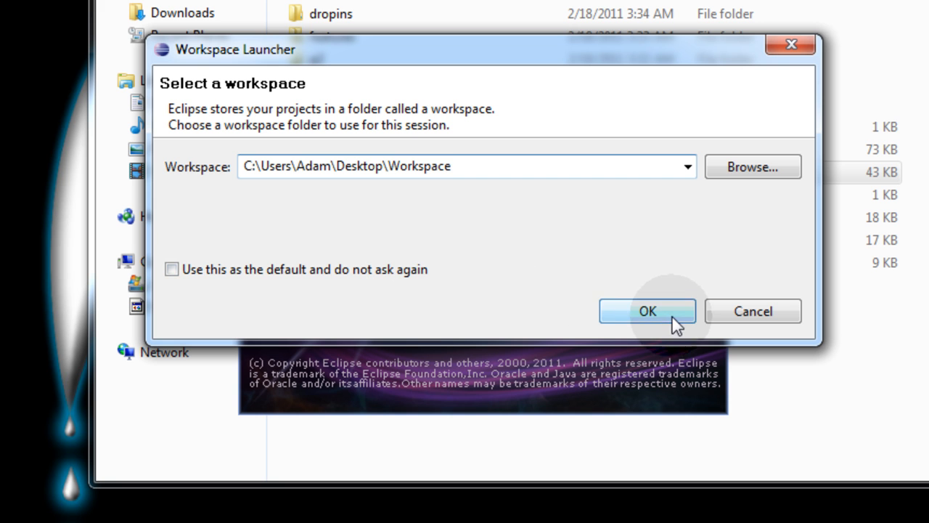
pyautogui.click(647, 311)
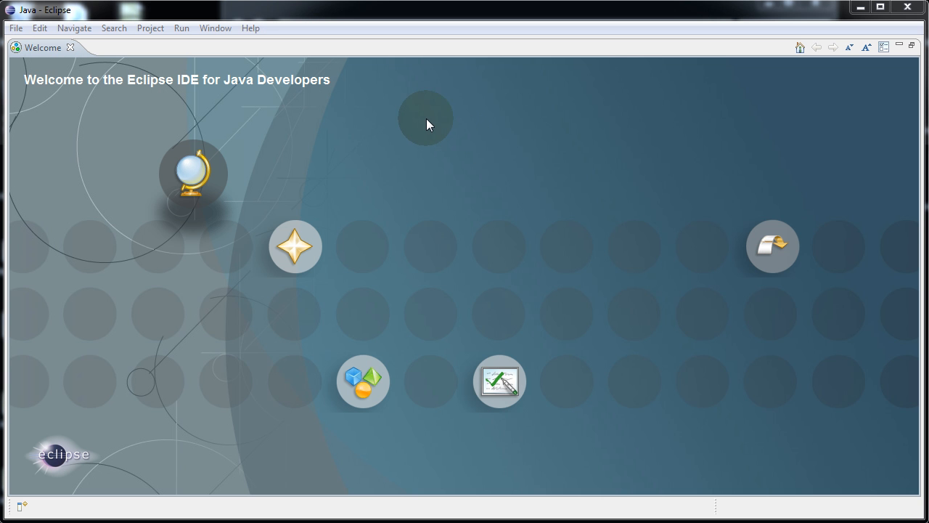
pyautogui.moveTo(381, 99)
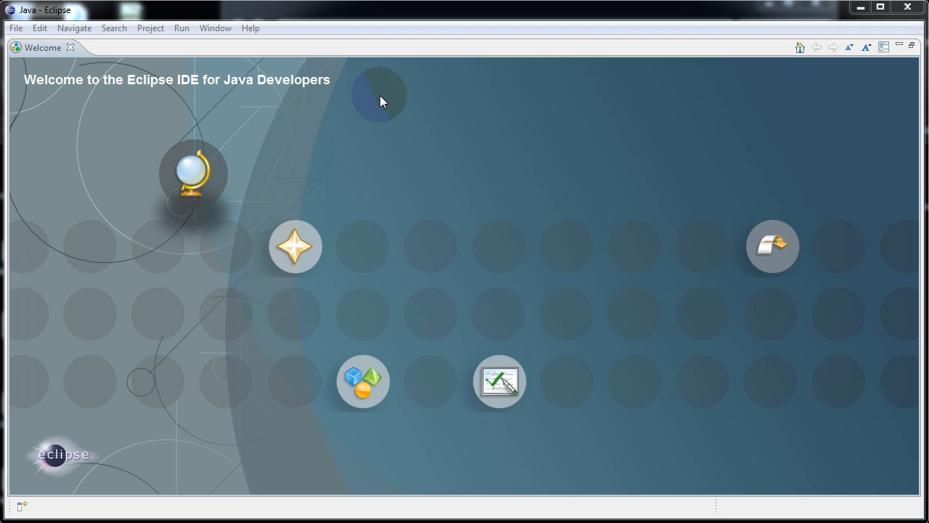
pyautogui.moveTo(345, 116)
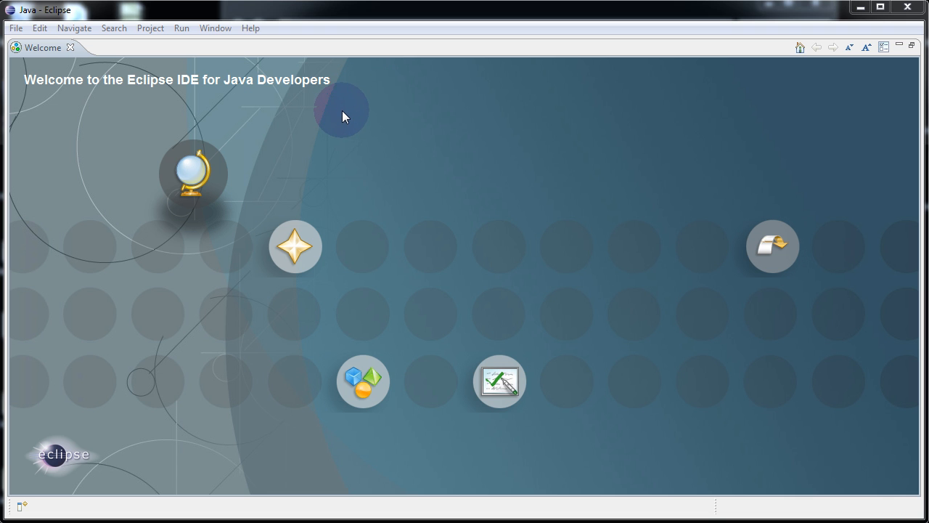
pyautogui.moveTo(328, 107)
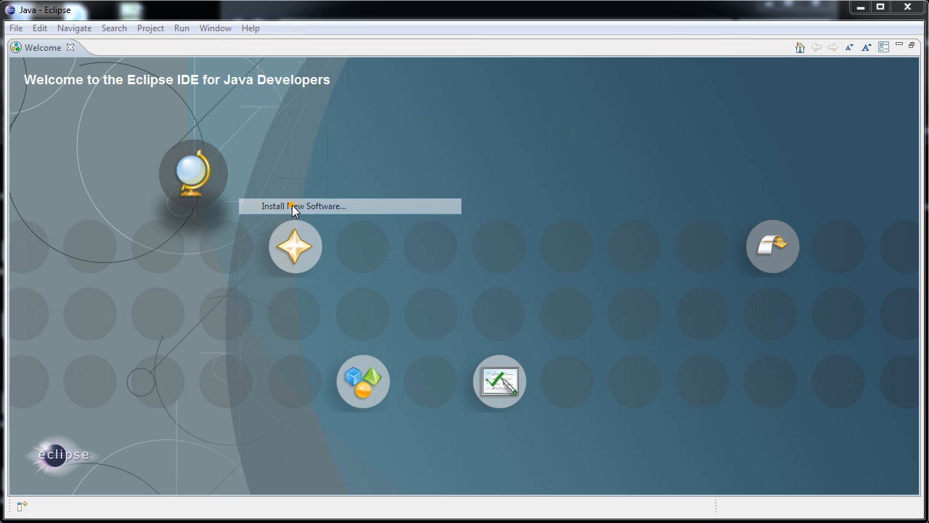
# Bring up Help > Install New Software to reach the Install dialog
pyautogui.click(295, 206)
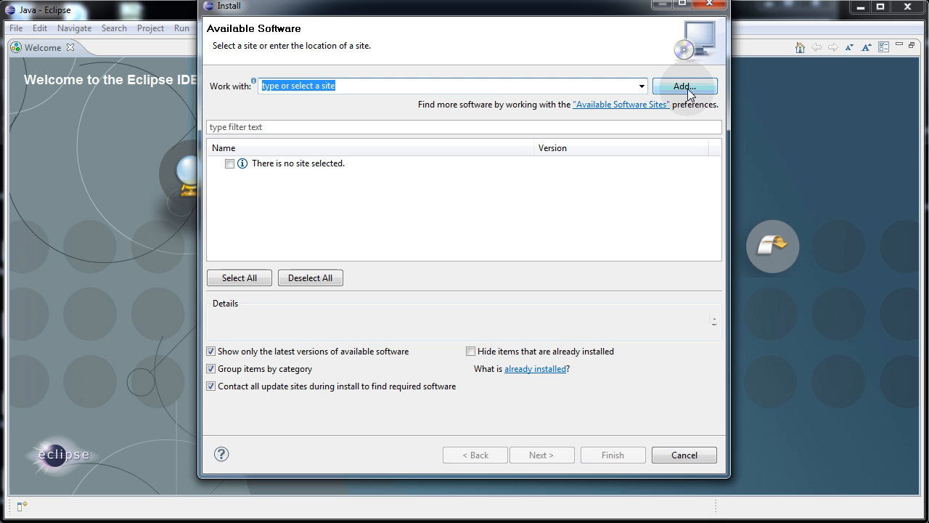
pyautogui.click(685, 86)
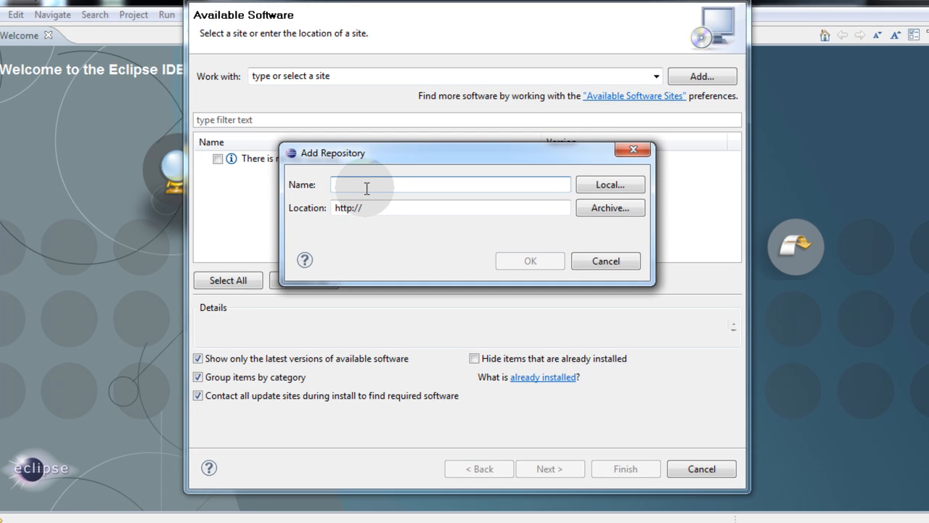
pyautogui.write('ADT')
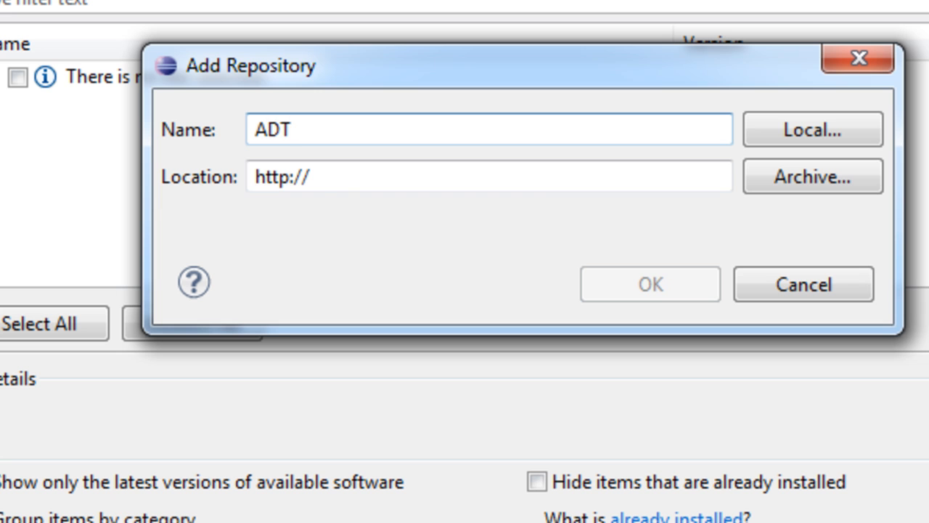
pyautogui.write('Plugin')
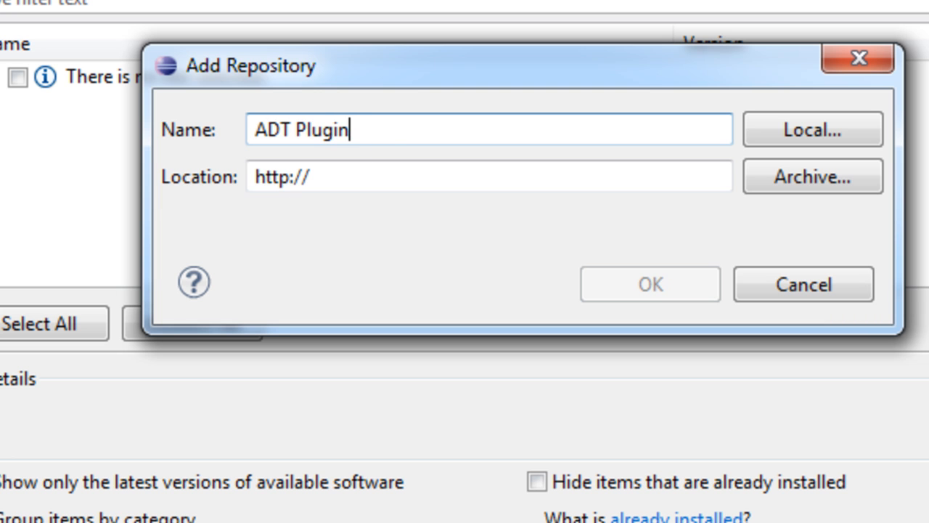
pyautogui.click(496, 177)
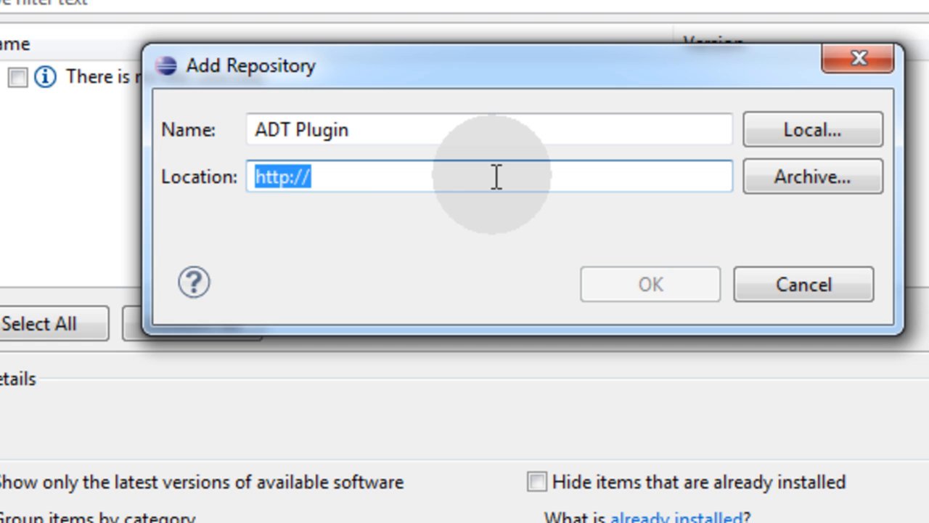
pyautogui.write('https://dl-ssl.google.com/android/eclipse/')
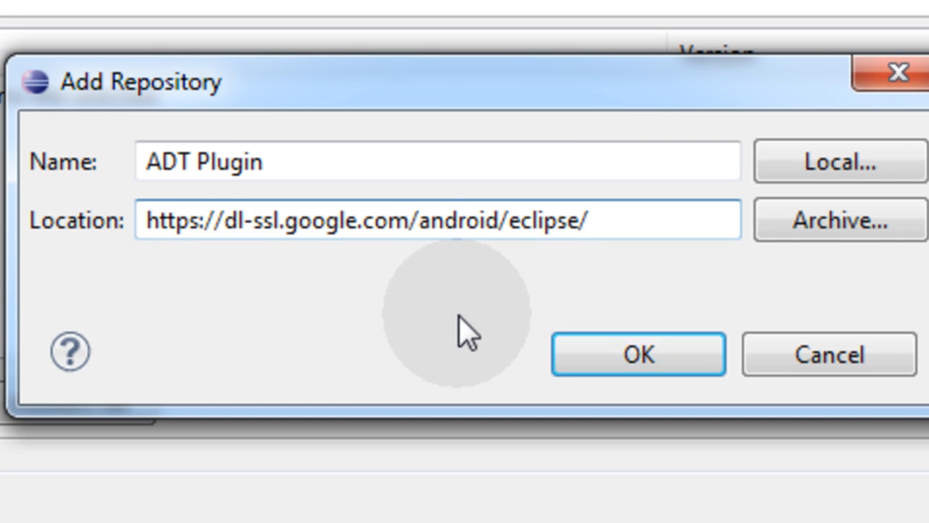
pyautogui.click(198, 221)
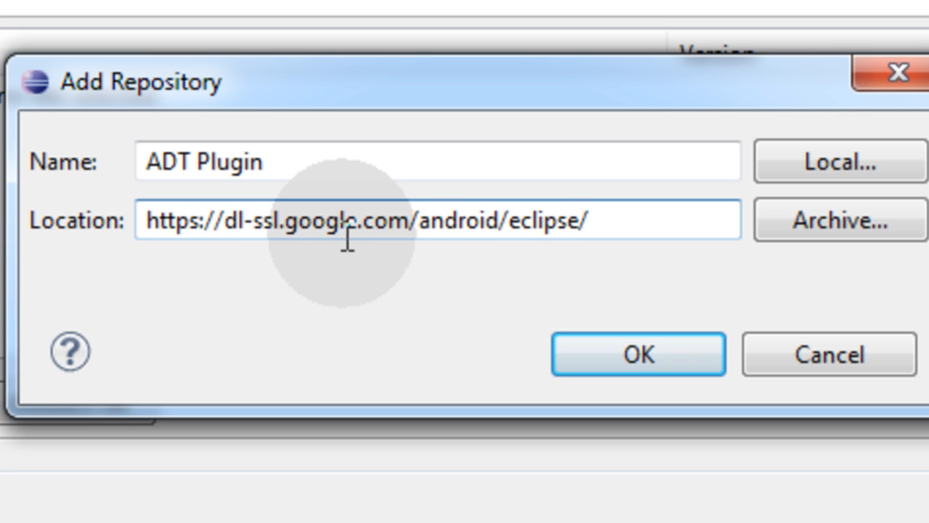
pyautogui.moveTo(345, 246)
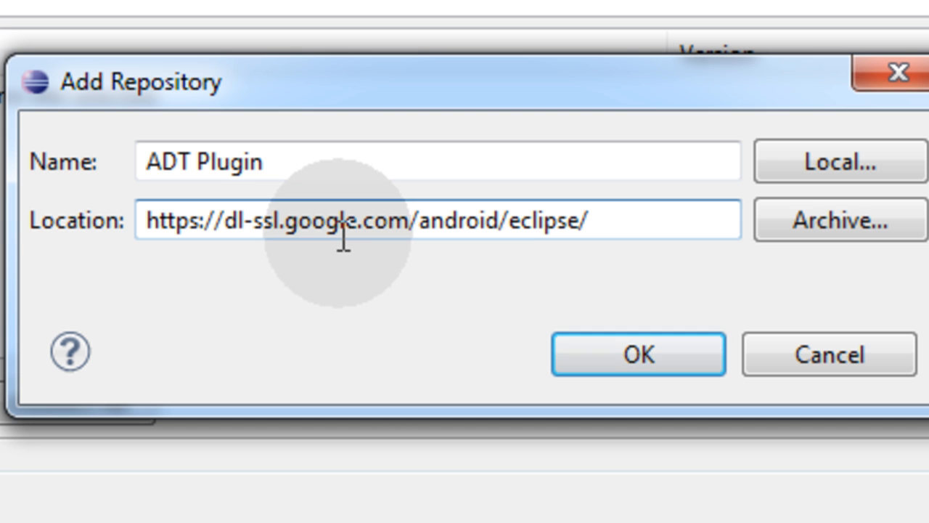
pyautogui.moveTo(453, 240)
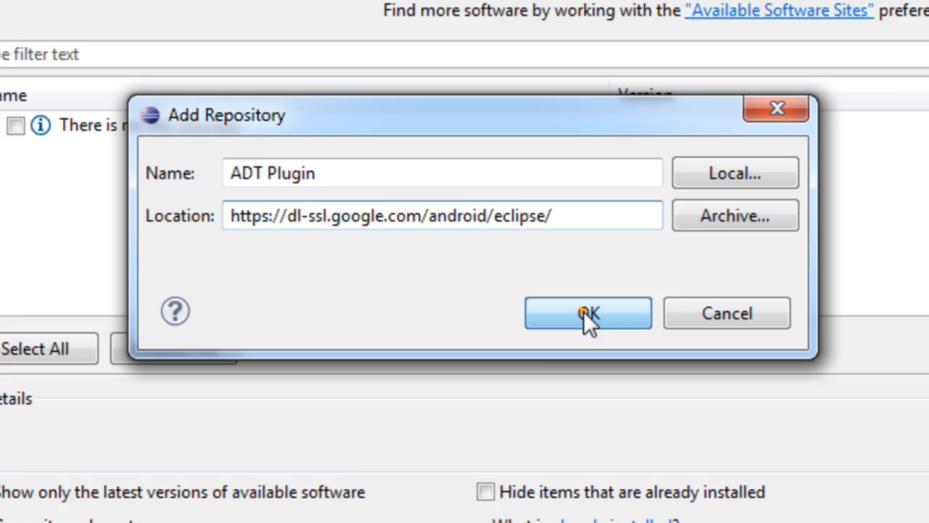
pyautogui.click(587, 314)
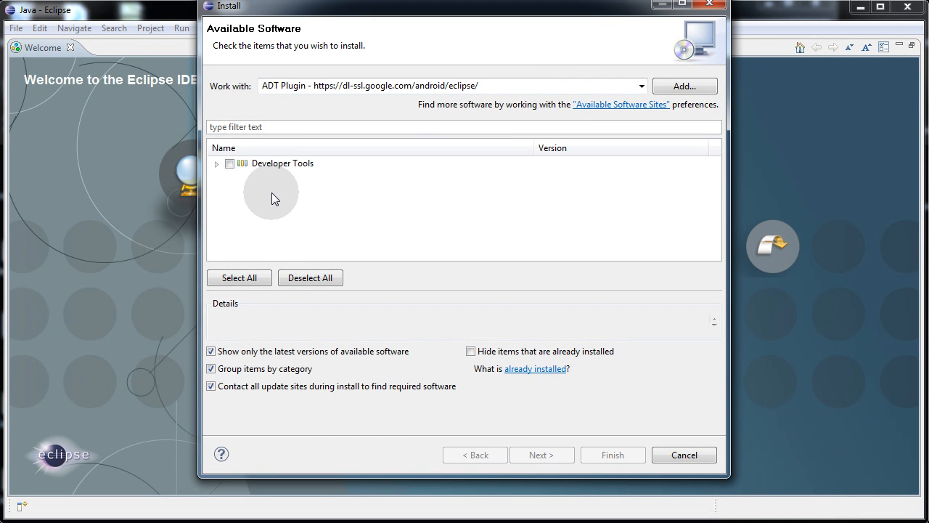
pyautogui.moveTo(230, 182)
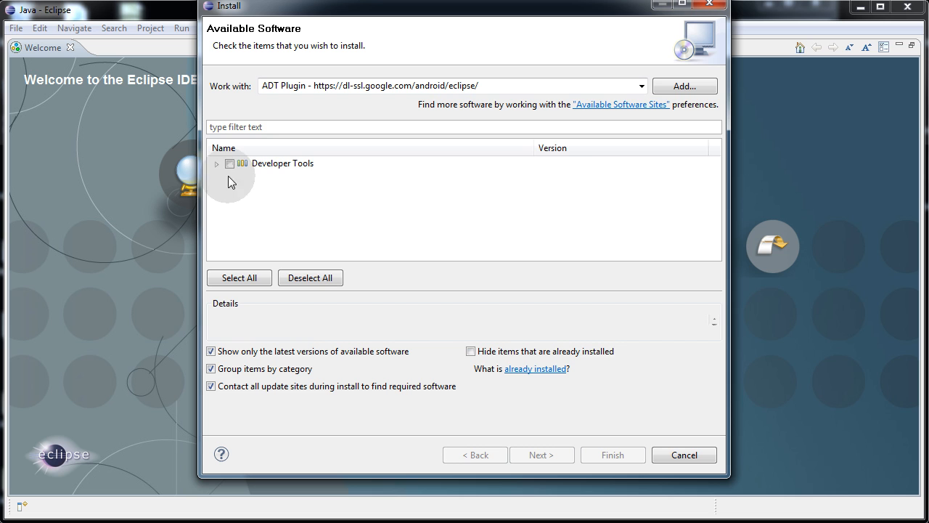
# Select all four Developer Tools components and advance through the install details to the licenses
pyautogui.click(216, 163)
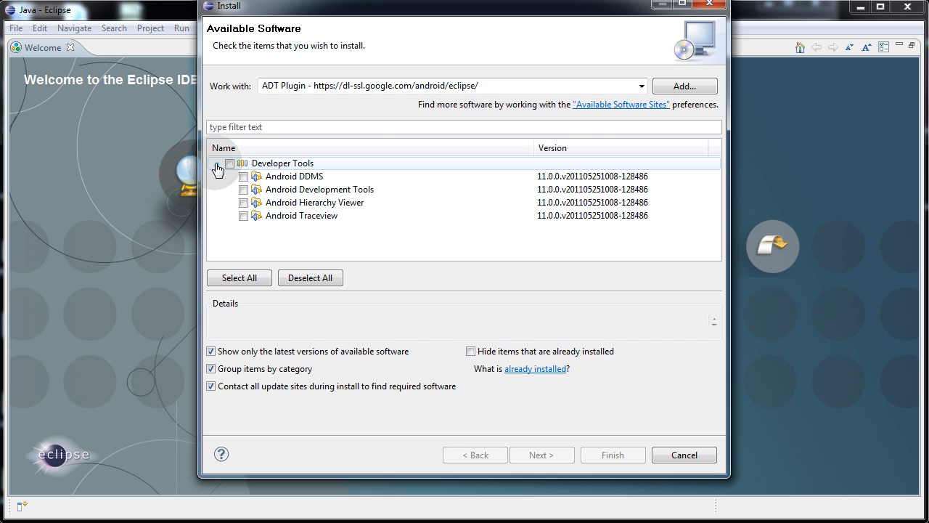
pyautogui.click(218, 162)
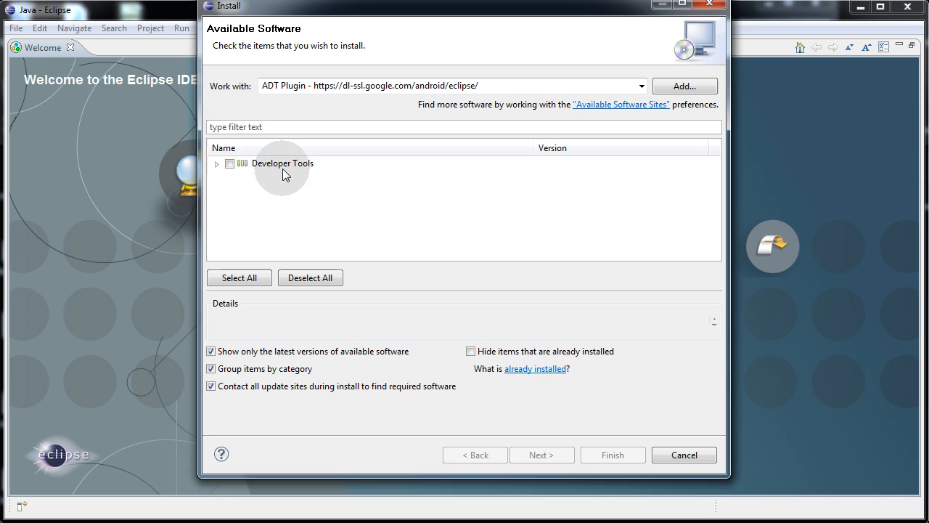
pyautogui.click(229, 163)
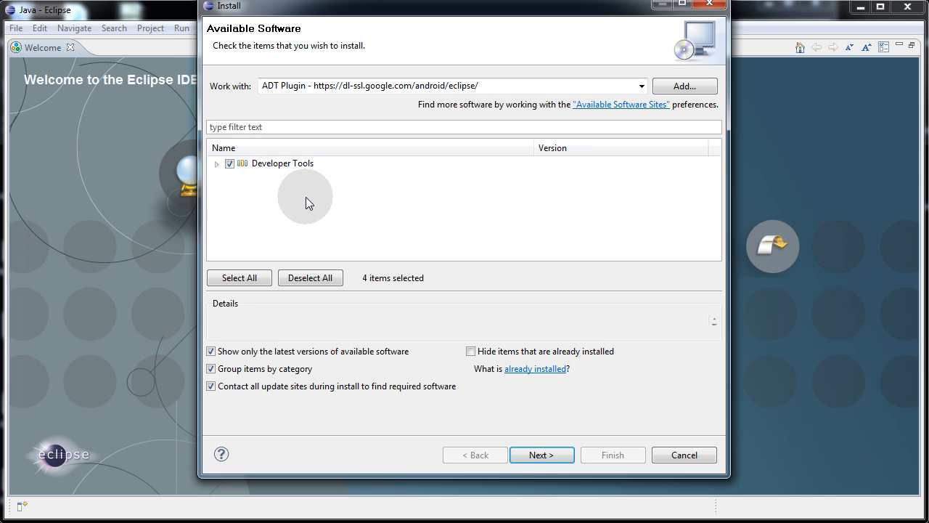
pyautogui.click(217, 163)
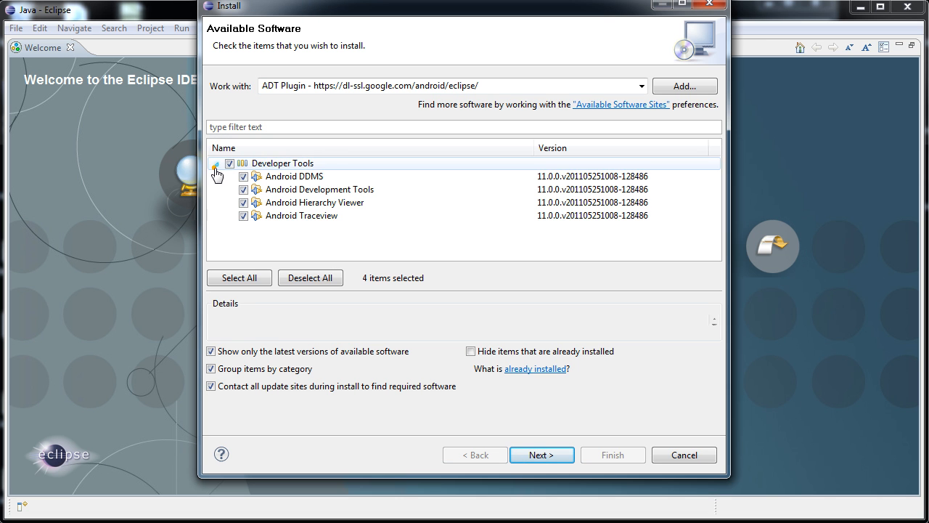
pyautogui.click(543, 454)
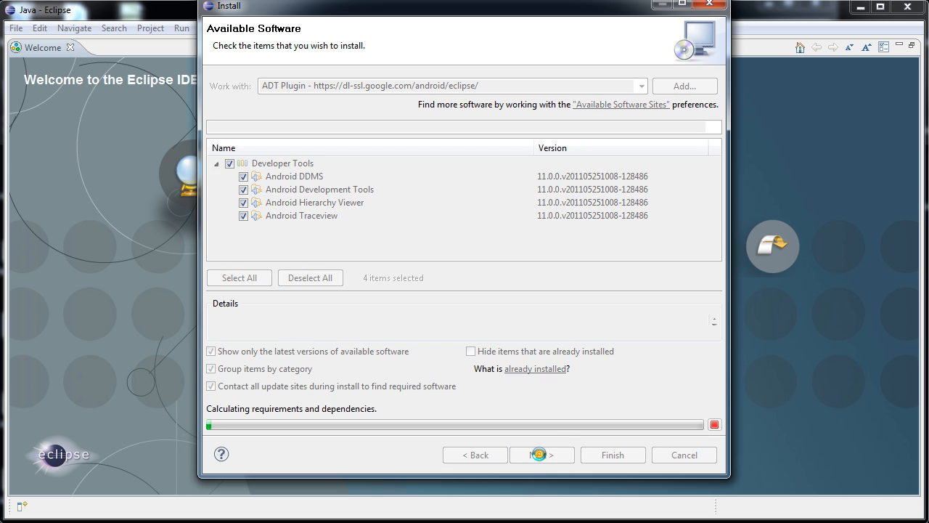
pyautogui.click(542, 454)
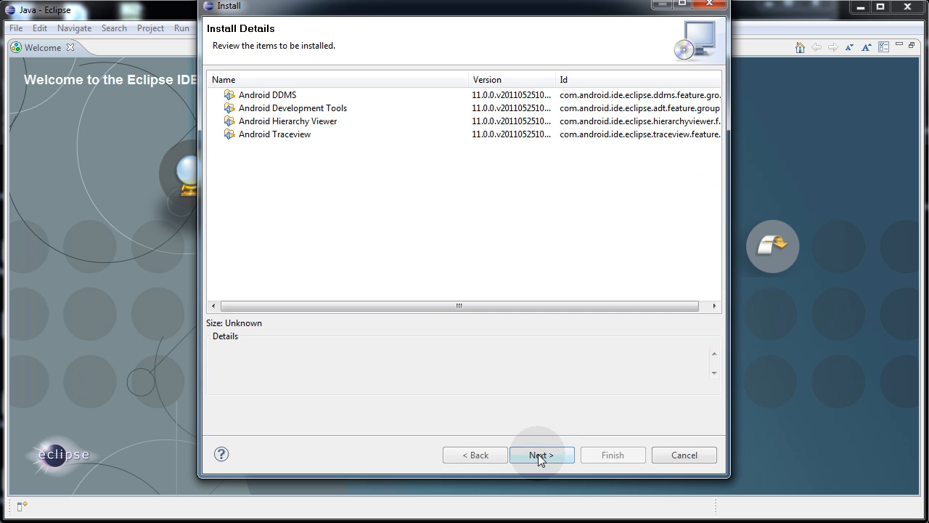
pyautogui.moveTo(520, 409)
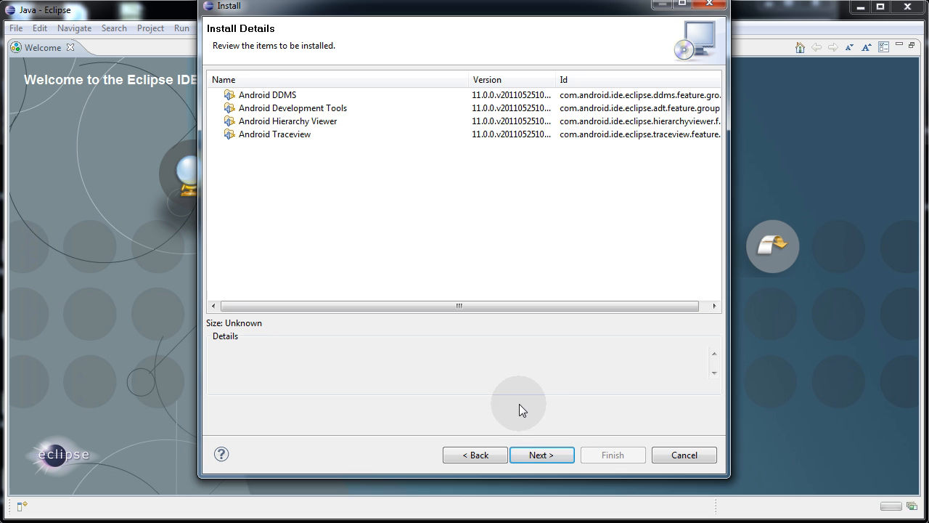
pyautogui.click(542, 455)
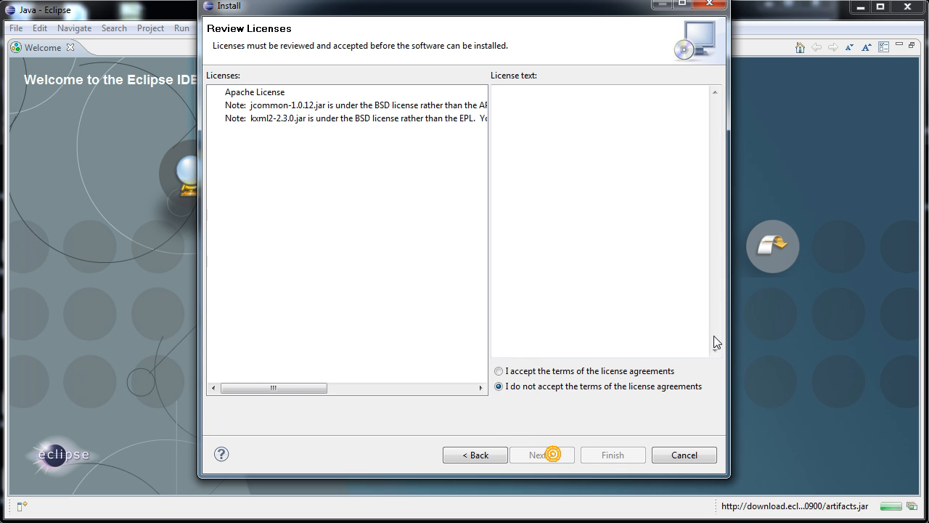
# Accept the license agreements and start installing the Android plugin
pyautogui.click(499, 371)
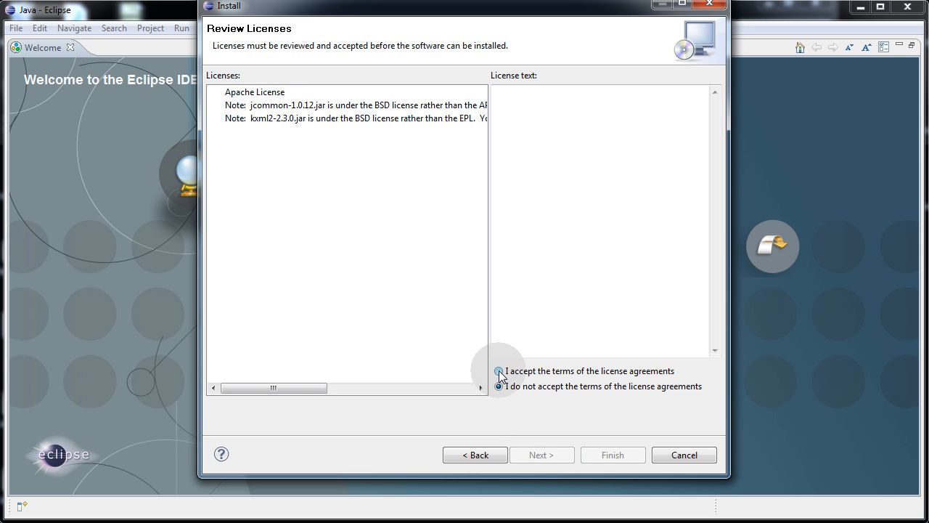
pyautogui.click(499, 372)
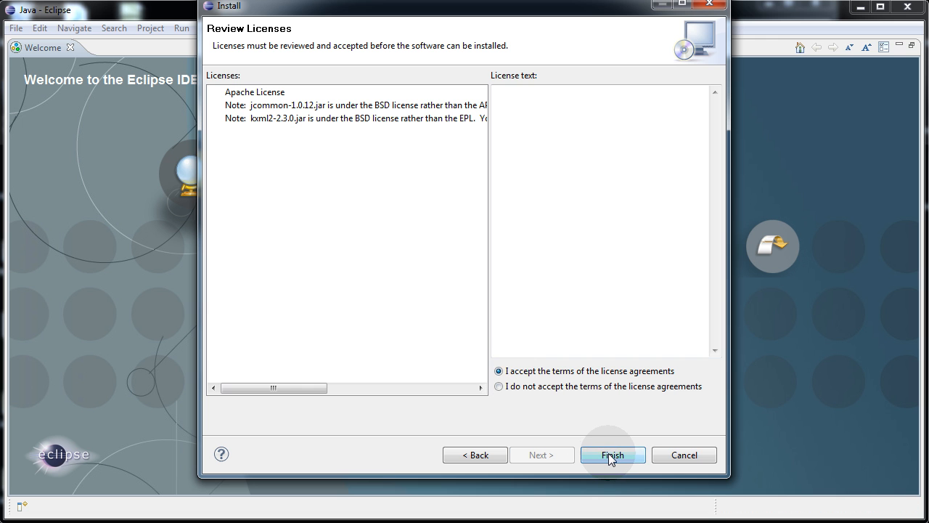
pyautogui.click(612, 454)
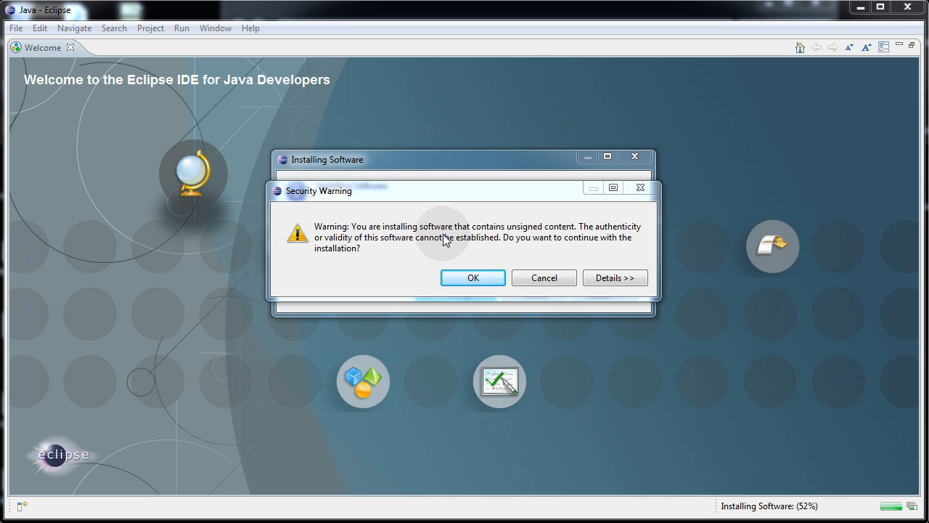
pyautogui.moveTo(469, 255)
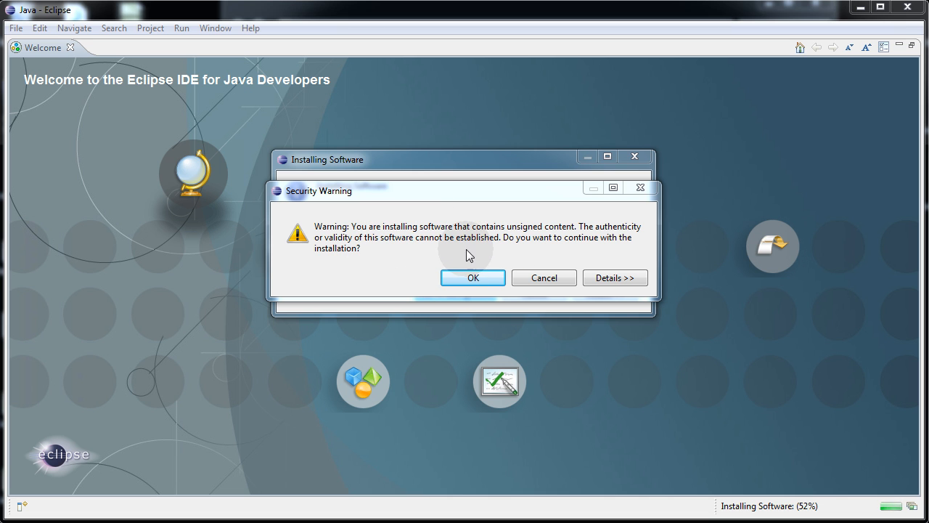
pyautogui.moveTo(562, 265)
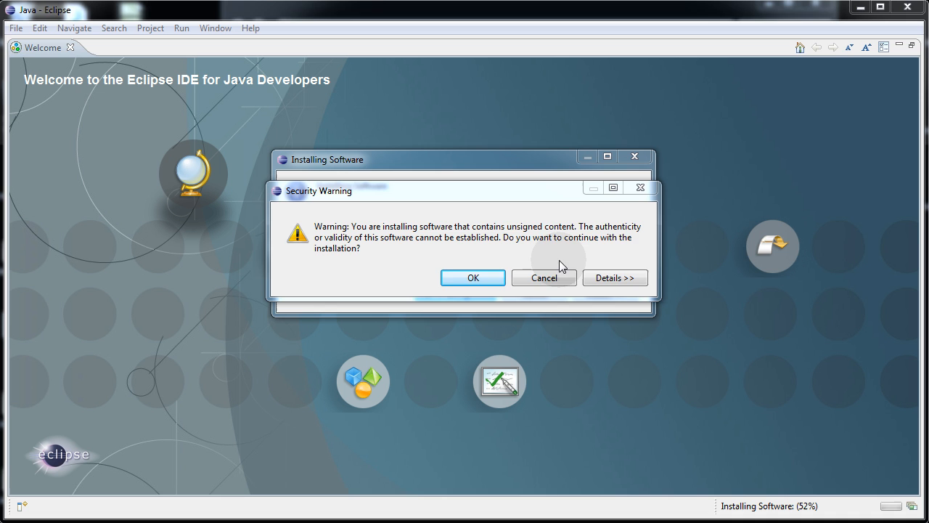
# Continue the installation despite the unsigned-content security warning
pyautogui.click(473, 277)
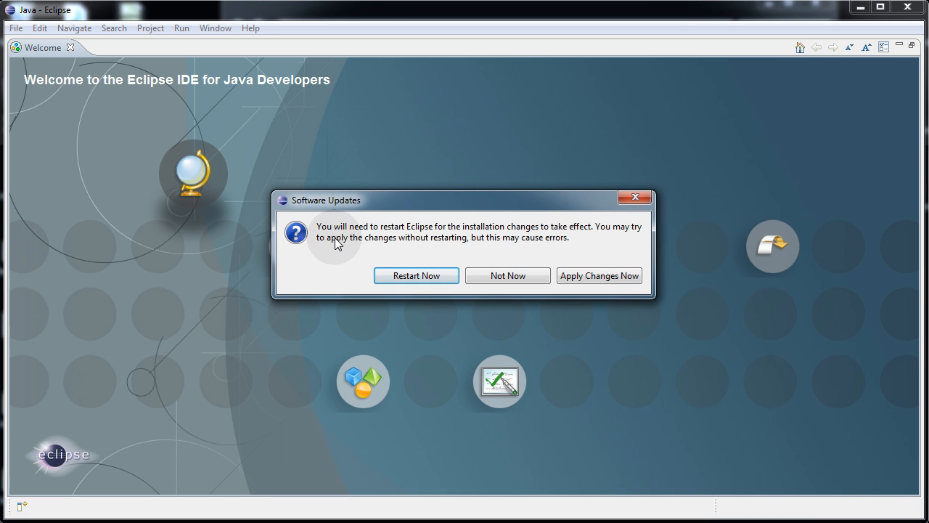
pyautogui.moveTo(537, 247)
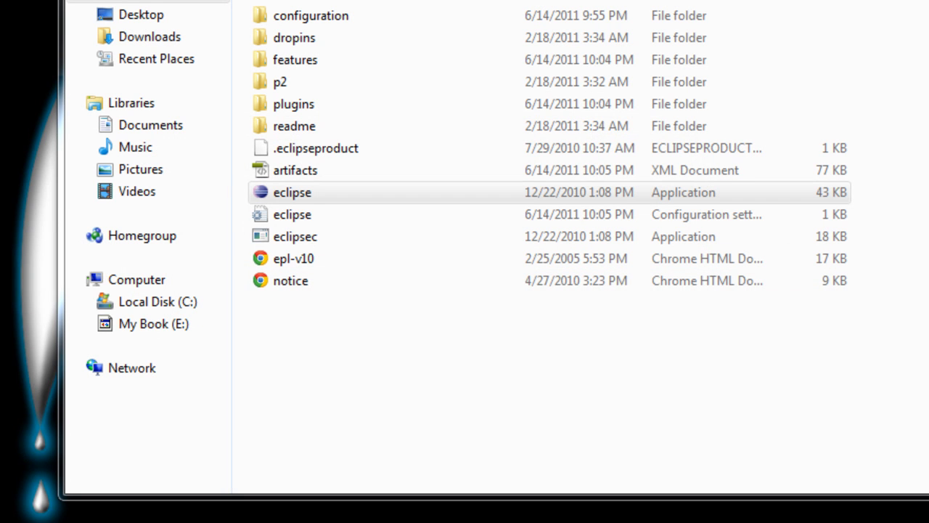
# Relaunch Eclipse with the Desktop Workspace and bring up the Window menu
pyautogui.doubleClick(289, 192)
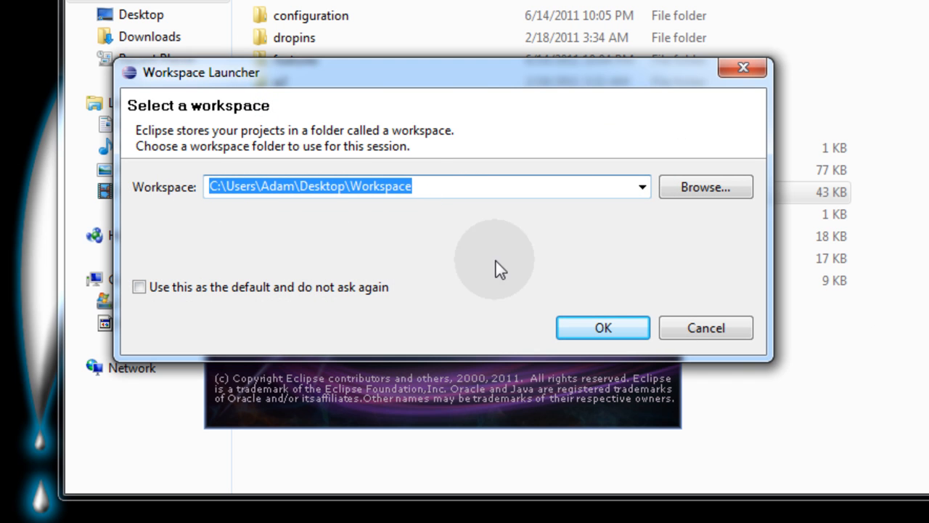
pyautogui.click(604, 328)
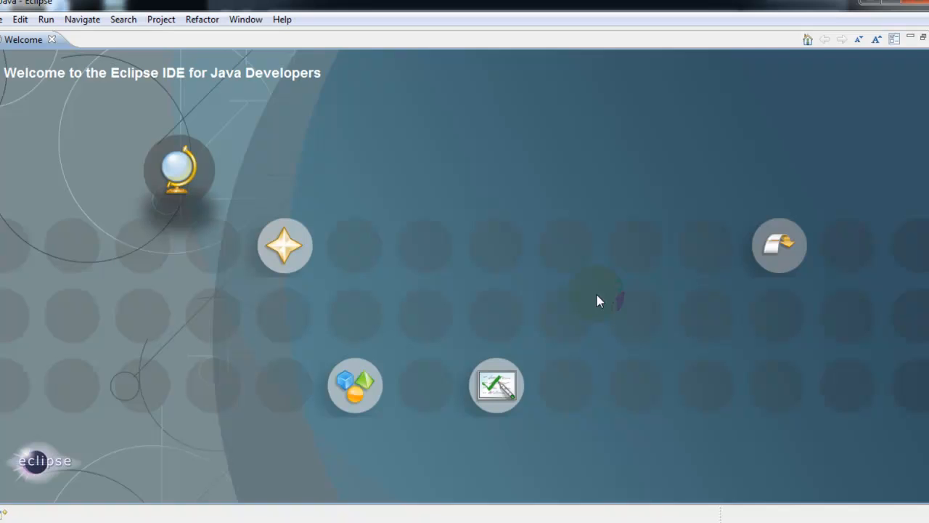
pyautogui.click(245, 19)
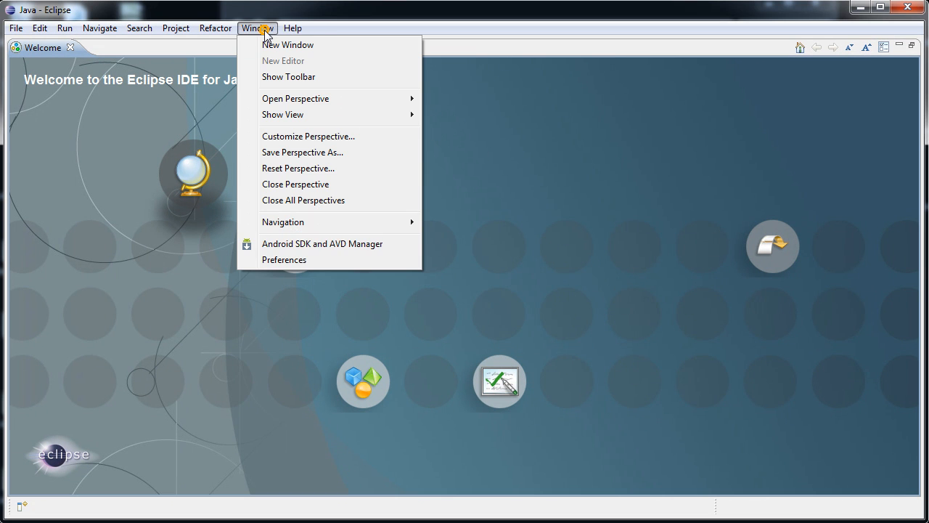
pyautogui.moveTo(313, 200)
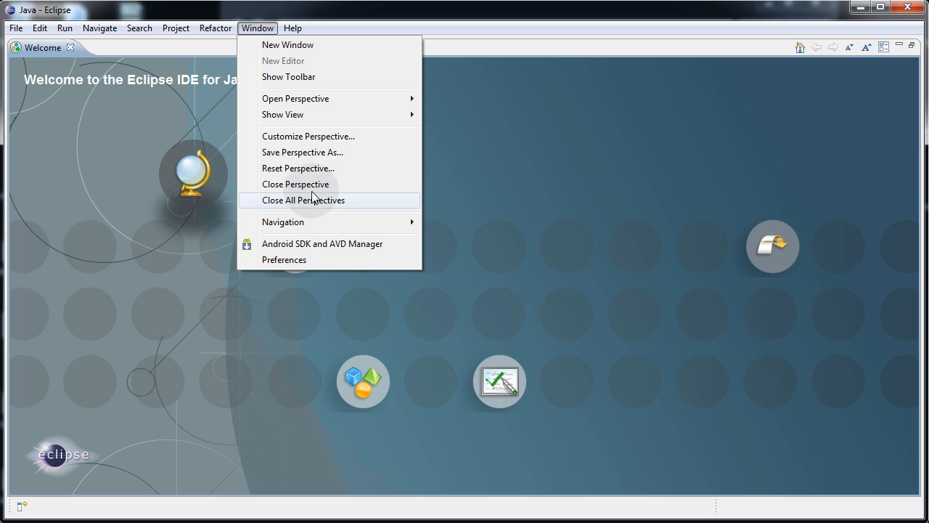
pyautogui.moveTo(351, 247)
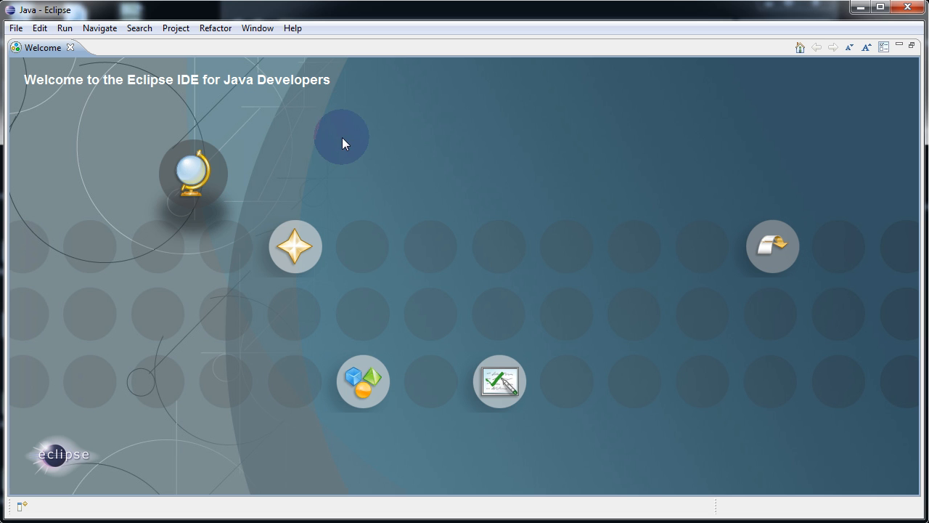
pyautogui.moveTo(336, 163)
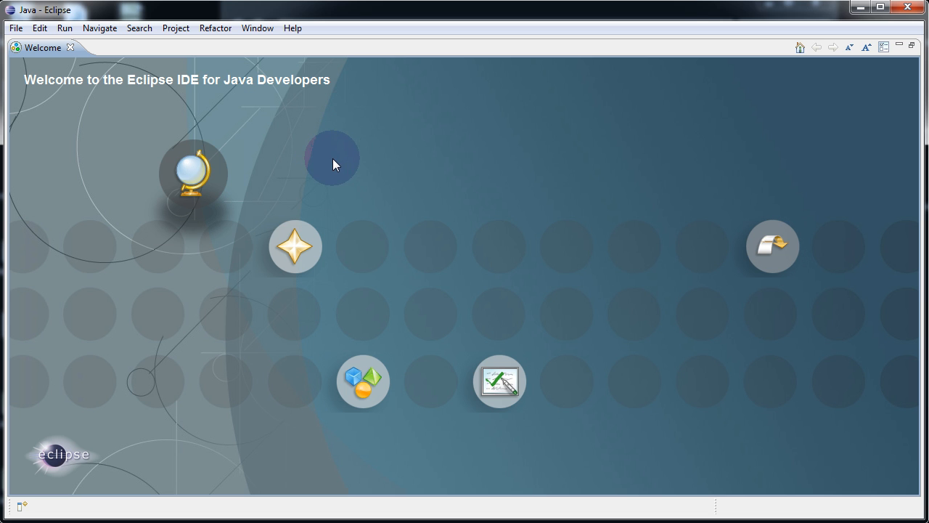
pyautogui.moveTo(372, 111)
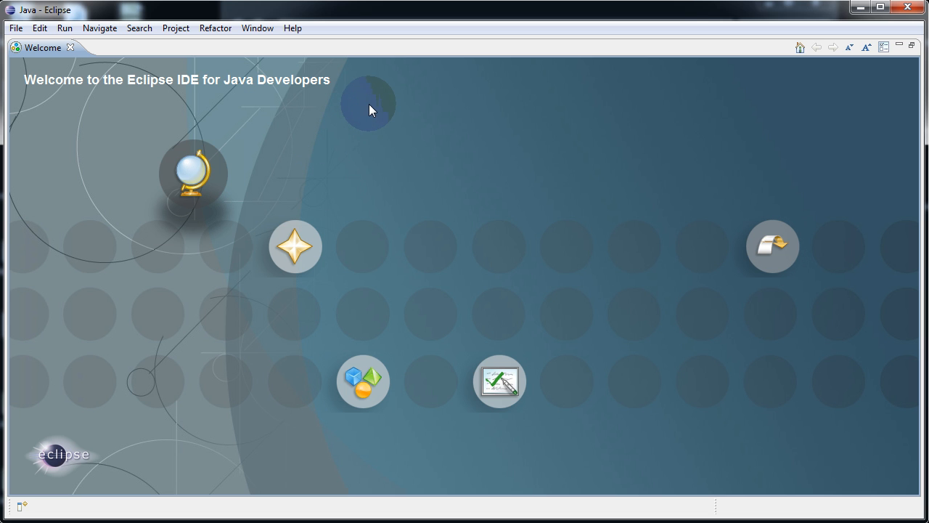
pyautogui.click(257, 28)
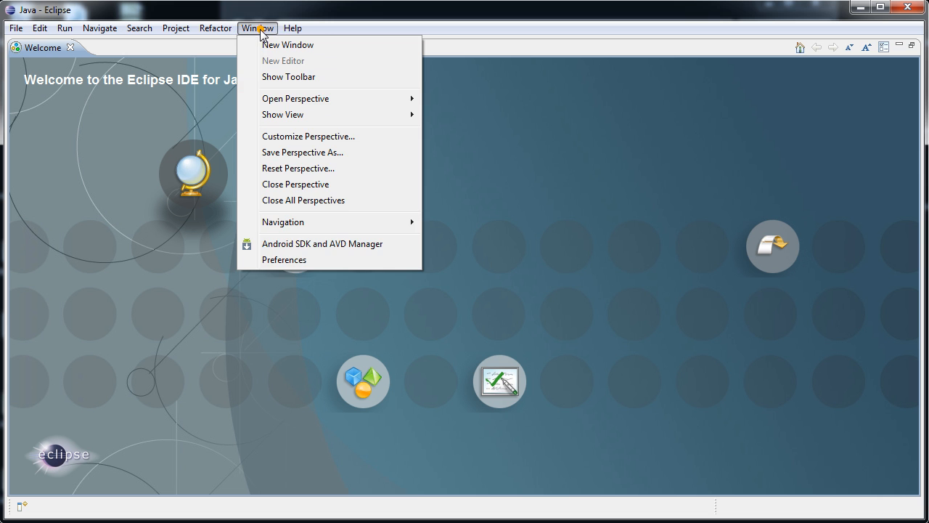
# In Preferences, browse to C:\Program Files (x86)\Android\android-sdk as the Android SDK location
pyautogui.click(284, 259)
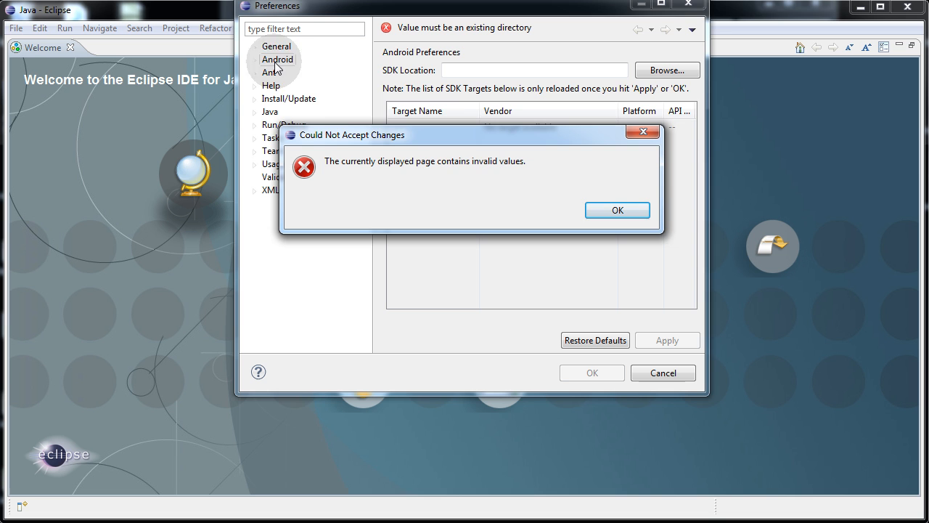
pyautogui.click(617, 209)
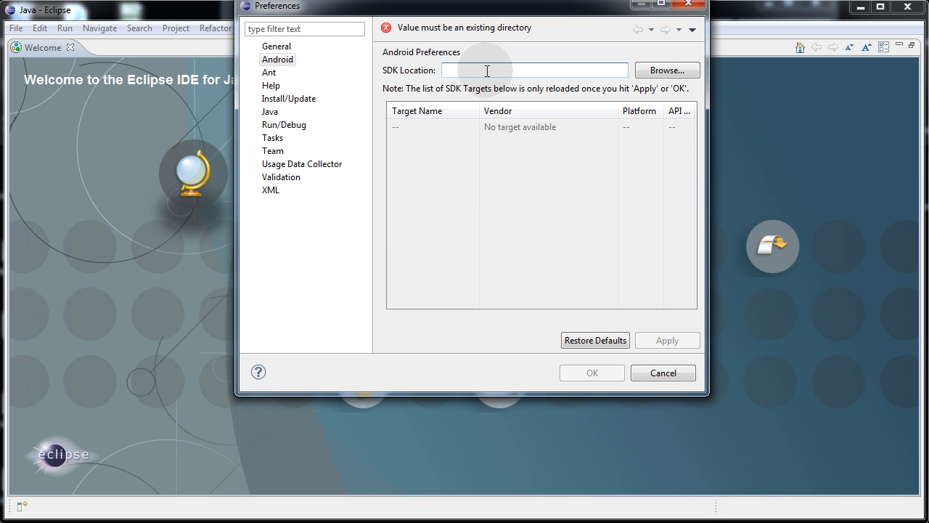
pyautogui.click(488, 70)
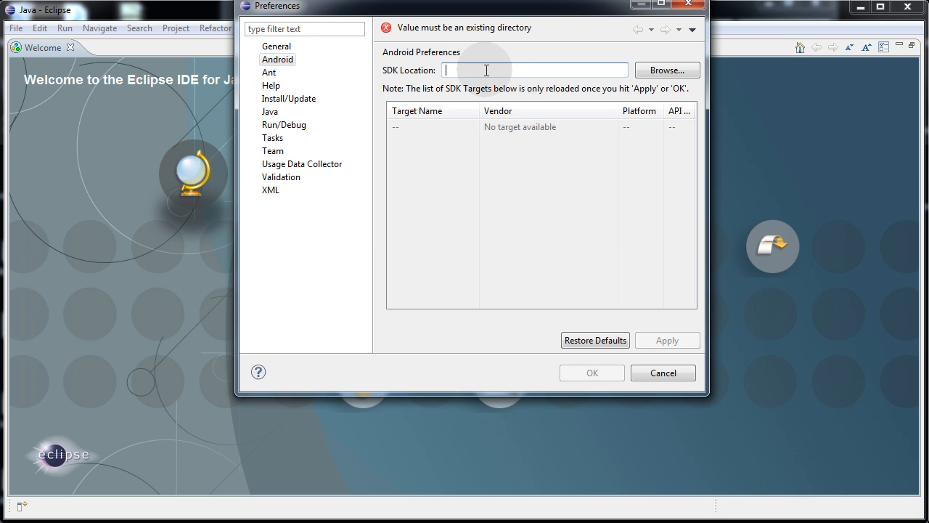
pyautogui.moveTo(668, 73)
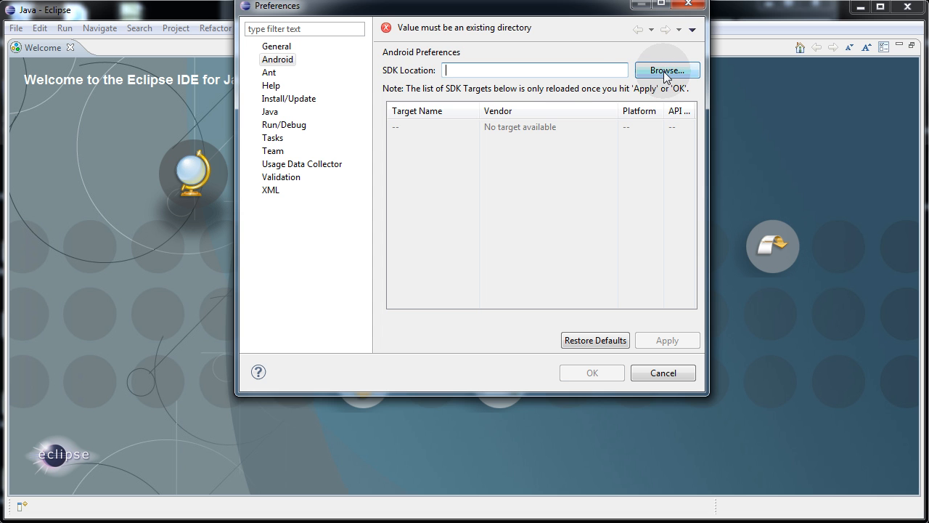
pyautogui.click(667, 70)
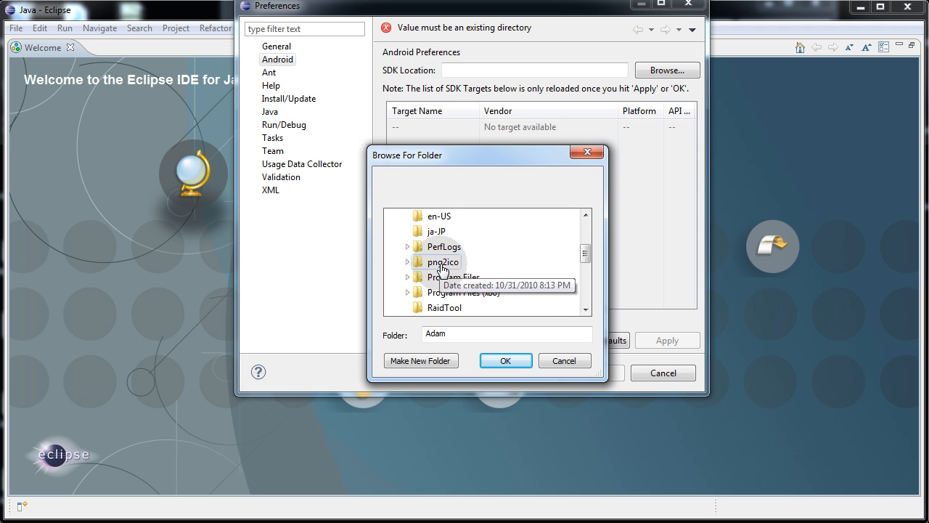
pyautogui.scroll(-3)
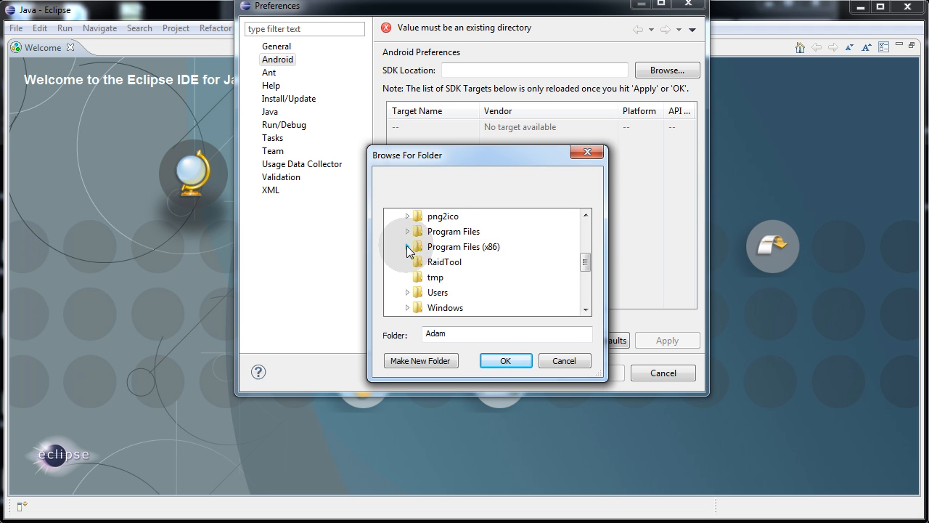
pyautogui.click(415, 247)
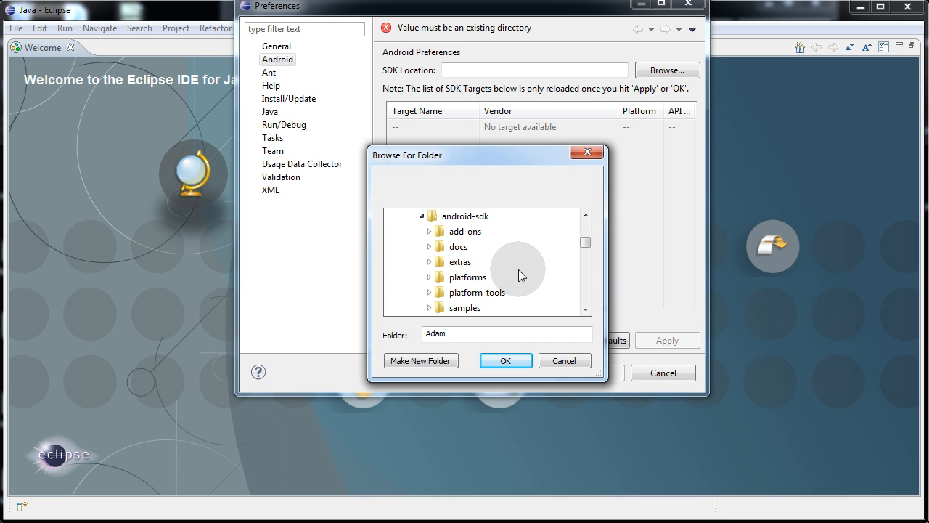
pyautogui.click(462, 215)
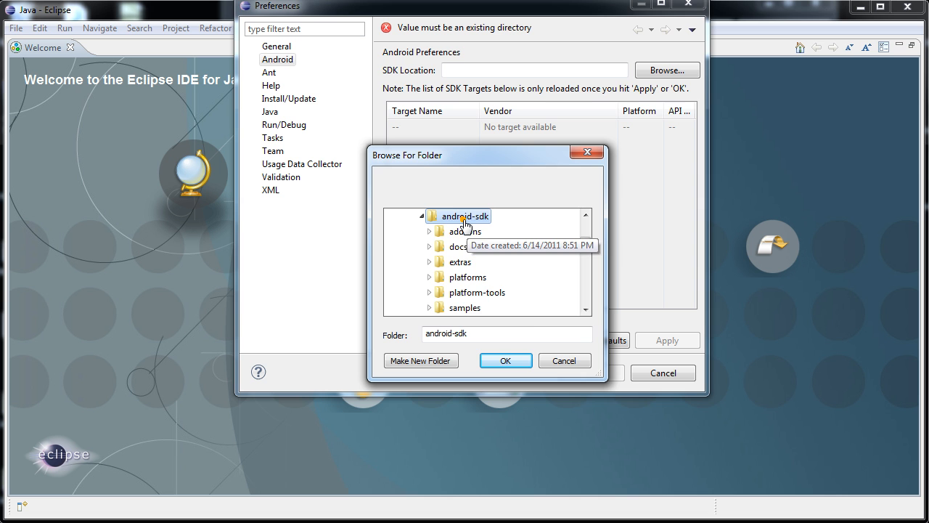
pyautogui.click(505, 360)
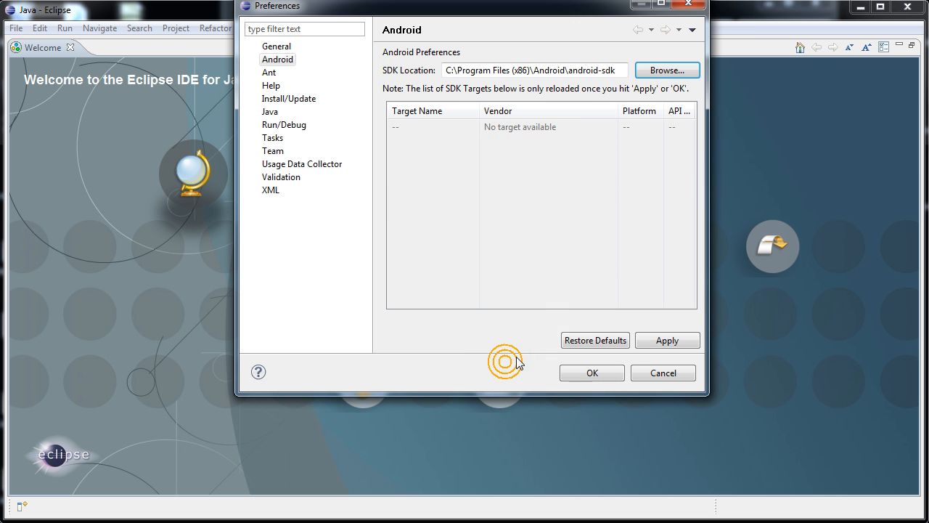
# Apply the SDK location to load the available targets and save the preferences
pyautogui.click(667, 339)
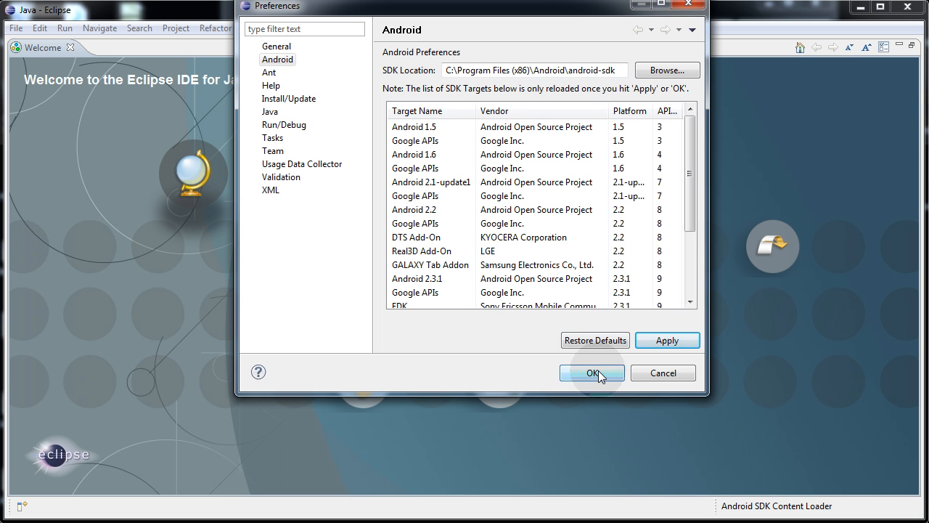
pyautogui.click(590, 372)
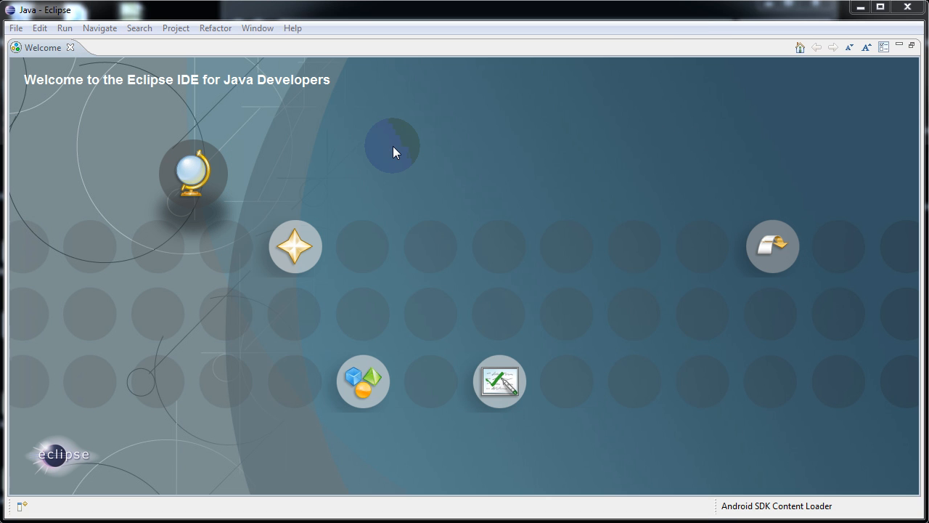
# Start a new Android project named HelloWorld via File > New > Project
pyautogui.click(11, 27)
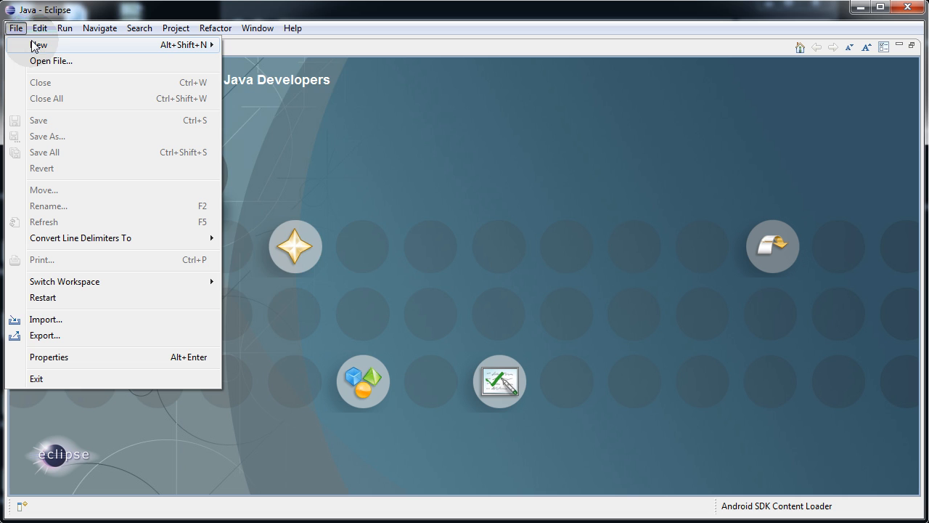
pyautogui.click(35, 45)
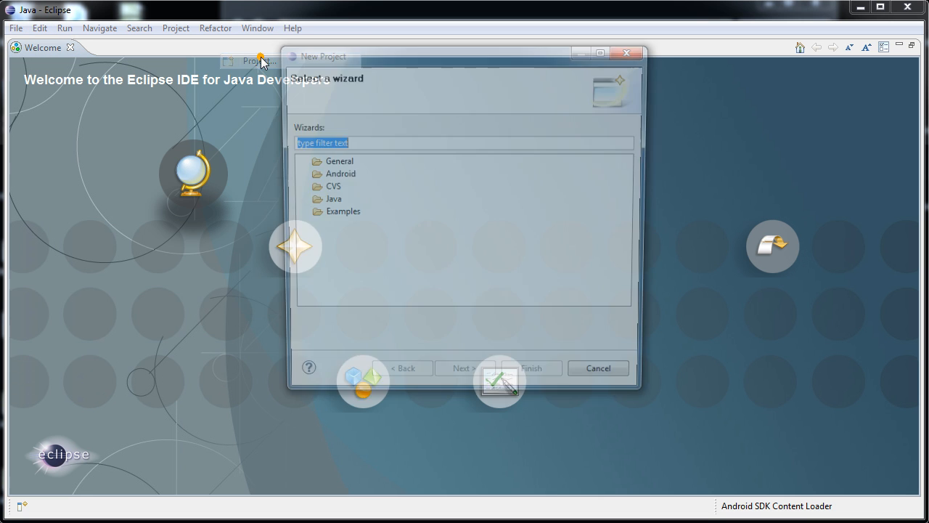
pyautogui.click(317, 174)
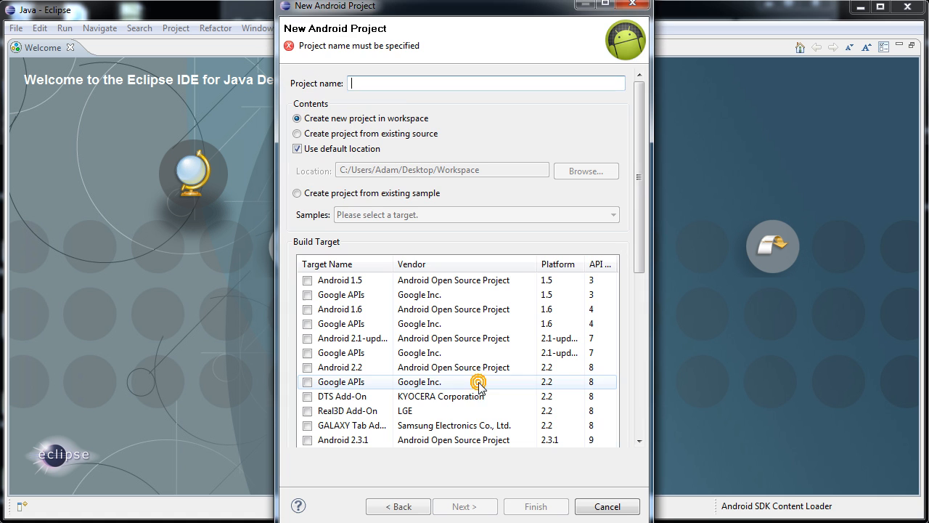
pyautogui.write('HelloW')
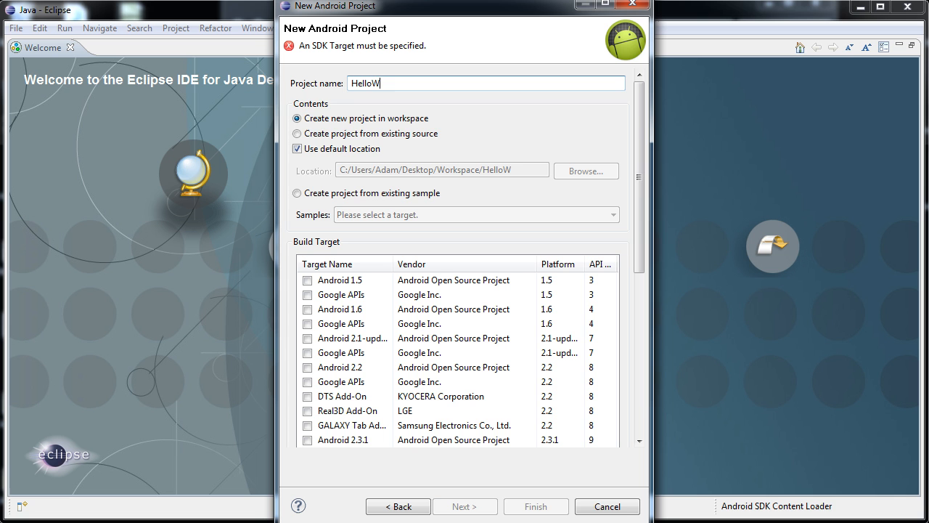
pyautogui.write('orld')
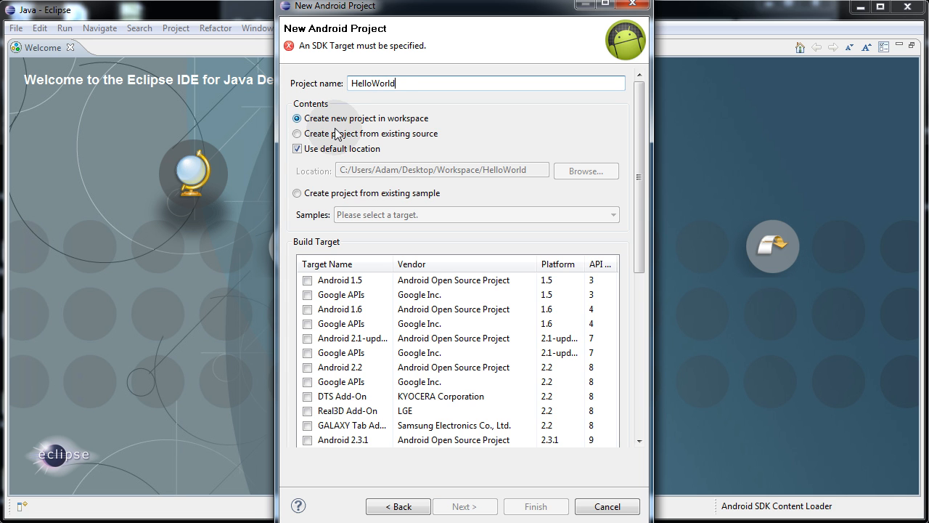
pyautogui.moveTo(403, 163)
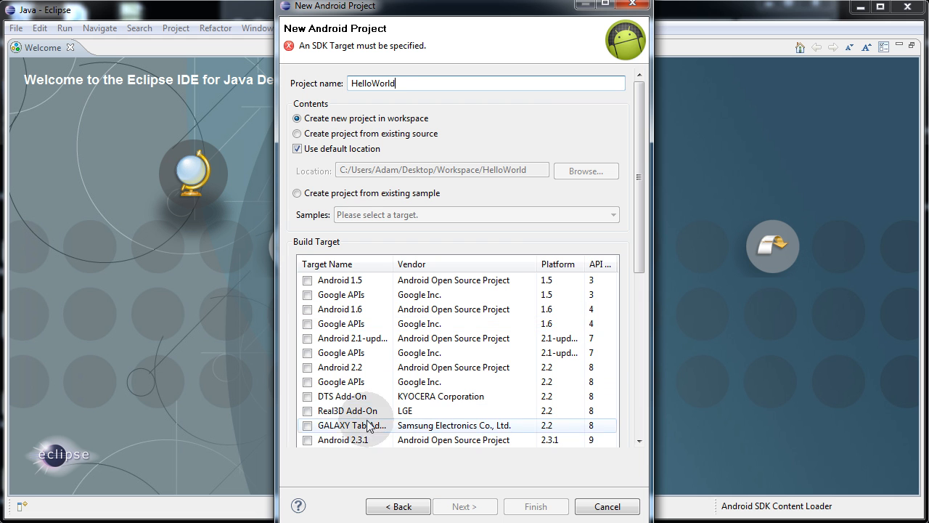
pyautogui.moveTo(368, 429)
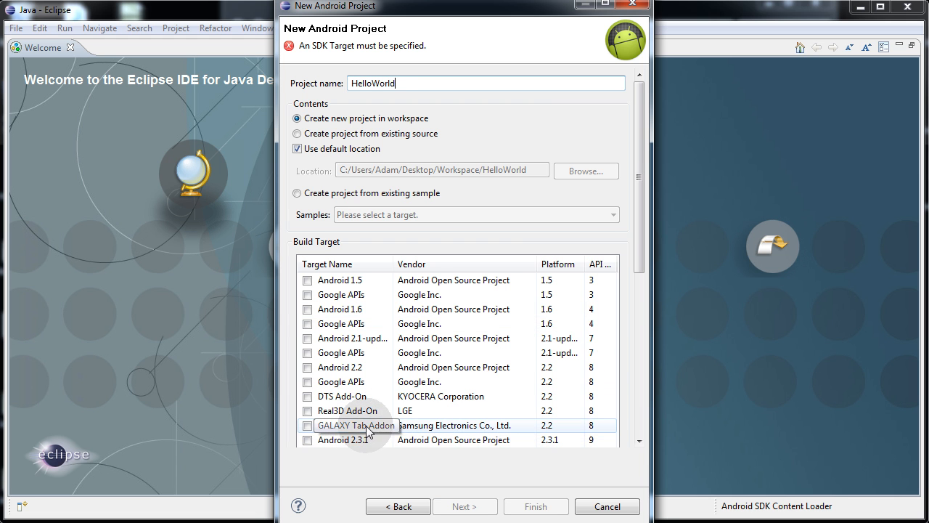
# Tick Android 2.2 as the build target and move down to the project properties
pyautogui.scroll(-3)
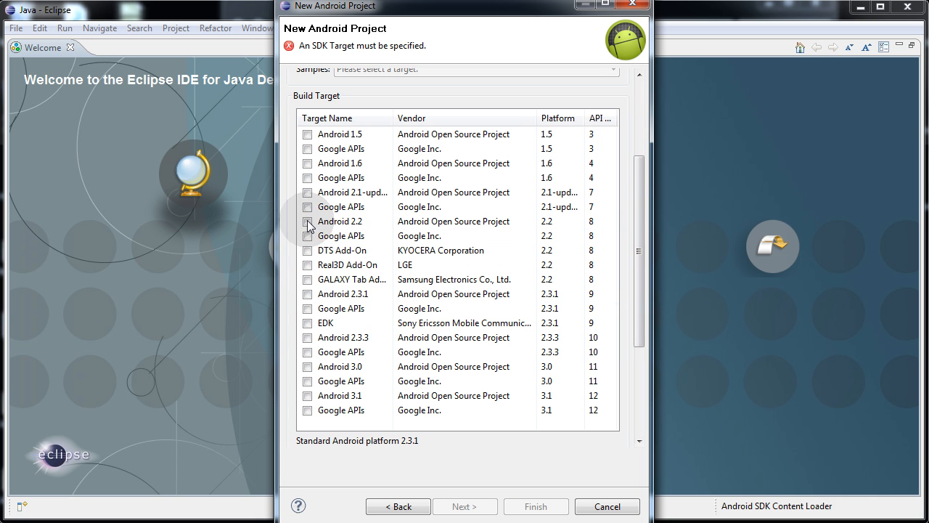
pyautogui.click(306, 220)
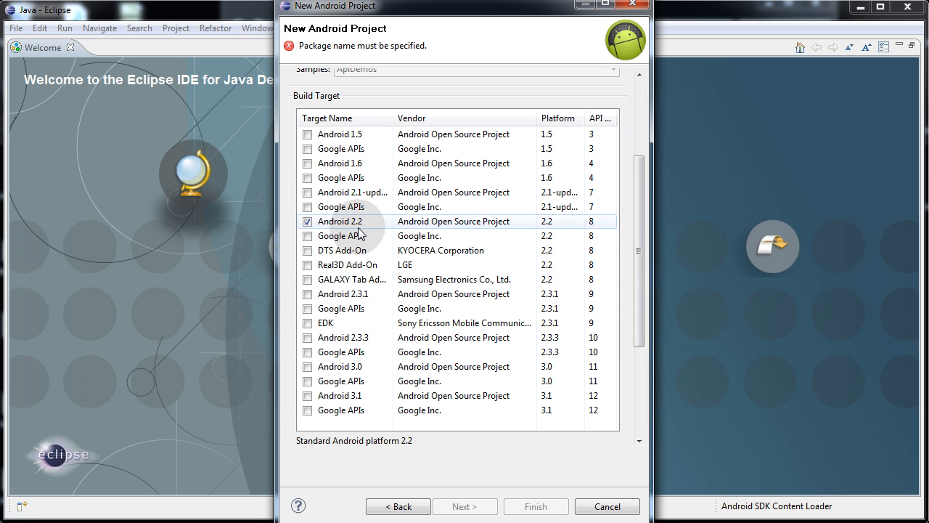
pyautogui.click(341, 353)
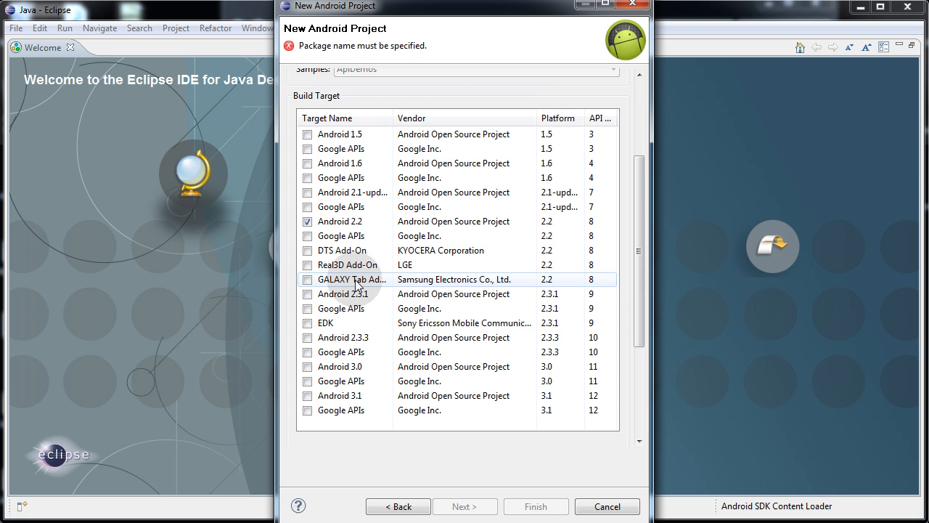
pyautogui.click(344, 221)
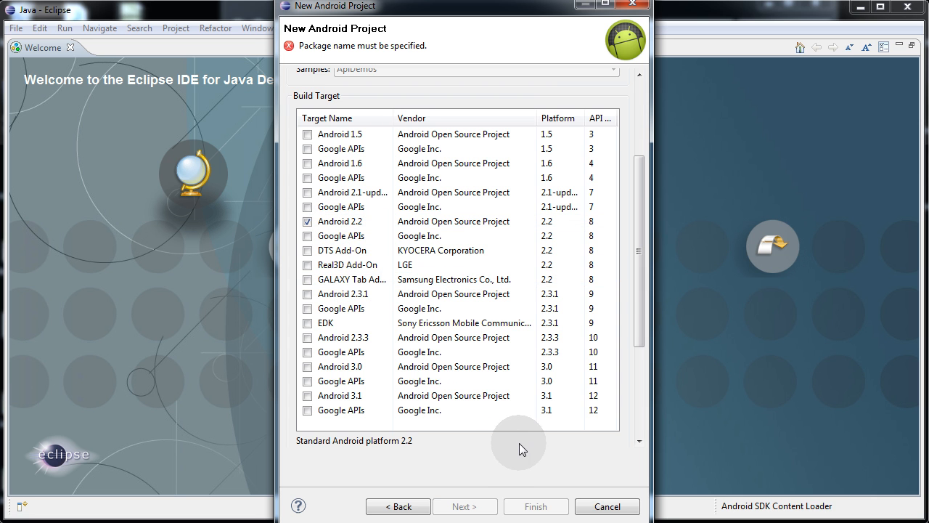
pyautogui.scroll(-3)
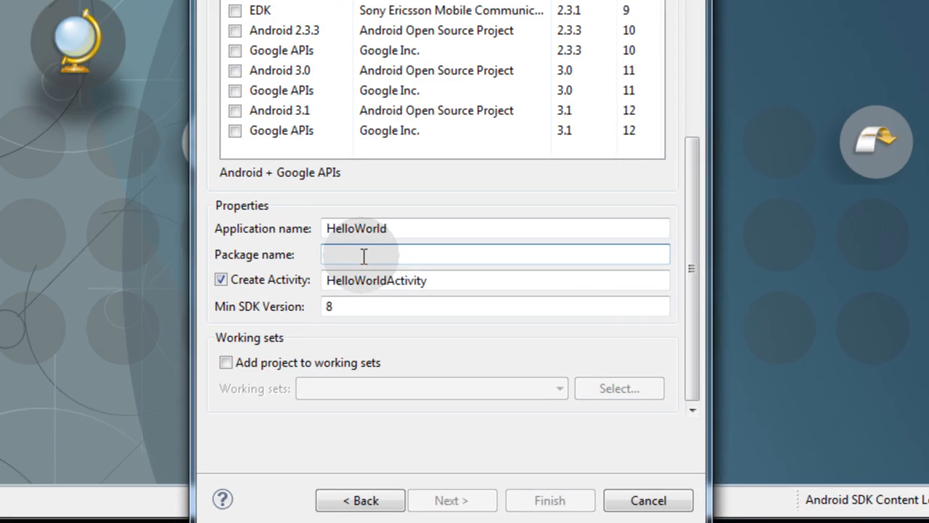
# Enter package name adamkhoury.HelloWorld, keep HelloWorldActivity, and finish creating the project
pyautogui.write('adamkhoury.')
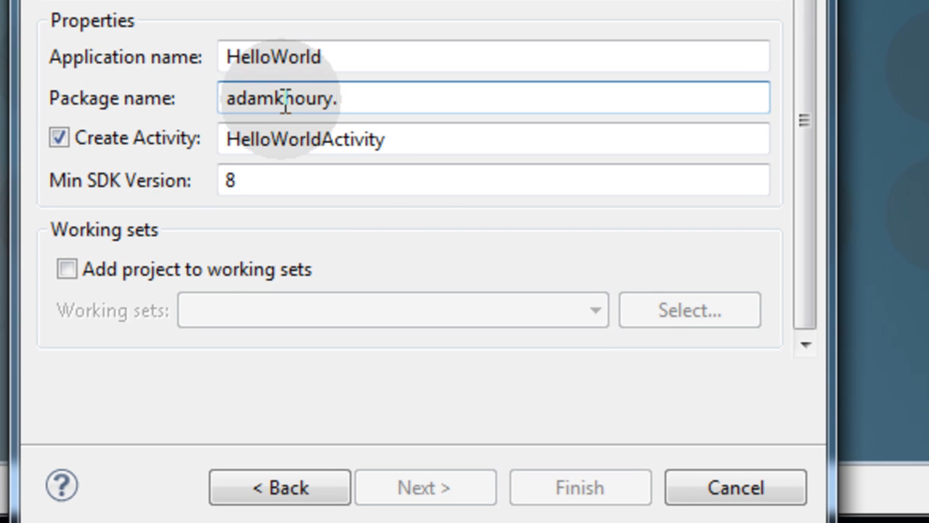
pyautogui.write('HelloWorld')
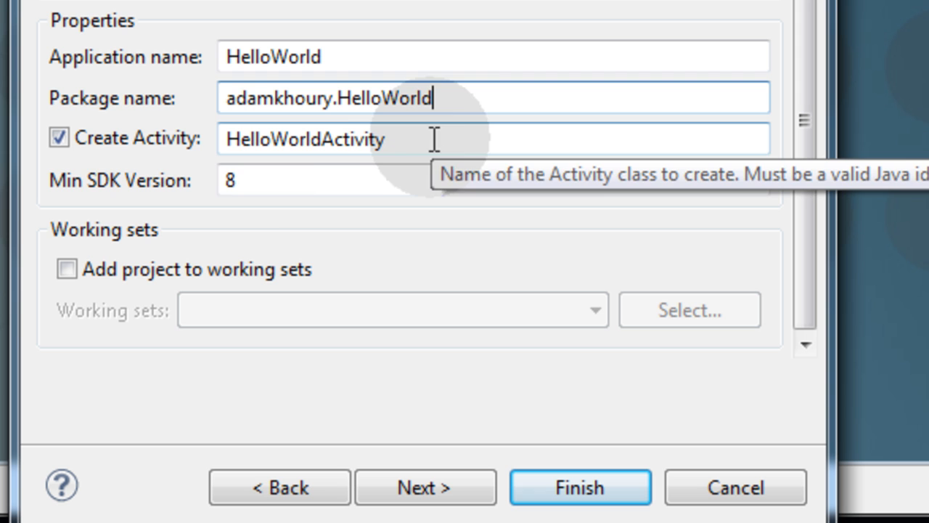
pyautogui.moveTo(70, 163)
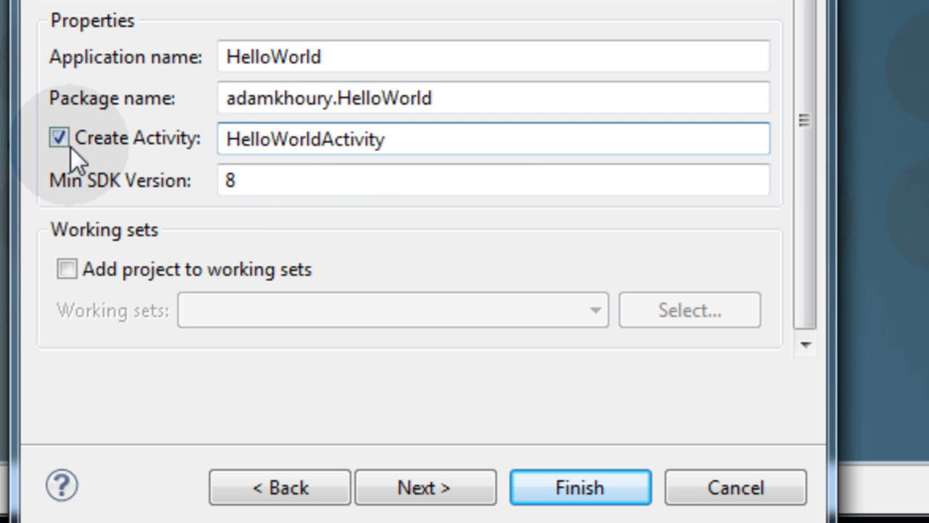
pyautogui.moveTo(415, 142)
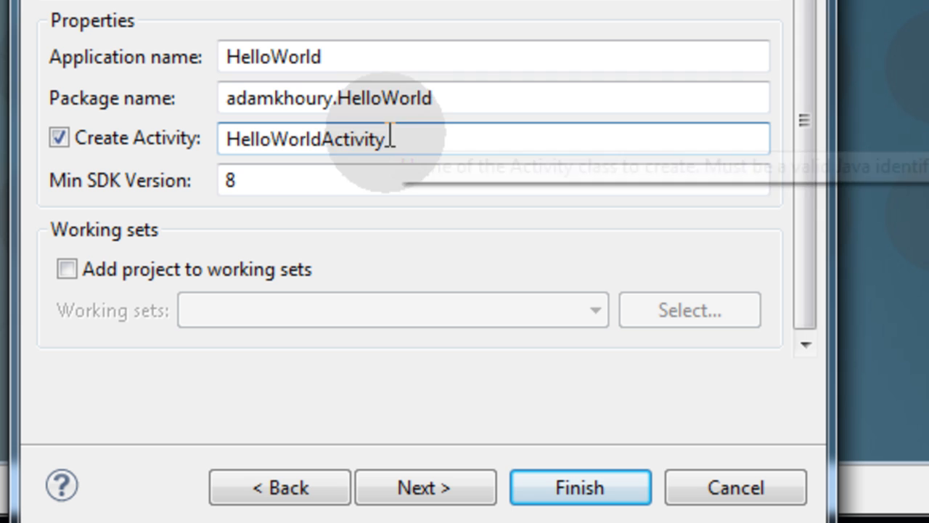
pyautogui.doubleClick(348, 139)
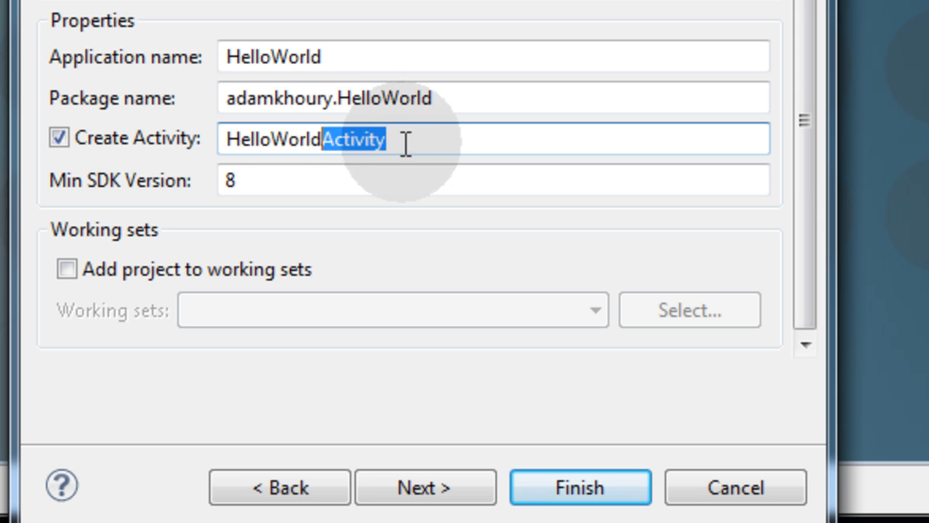
pyautogui.moveTo(363, 167)
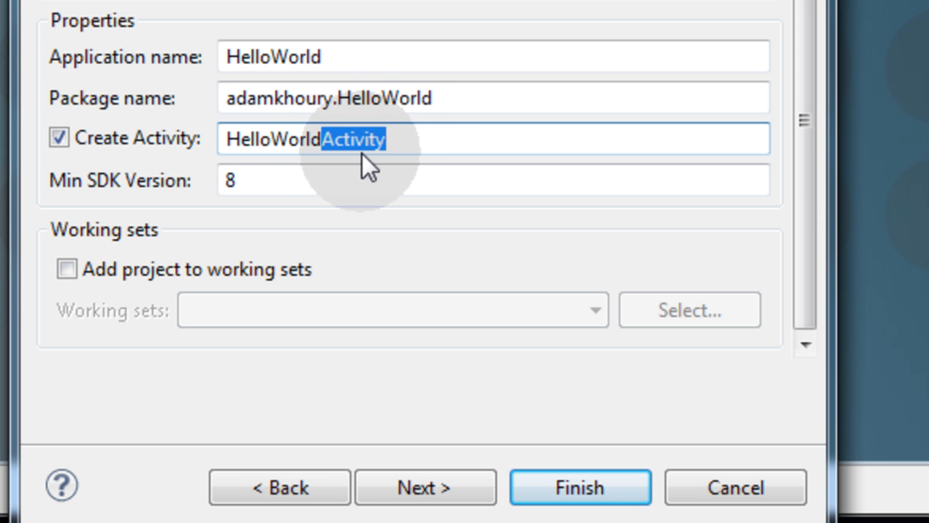
pyautogui.click(272, 192)
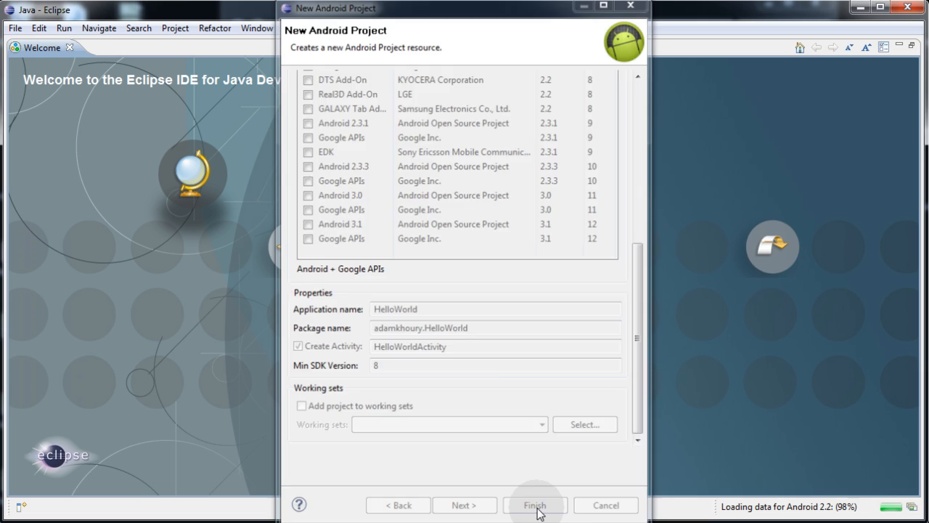
pyautogui.click(534, 505)
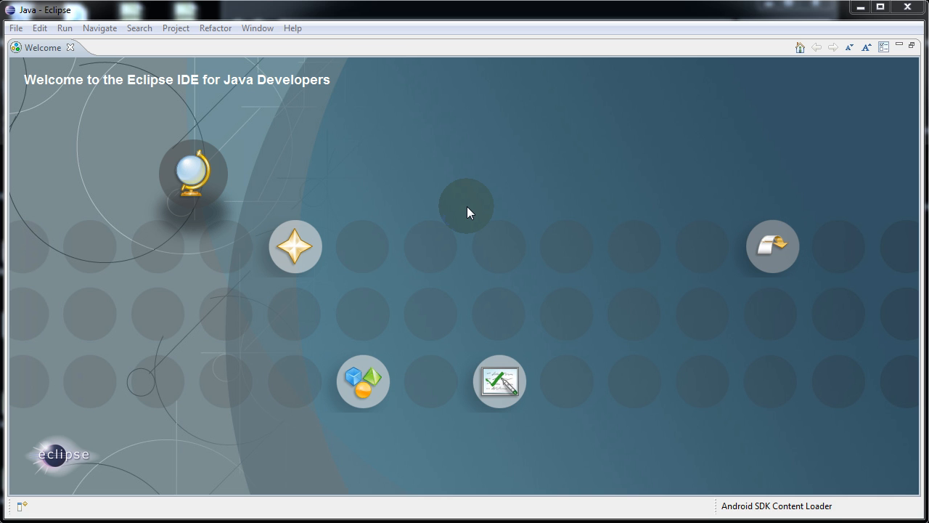
pyautogui.moveTo(465, 201)
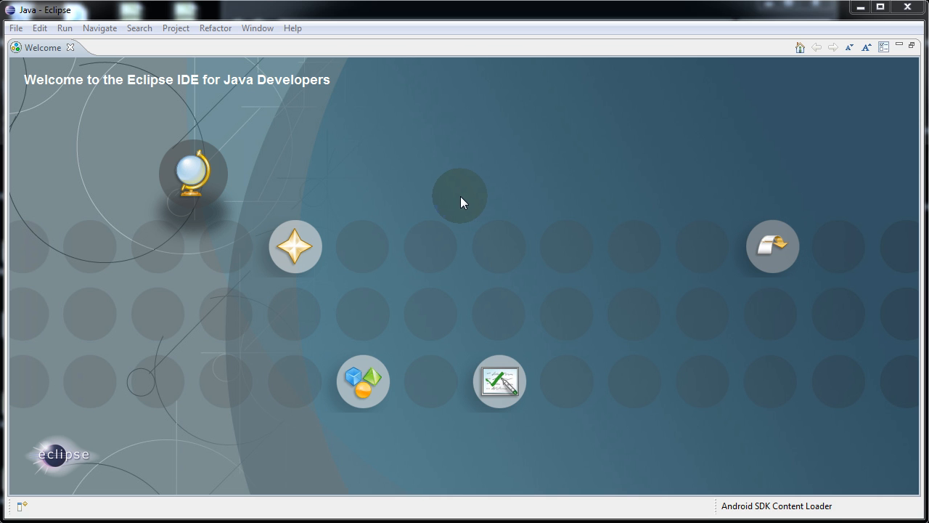
pyautogui.moveTo(447, 194)
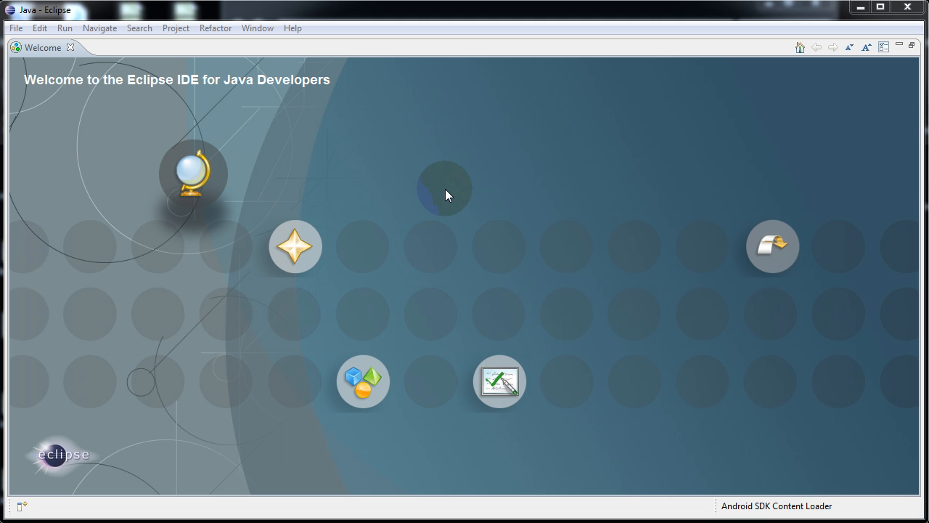
pyautogui.moveTo(476, 174)
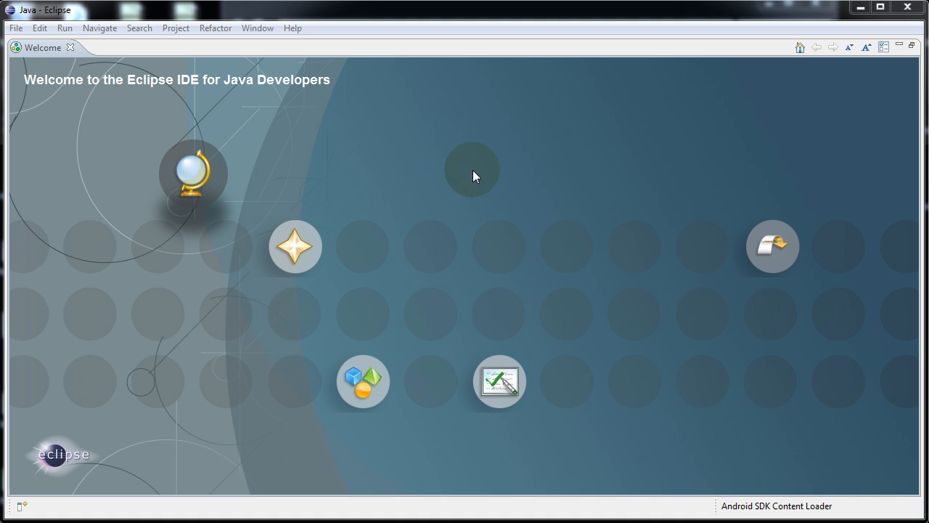
pyautogui.moveTo(502, 160)
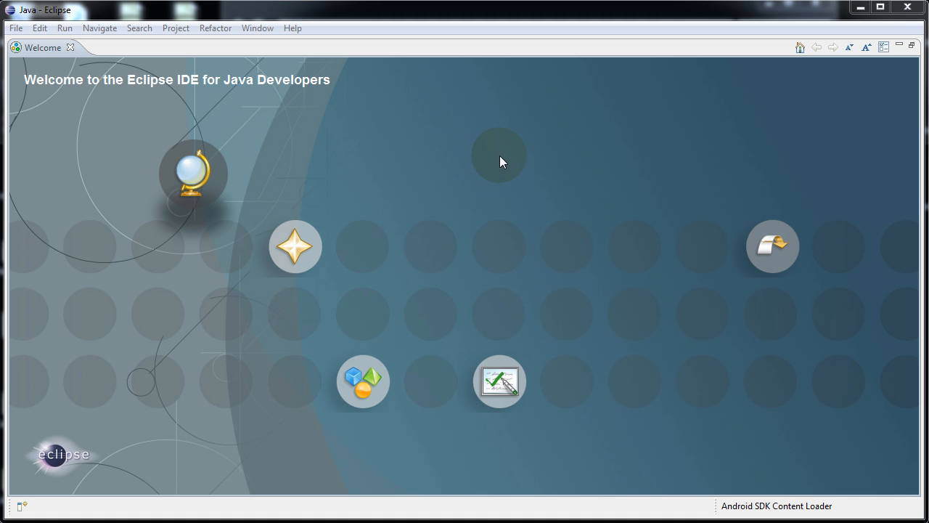
pyautogui.moveTo(467, 192)
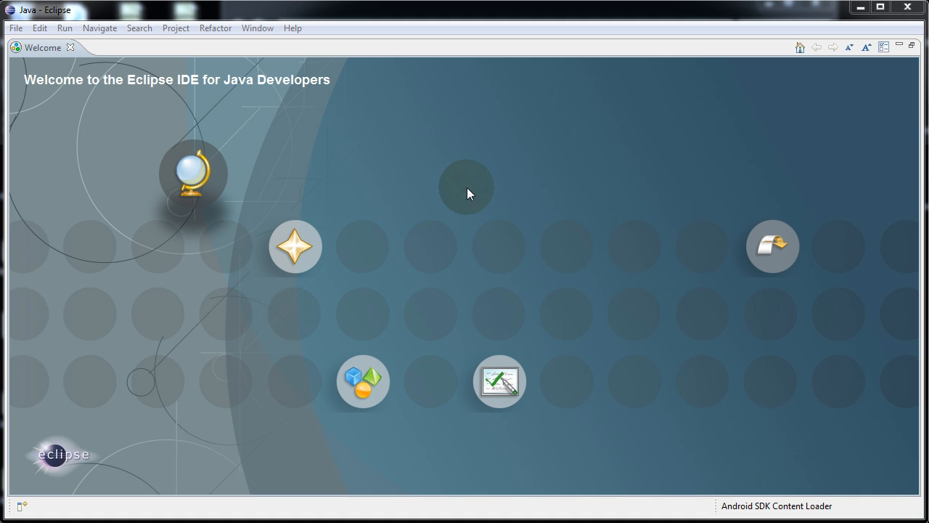
pyautogui.moveTo(476, 181)
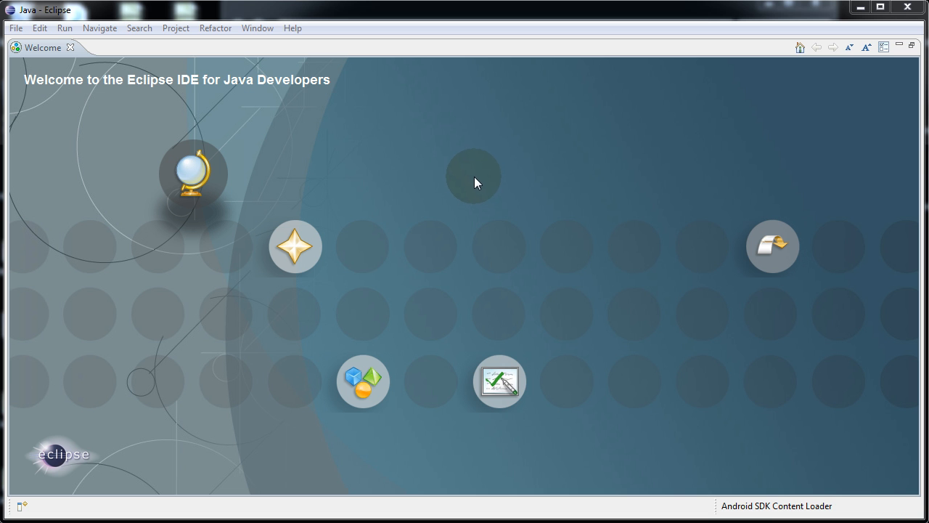
# Bring up the Window menu from the Welcome screen
pyautogui.click(257, 28)
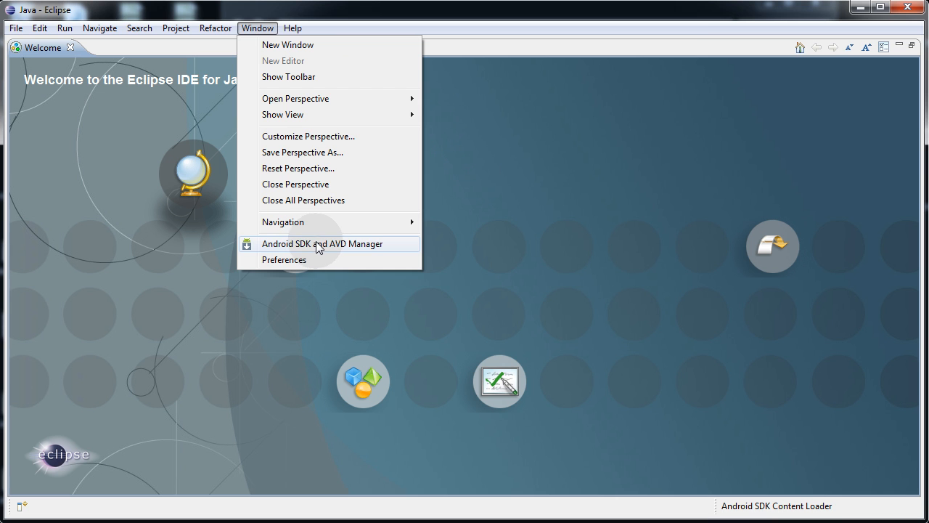
# In the AVD Manager, create virtual device testAVD targeting Android 2.2 - API Level 8, then close the manager
pyautogui.click(322, 244)
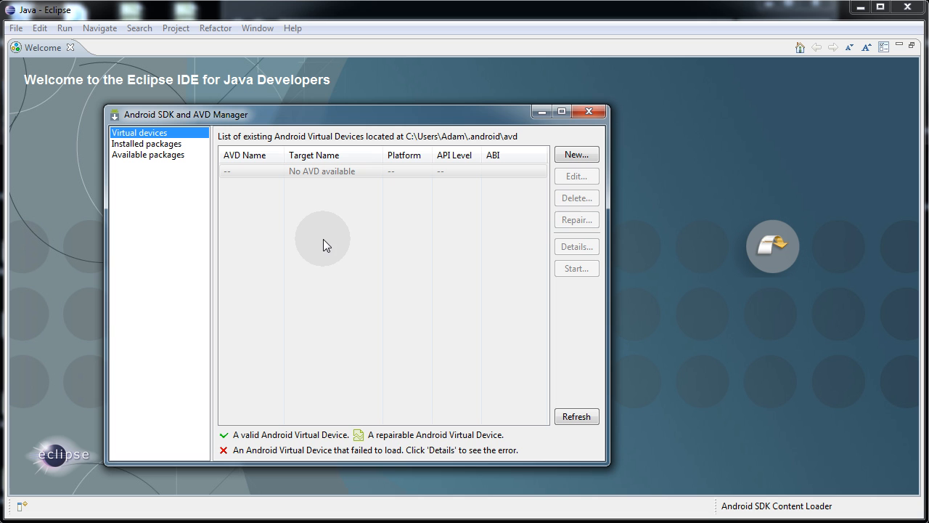
pyautogui.moveTo(578, 154)
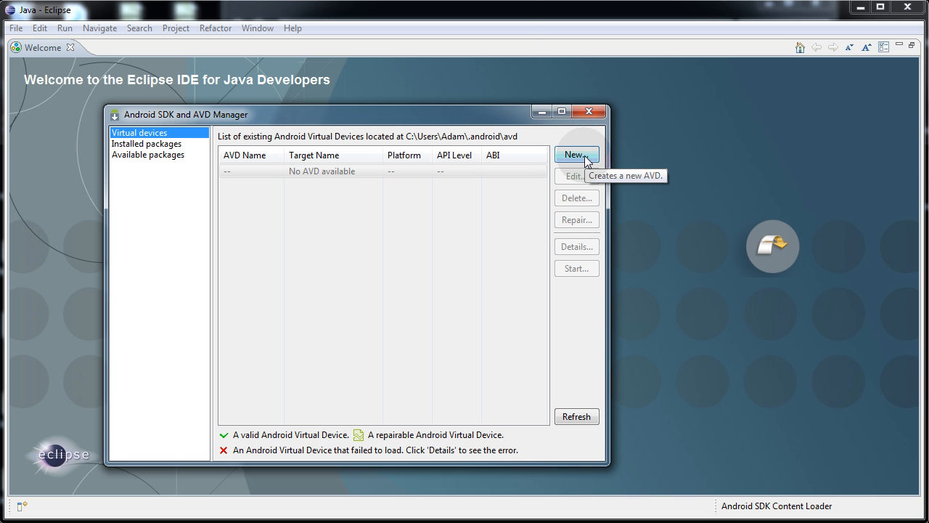
pyautogui.click(577, 154)
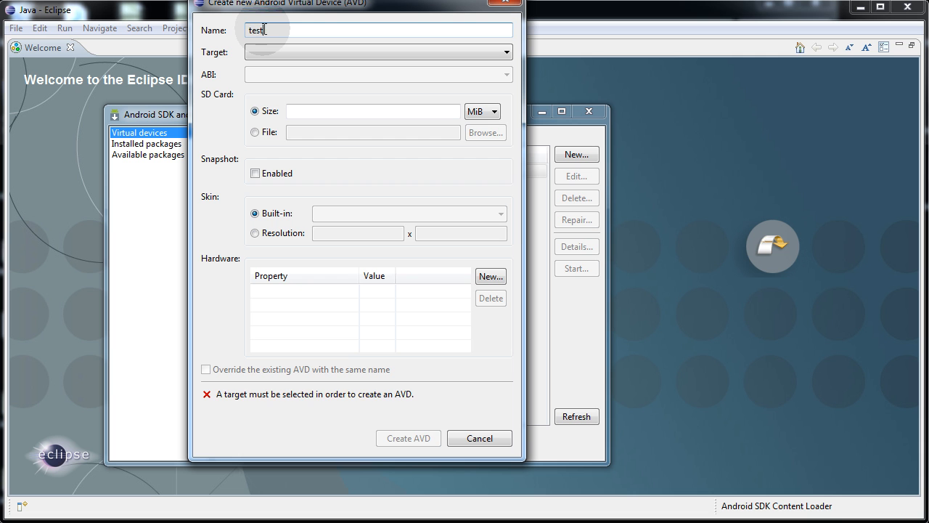
pyautogui.write('AVD')
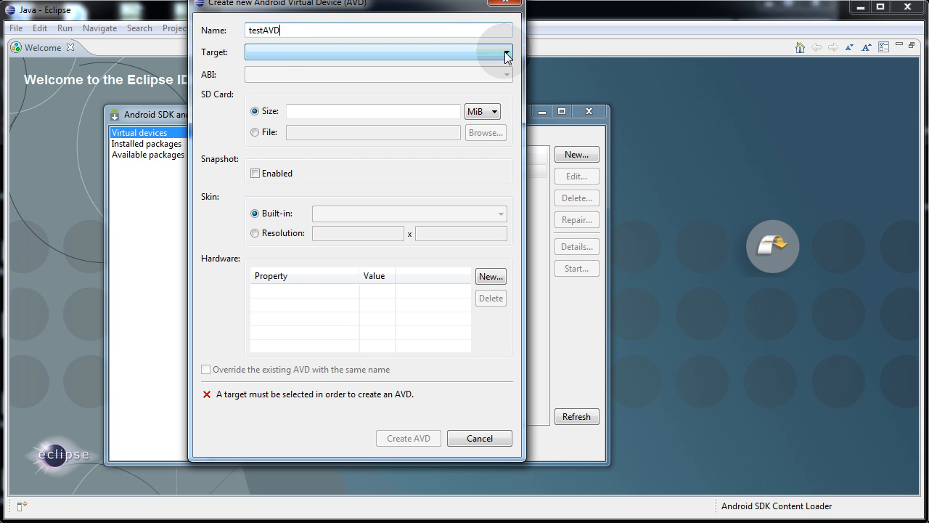
pyautogui.click(505, 52)
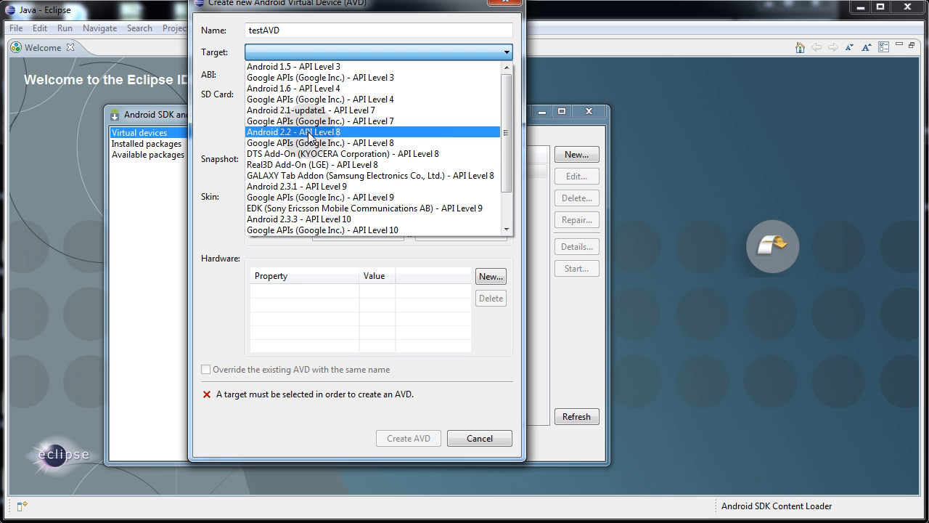
pyautogui.click(313, 130)
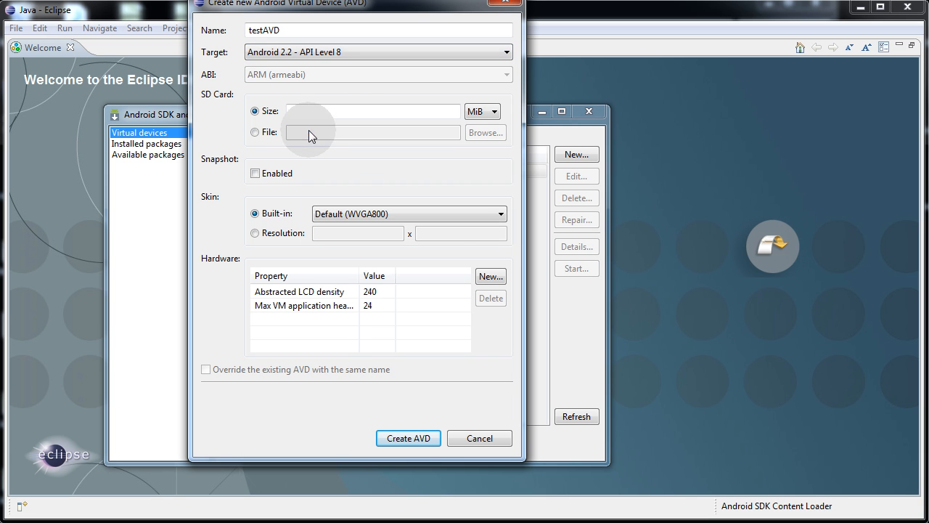
pyautogui.moveTo(415, 416)
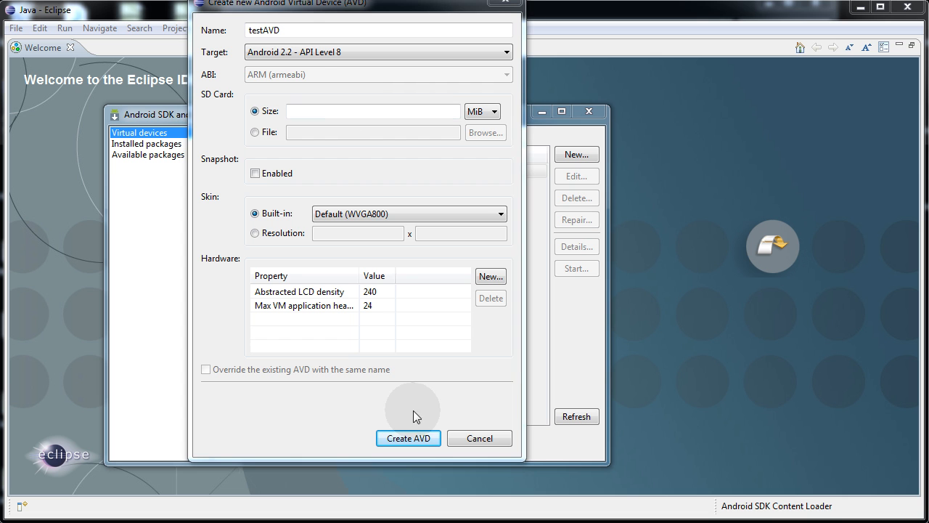
pyautogui.click(408, 438)
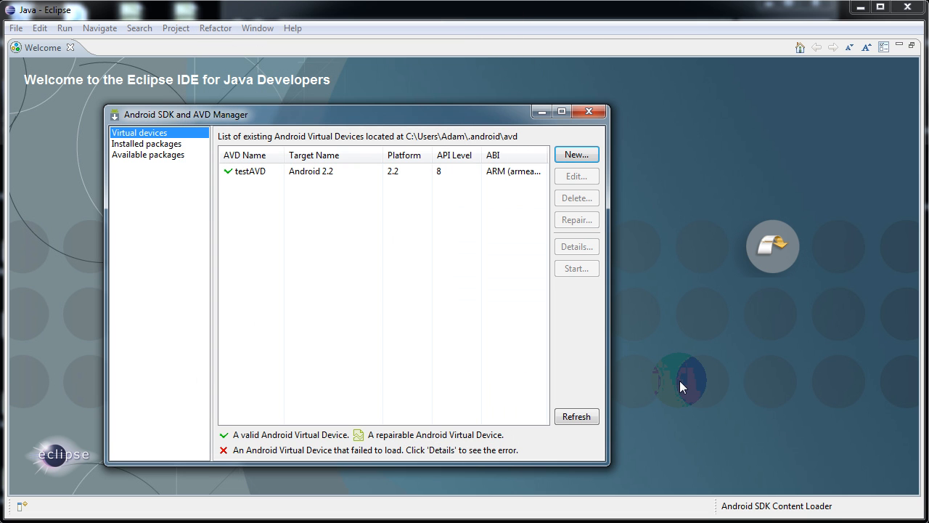
pyautogui.click(251, 172)
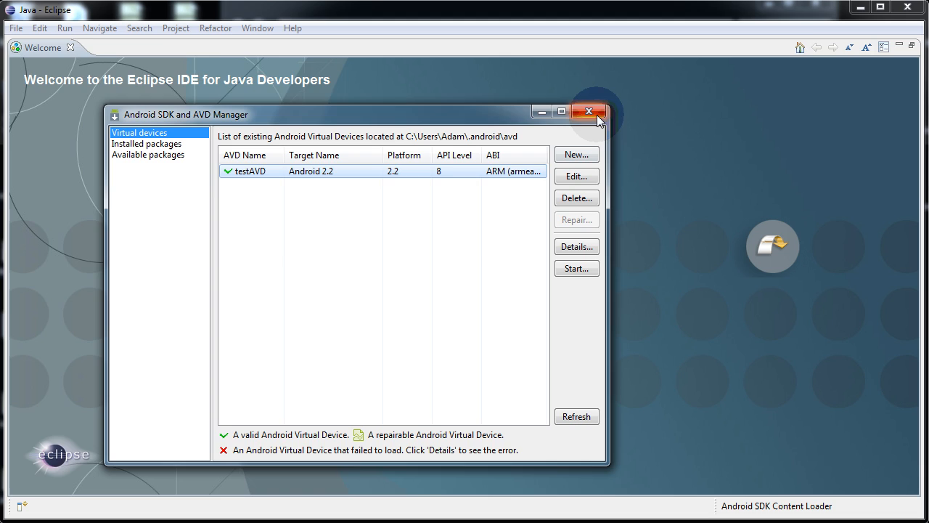
pyautogui.click(589, 110)
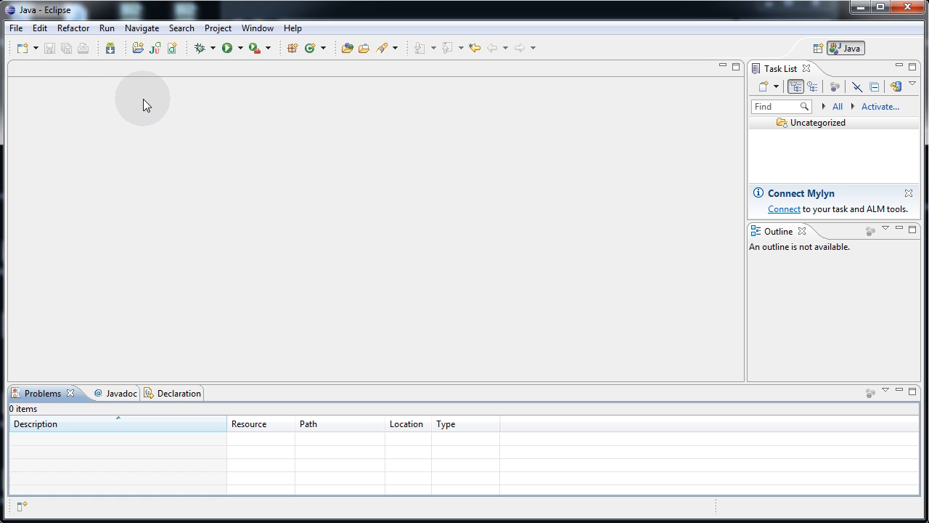
pyautogui.moveTo(181, 138)
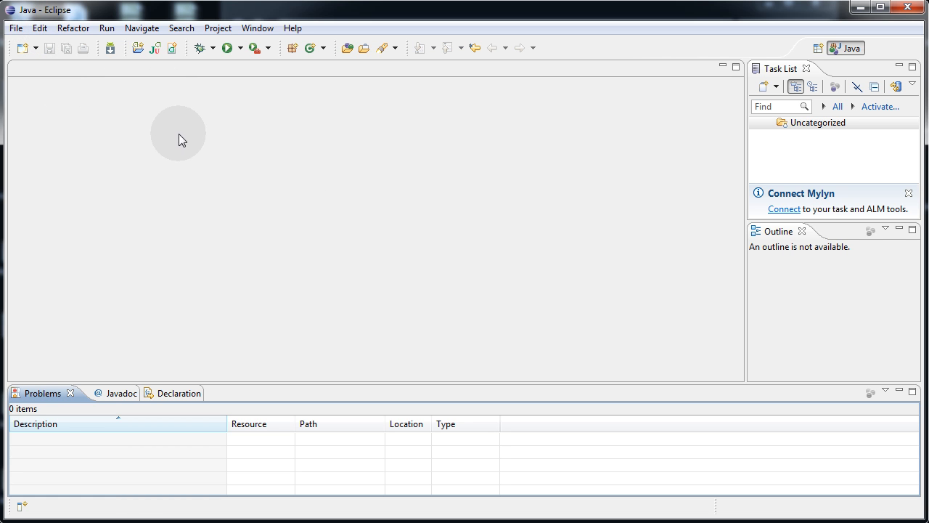
pyautogui.moveTo(228, 291)
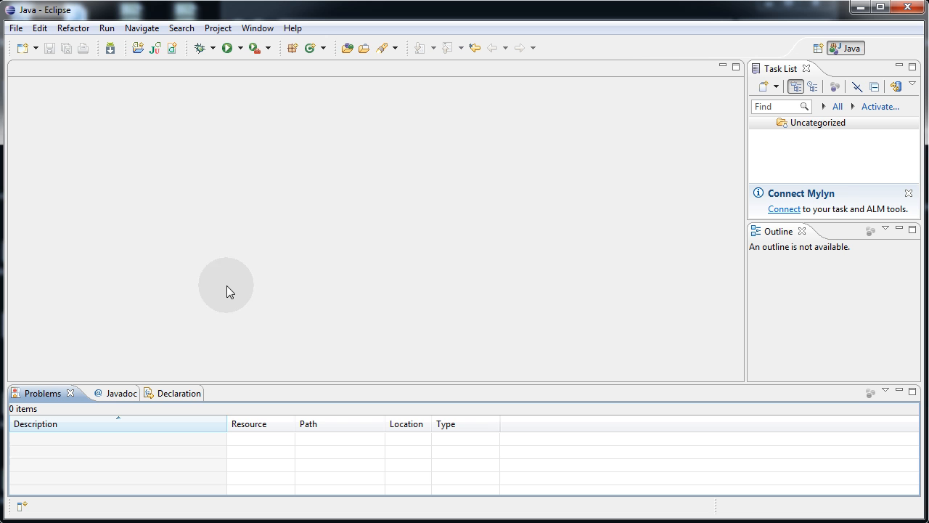
pyautogui.moveTo(72, 92)
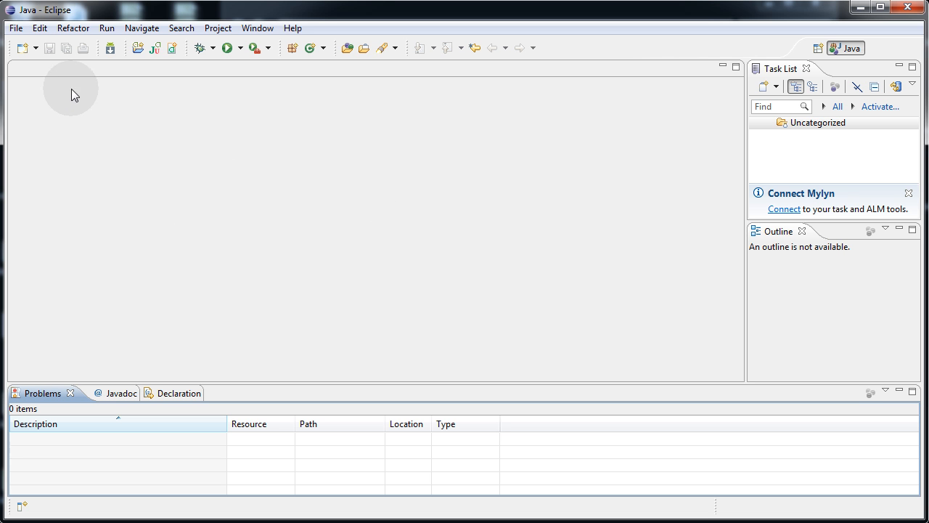
# Open Desktop > Workspace > HelloWorld > .project in the editor via File > Open File
pyautogui.click(12, 28)
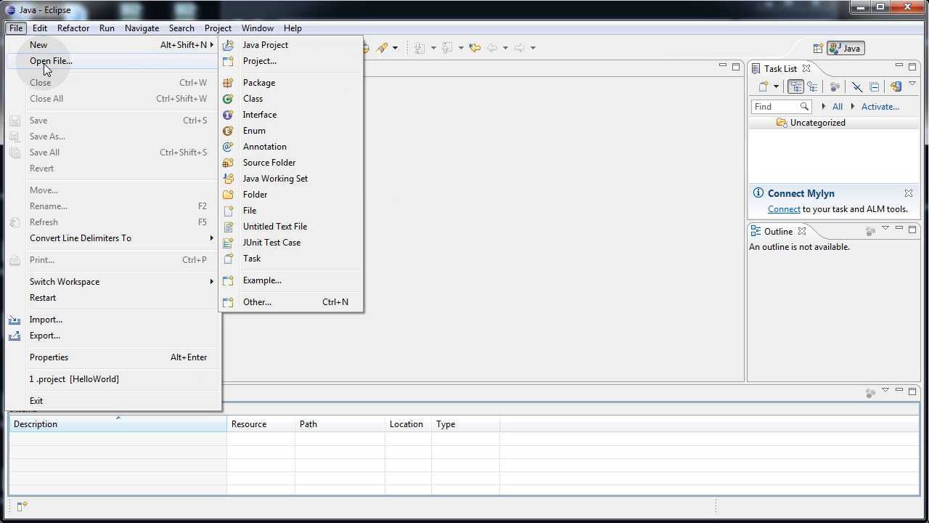
pyautogui.click(51, 61)
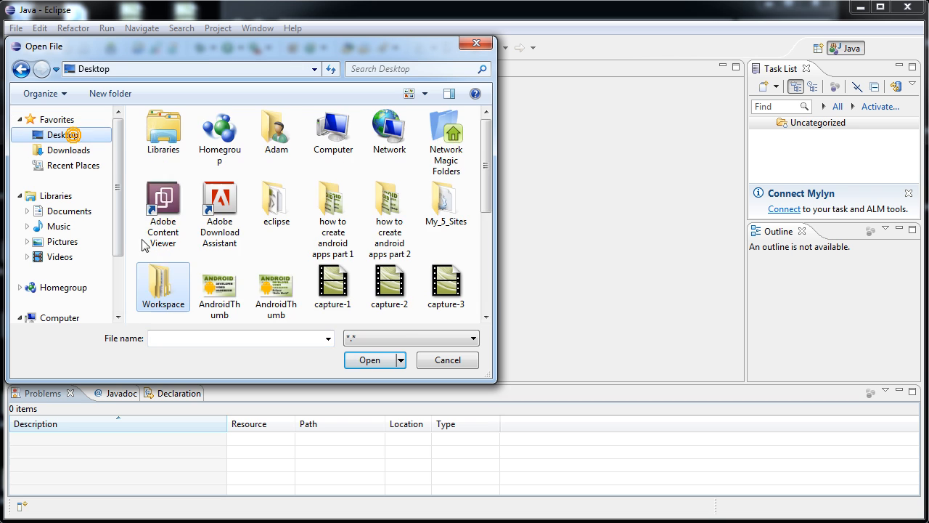
pyautogui.doubleClick(163, 280)
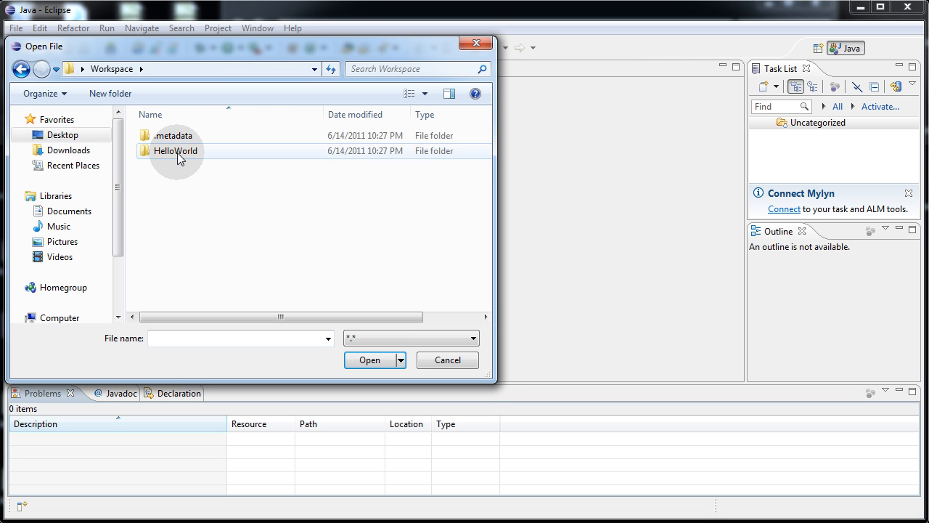
pyautogui.doubleClick(174, 150)
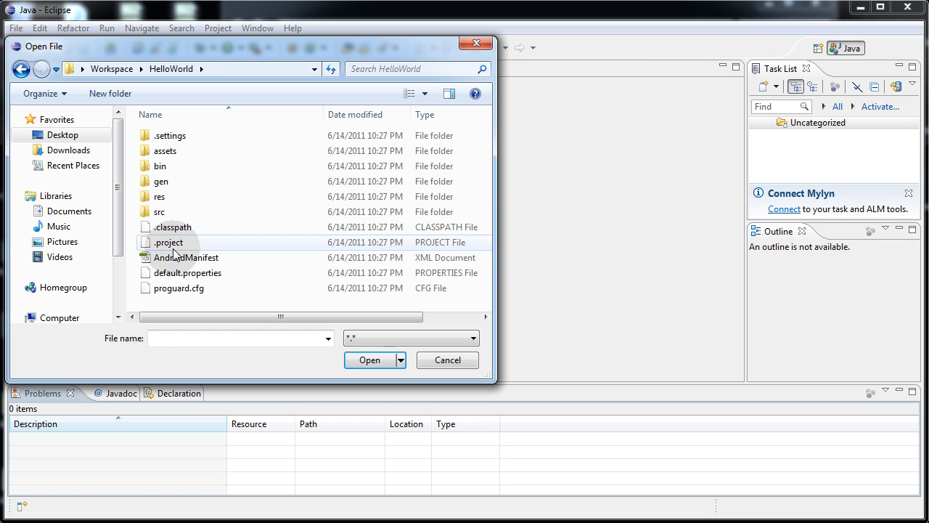
pyautogui.moveTo(169, 245)
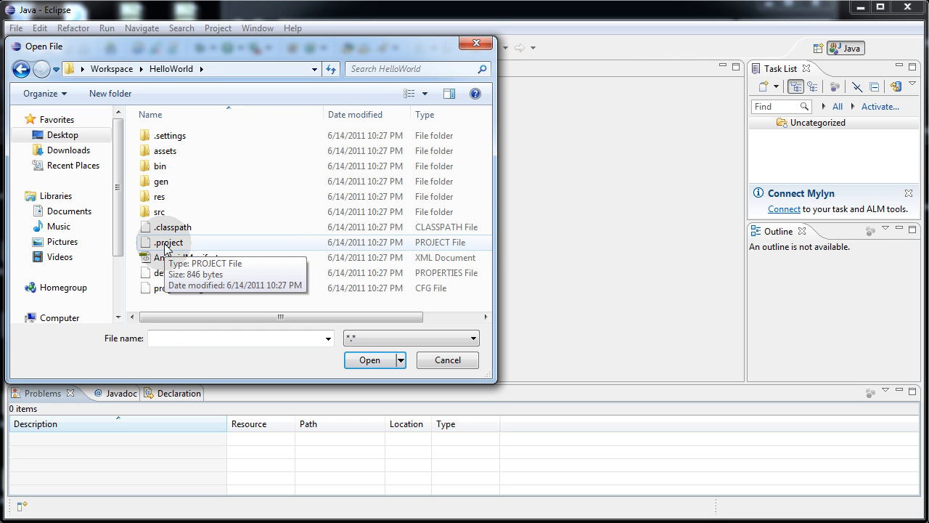
pyautogui.doubleClick(168, 241)
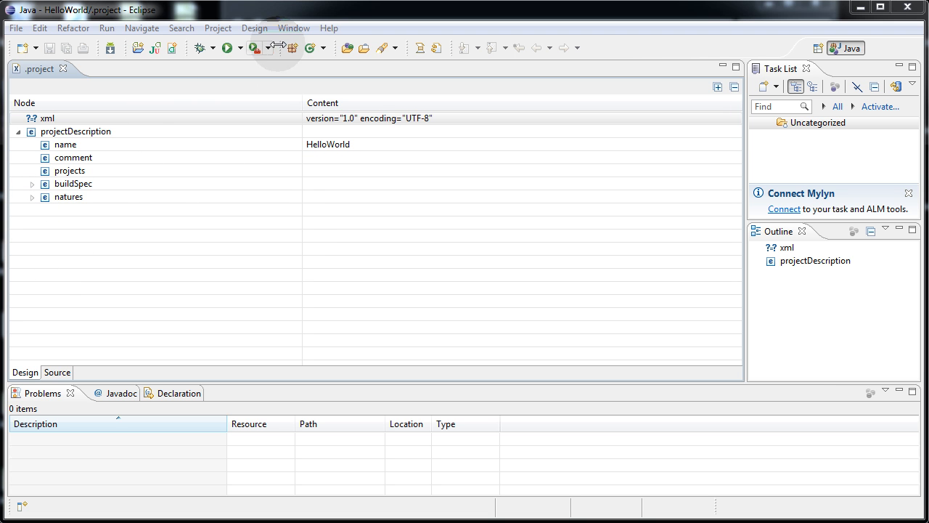
pyautogui.click(293, 27)
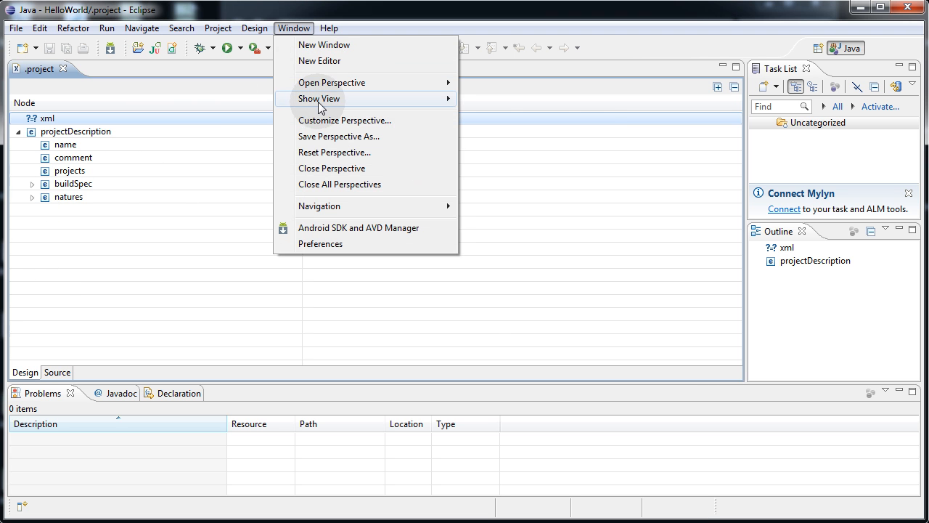
# Expand src > adamkhoury.HelloWorld and bring HelloWorldActivity.java up in the editor
pyautogui.click(319, 99)
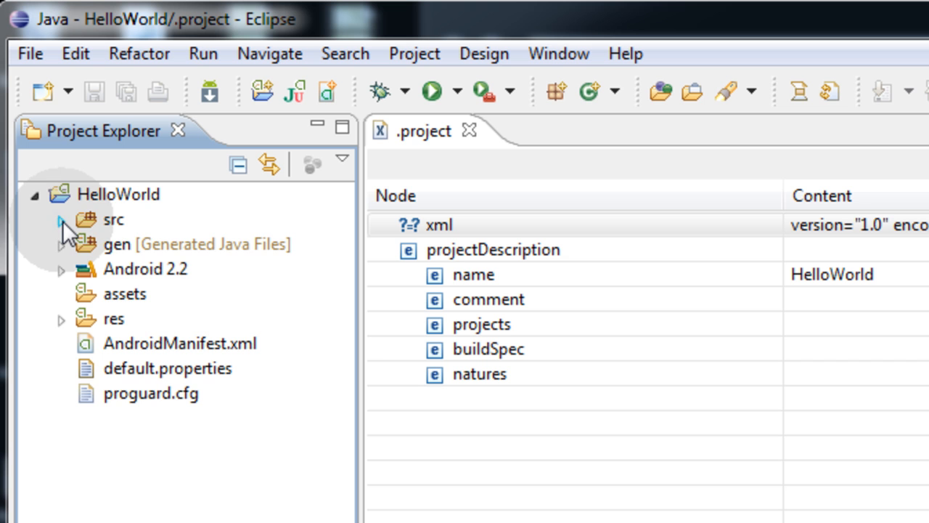
pyautogui.click(61, 217)
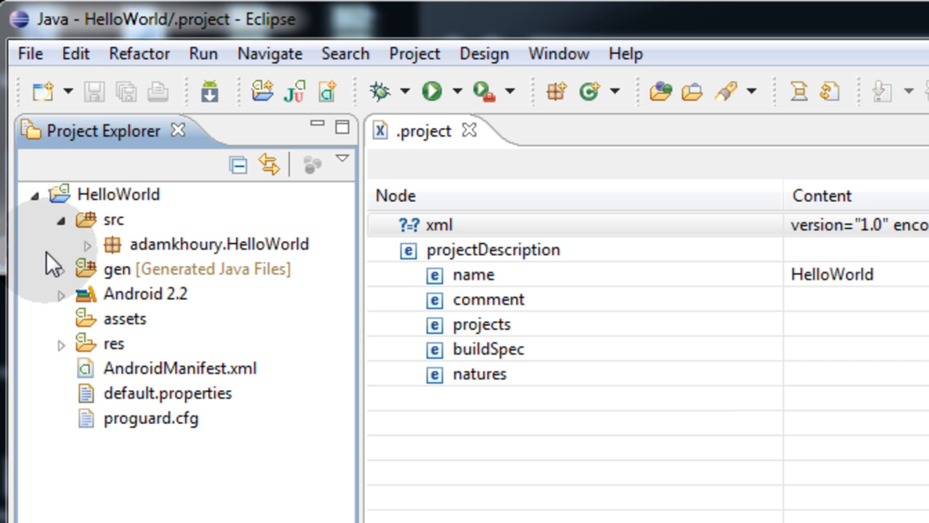
pyautogui.moveTo(102, 254)
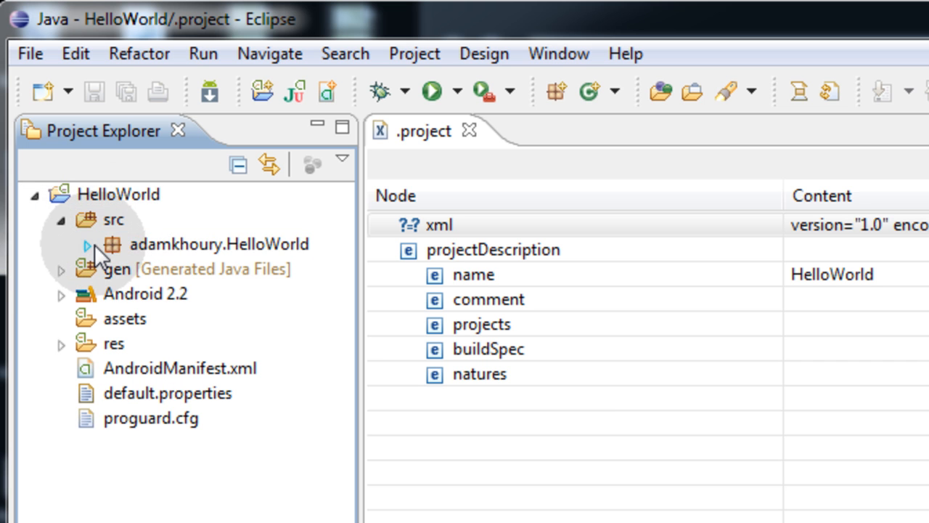
pyautogui.click(88, 244)
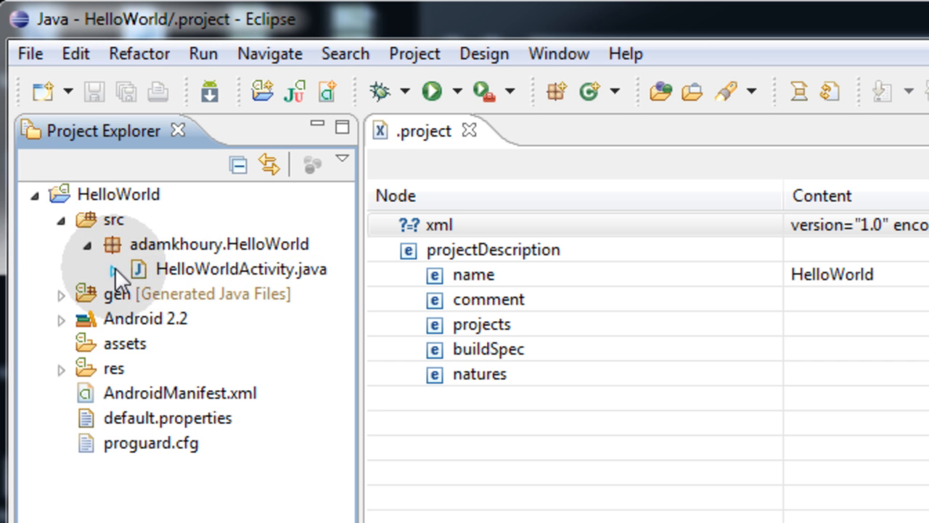
pyautogui.click(116, 268)
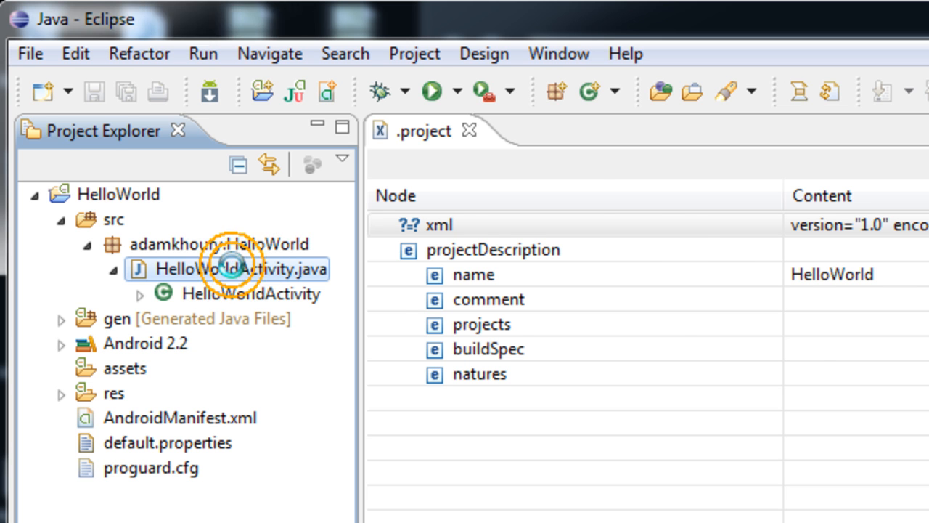
pyautogui.doubleClick(232, 269)
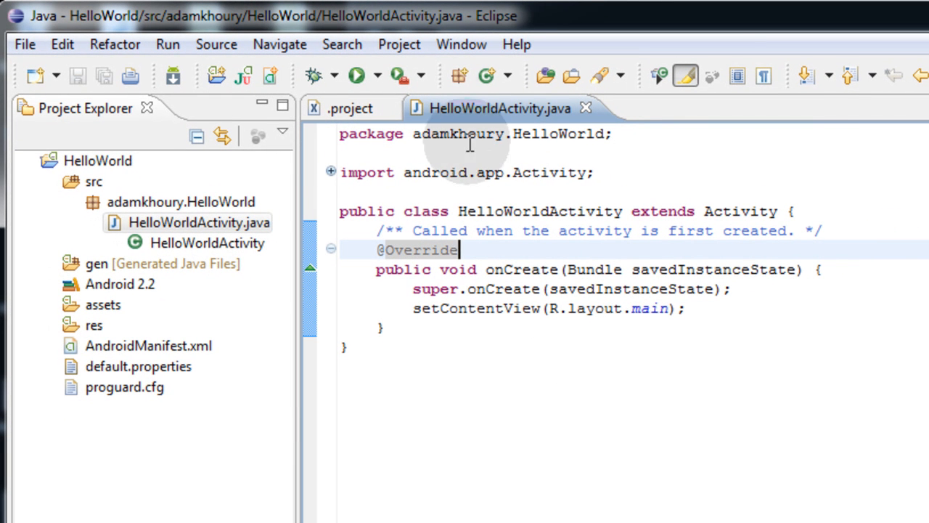
pyautogui.moveTo(793, 309)
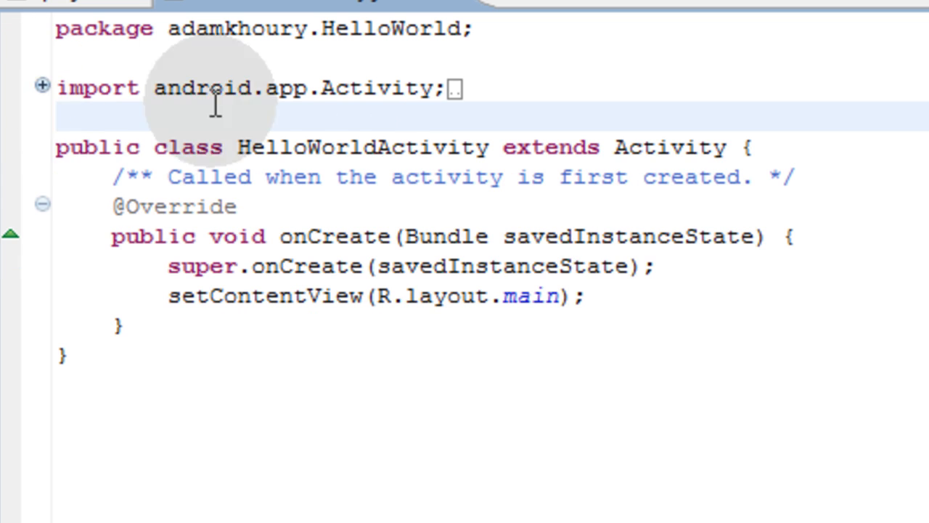
pyautogui.moveTo(43, 87)
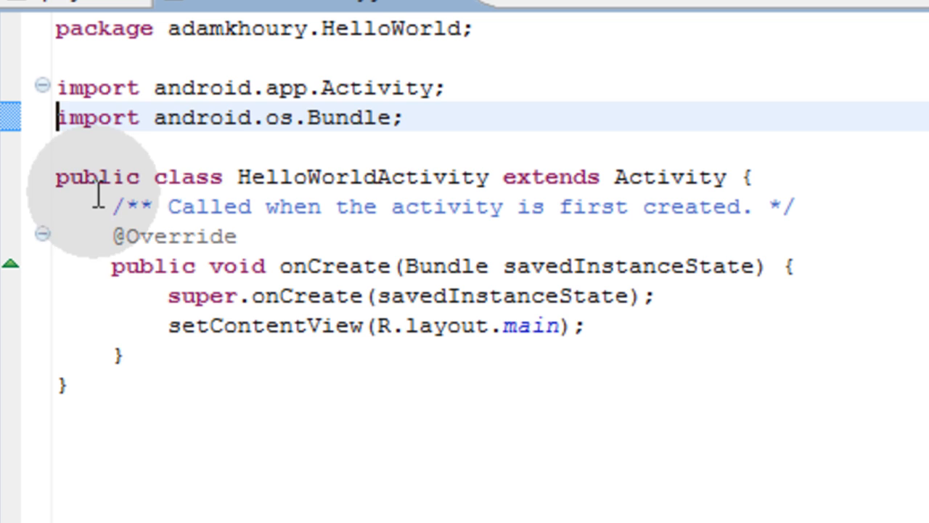
# Add import android.widget.TextView; and a TextView myText showing "Hello World" as the content view
pyautogui.click(407, 117)
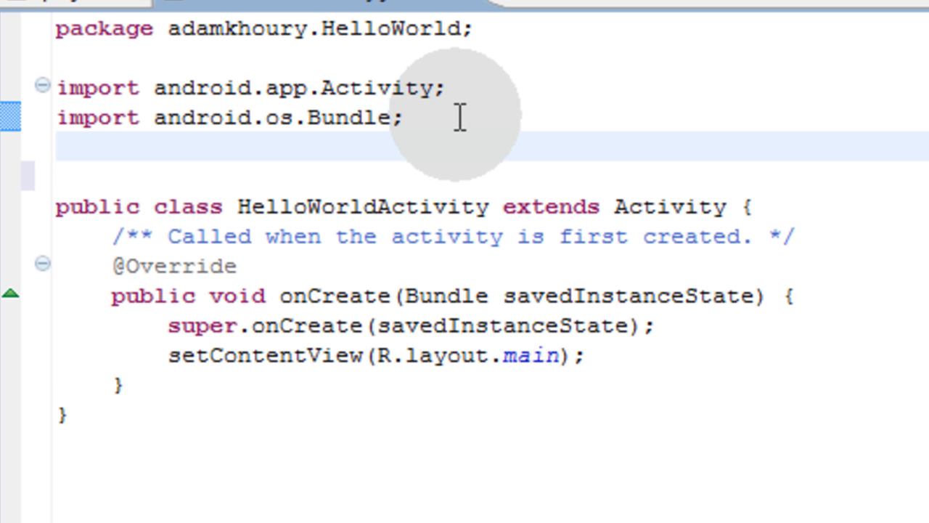
pyautogui.write('import android.widget.TextView;')
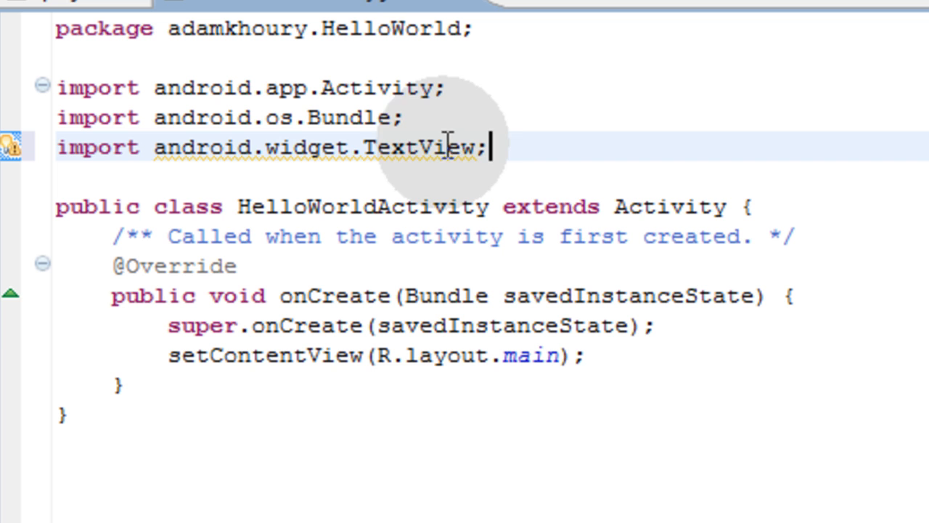
pyautogui.doubleClick(421, 148)
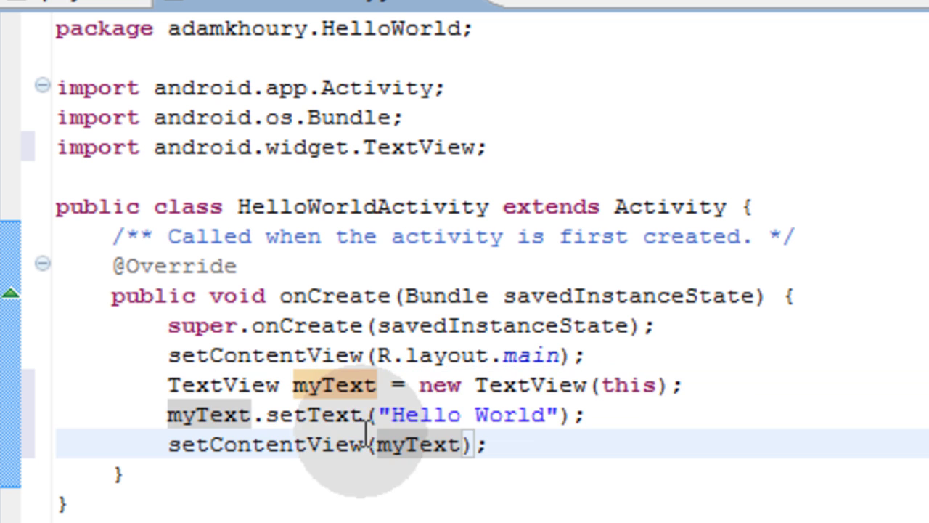
pyautogui.doubleClick(337, 385)
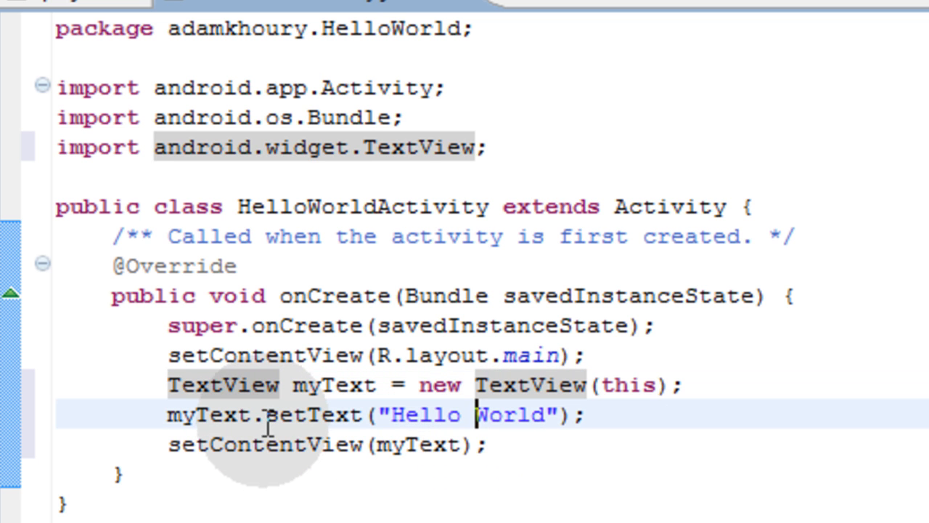
pyautogui.doubleClick(316, 415)
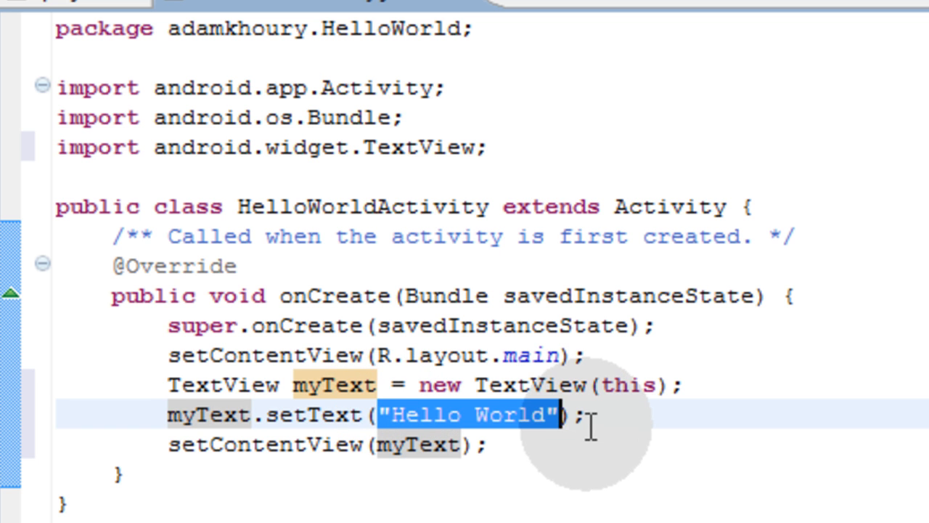
pyautogui.click(573, 415)
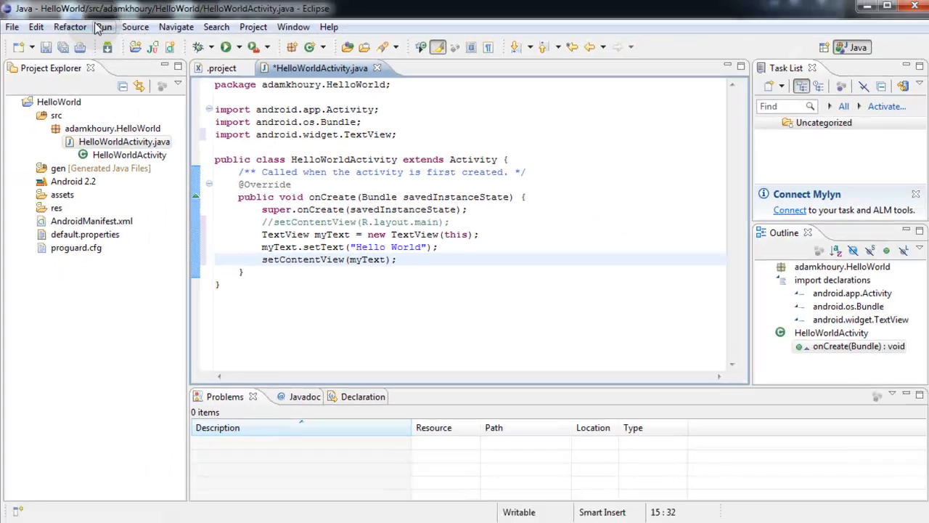
# Run the app in the emulator via Run > Run, saving the modified activity when asked
pyautogui.click(105, 26)
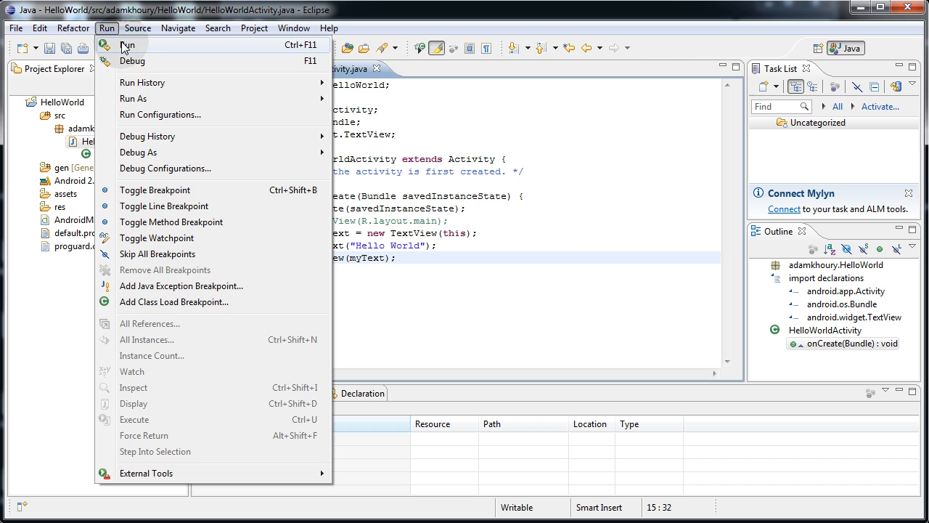
pyautogui.click(134, 99)
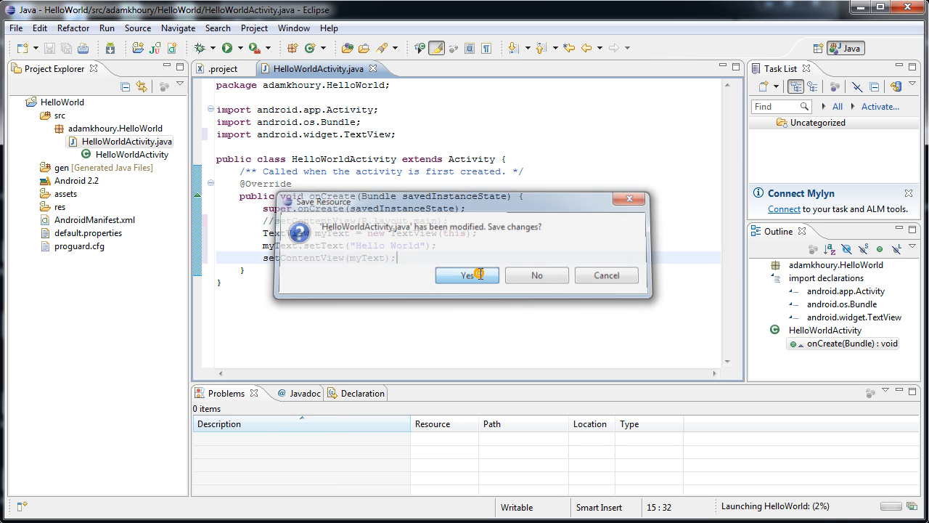
pyautogui.click(466, 276)
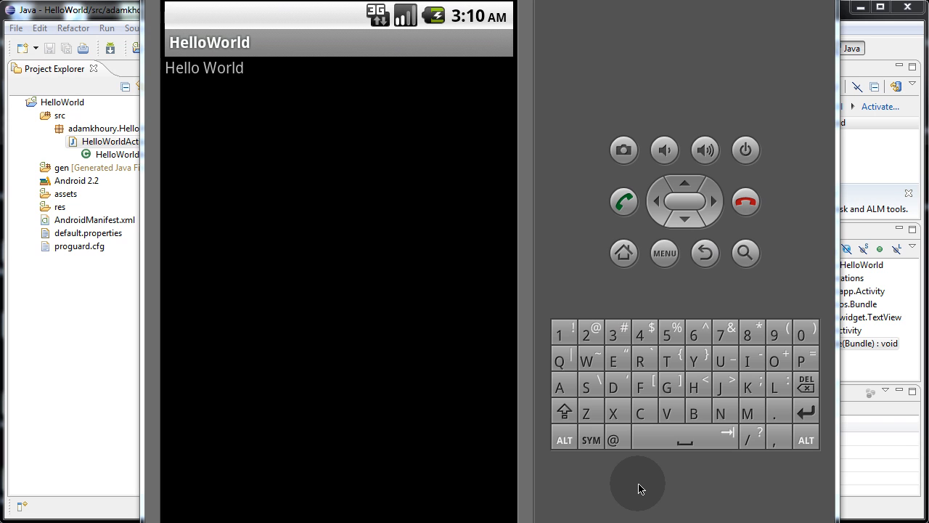
pyautogui.moveTo(743, 70)
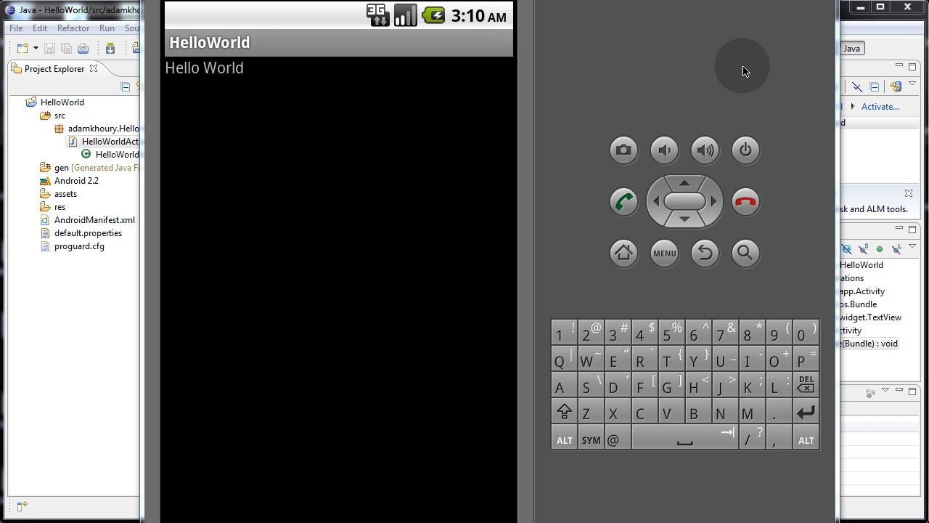
pyautogui.moveTo(784, 502)
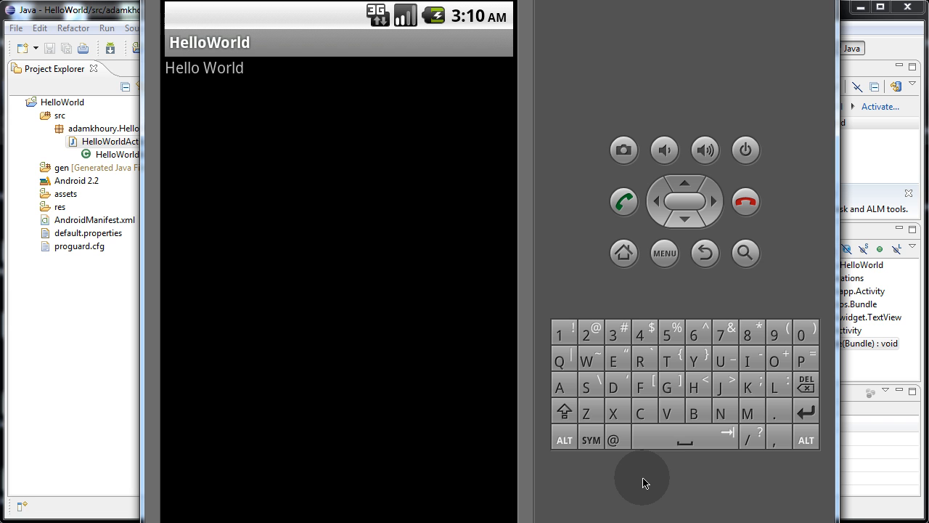
pyautogui.moveTo(622, 71)
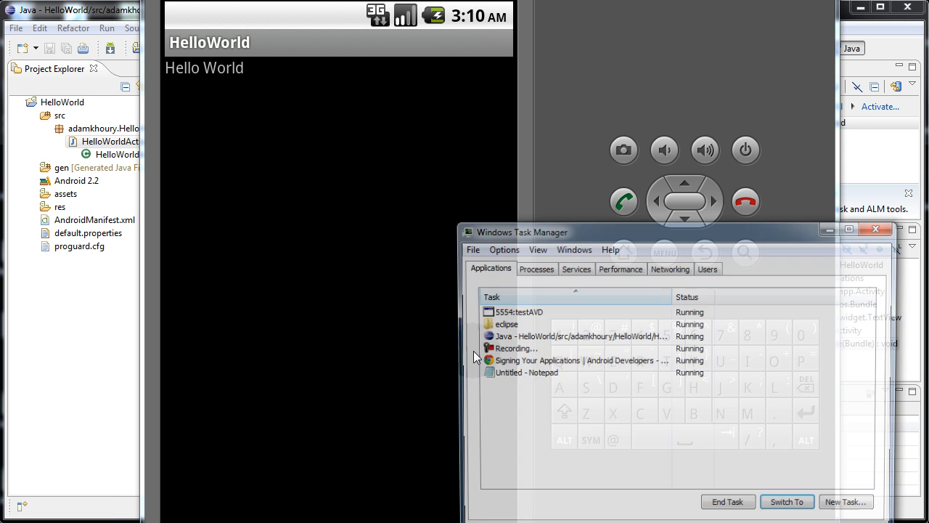
# End the 5554:testAVD emulator task from Task Manager's Applications list
pyautogui.click(514, 310)
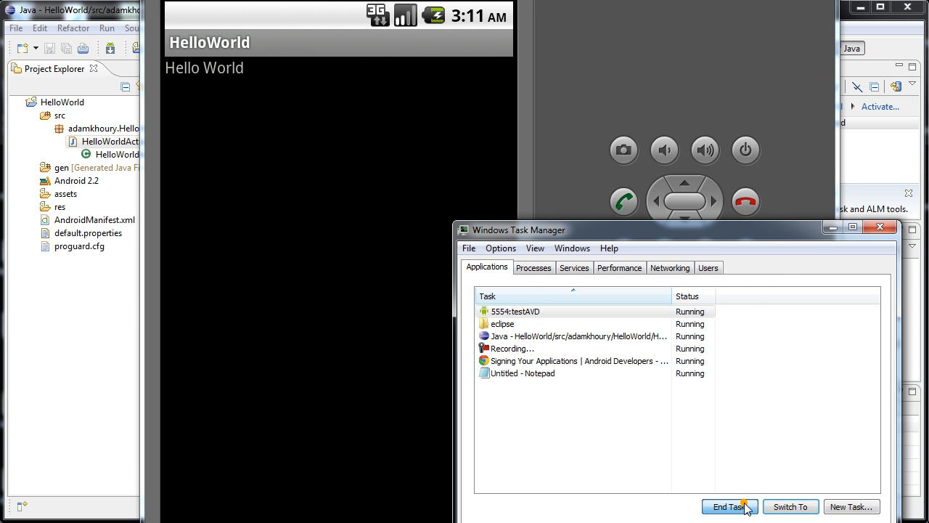
pyautogui.click(728, 507)
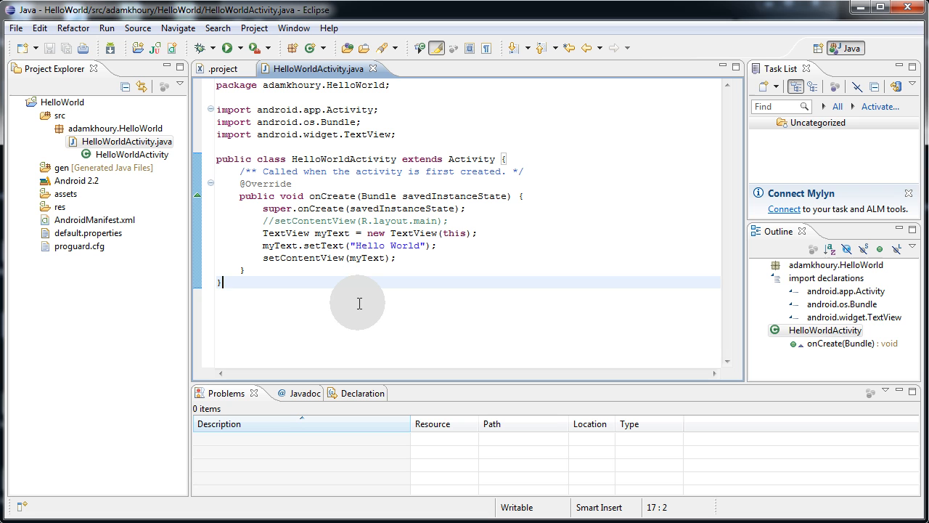
pyautogui.moveTo(322, 305)
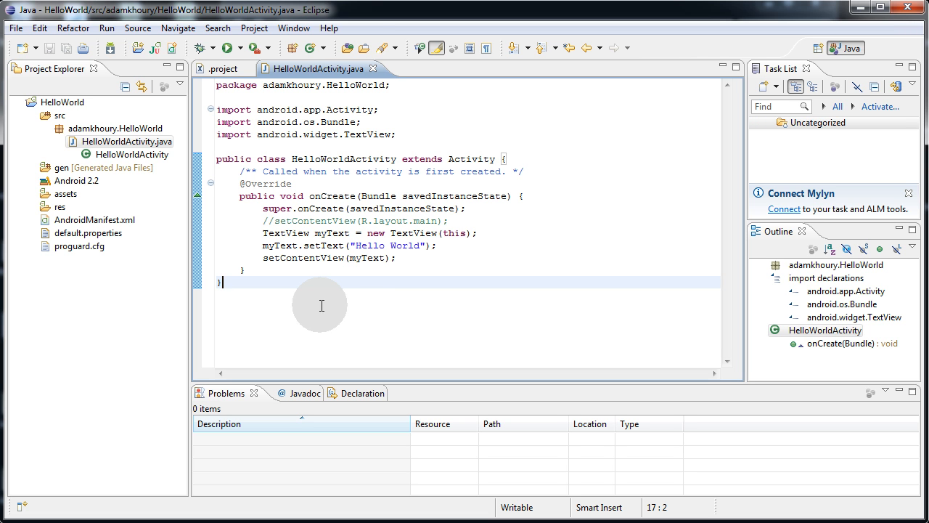
pyautogui.moveTo(314, 293)
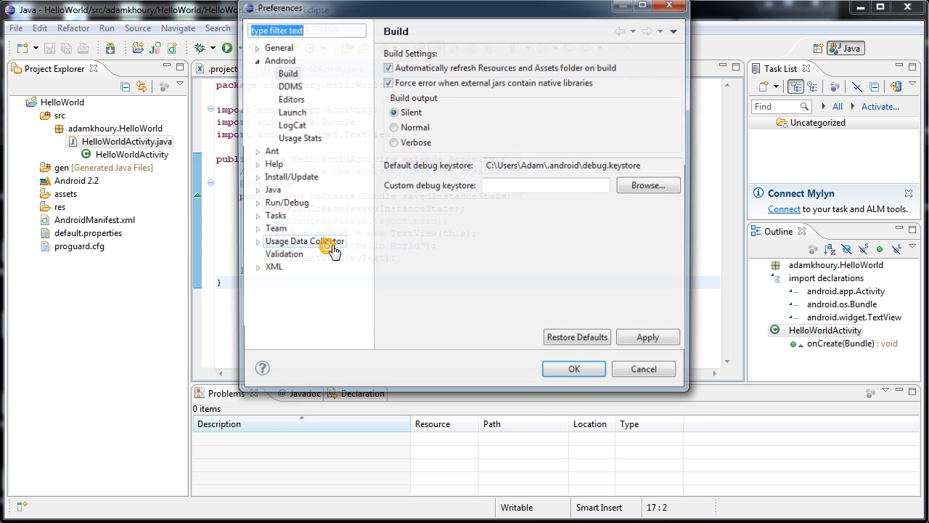
pyautogui.click(278, 58)
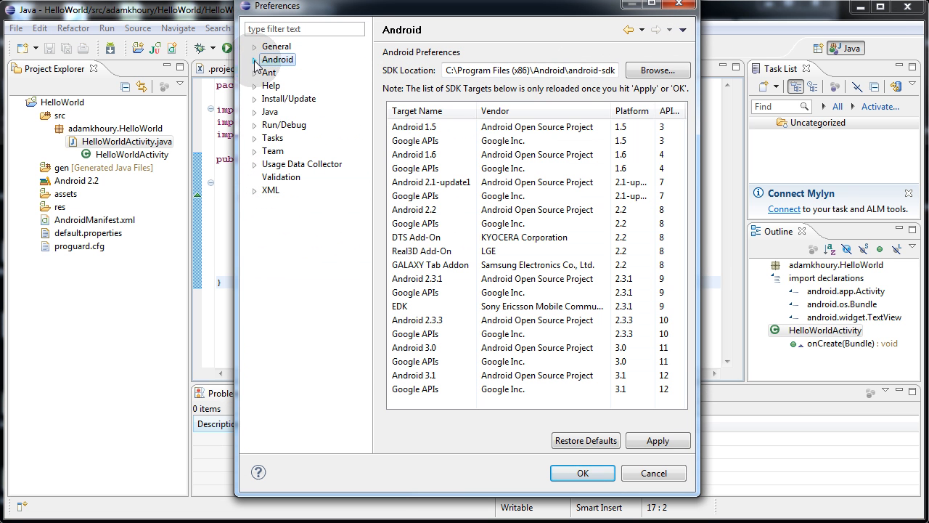
pyautogui.click(255, 58)
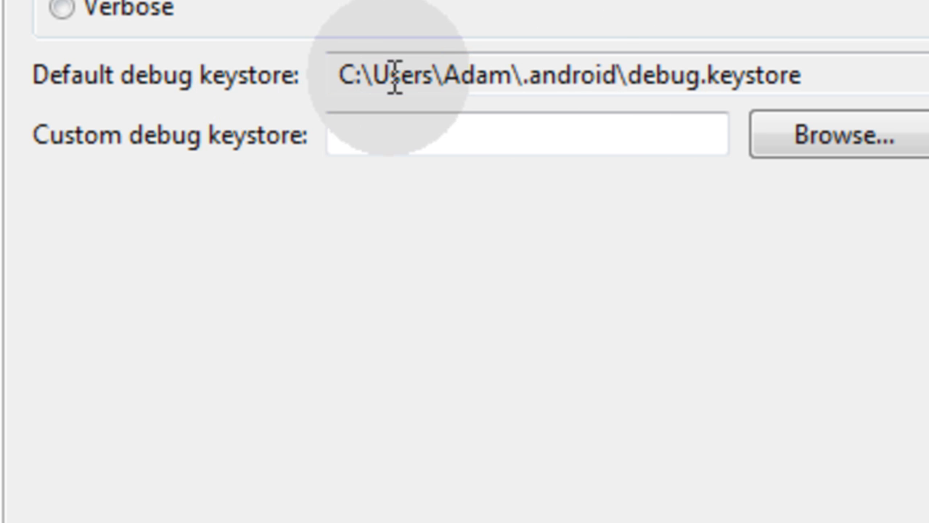
pyautogui.doubleClick(559, 76)
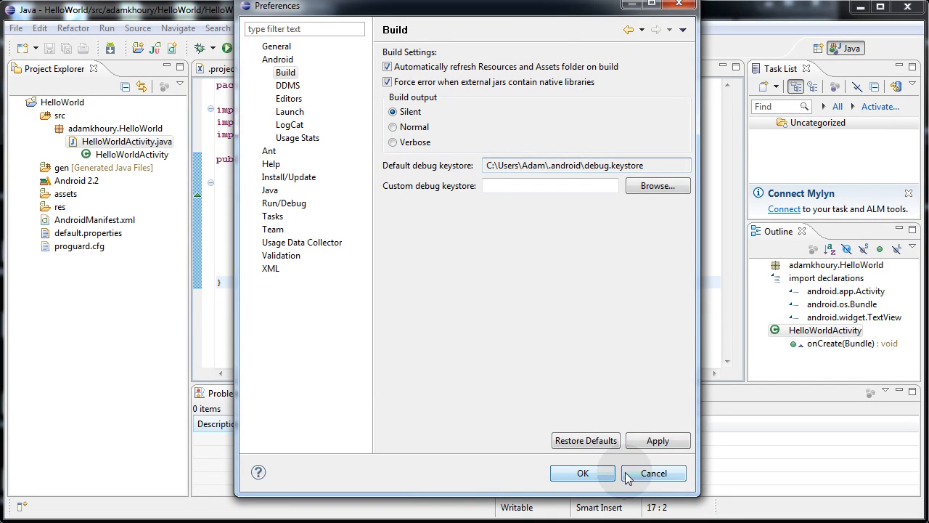
pyautogui.click(655, 473)
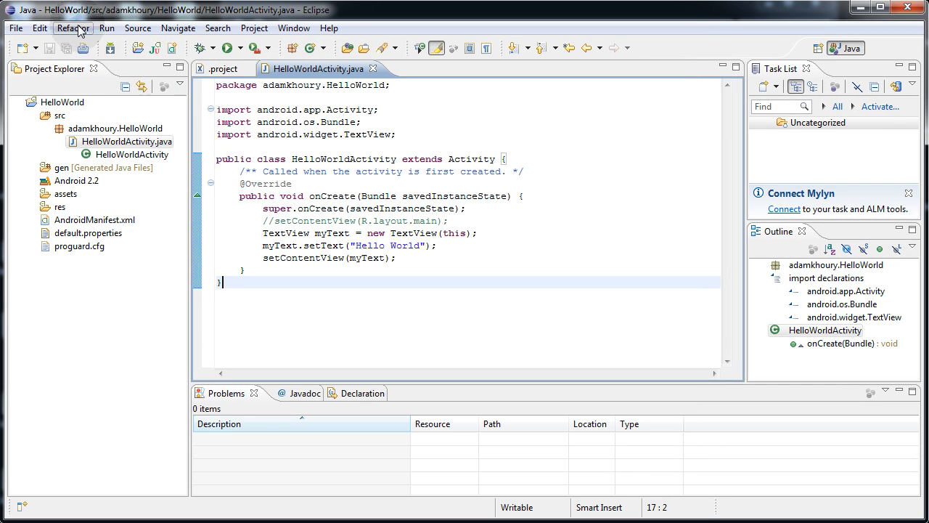
# Start an Android Application export from the File menu, choose project HelloWorld and proceed to keystore selection
pyautogui.click(14, 28)
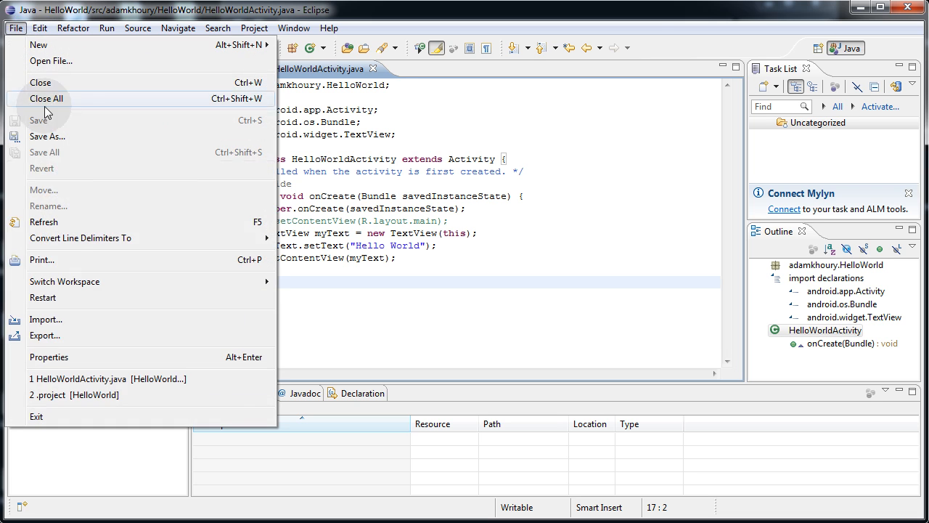
pyautogui.click(45, 336)
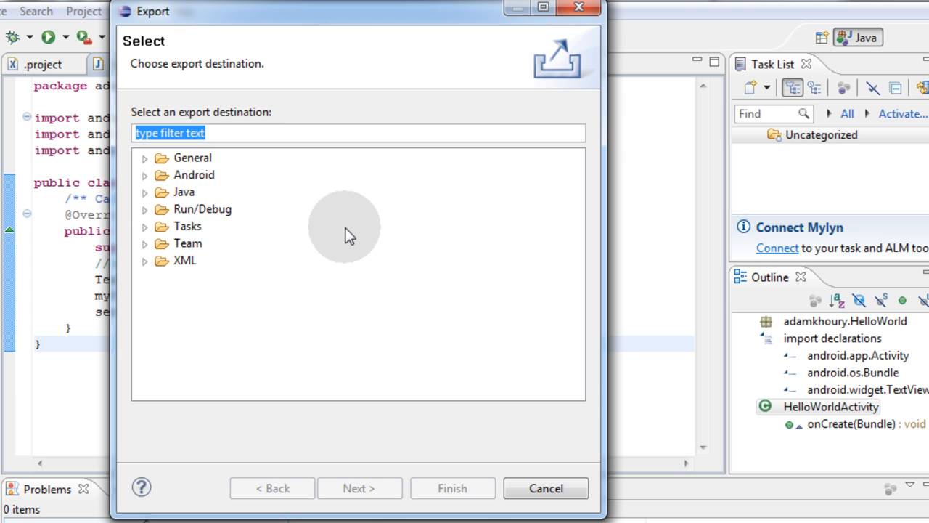
pyautogui.moveTo(322, 220)
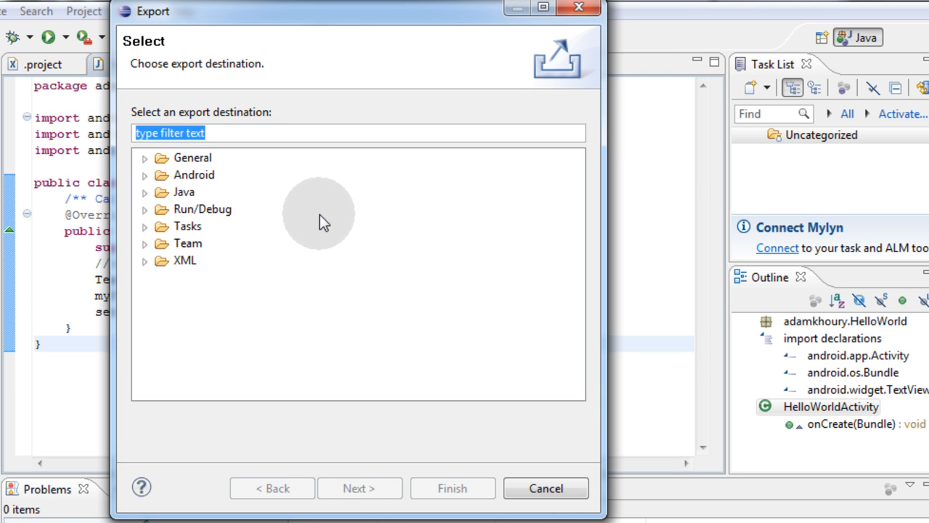
pyautogui.moveTo(312, 209)
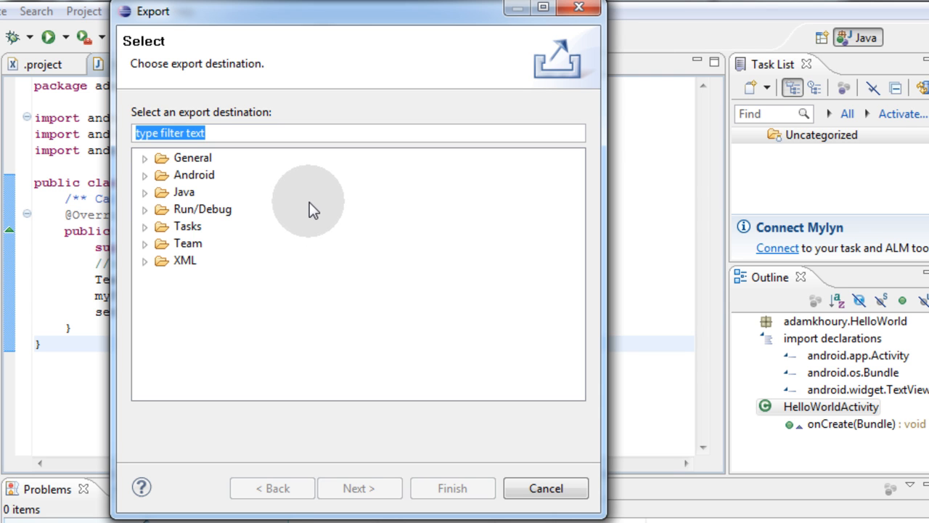
pyautogui.moveTo(319, 197)
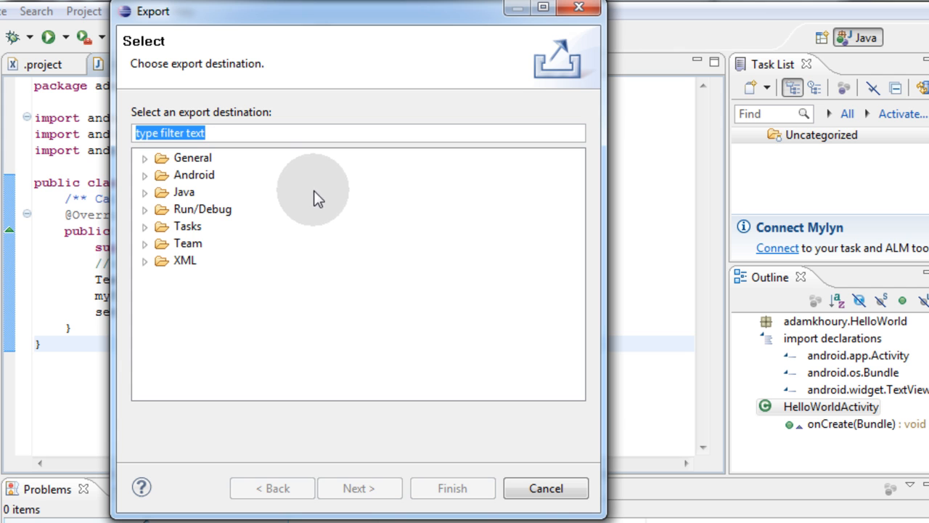
pyautogui.moveTo(215, 209)
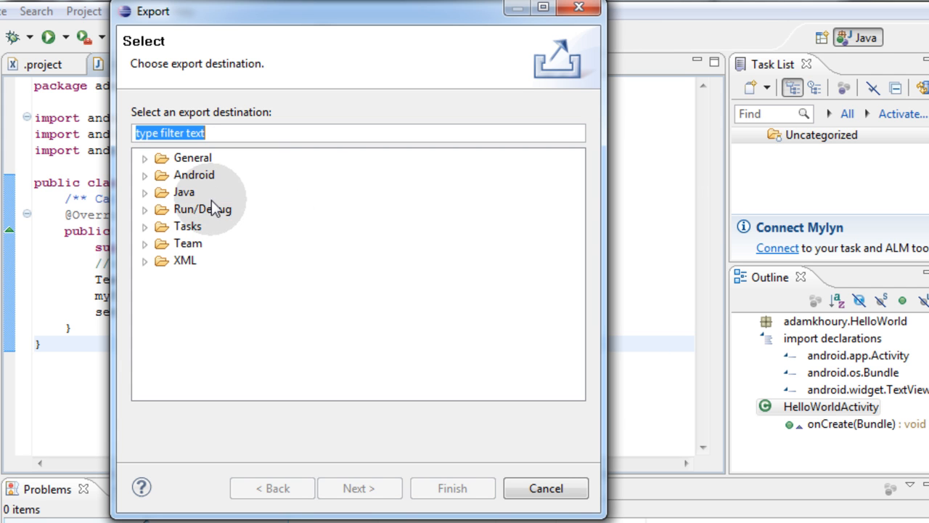
pyautogui.moveTo(273, 175)
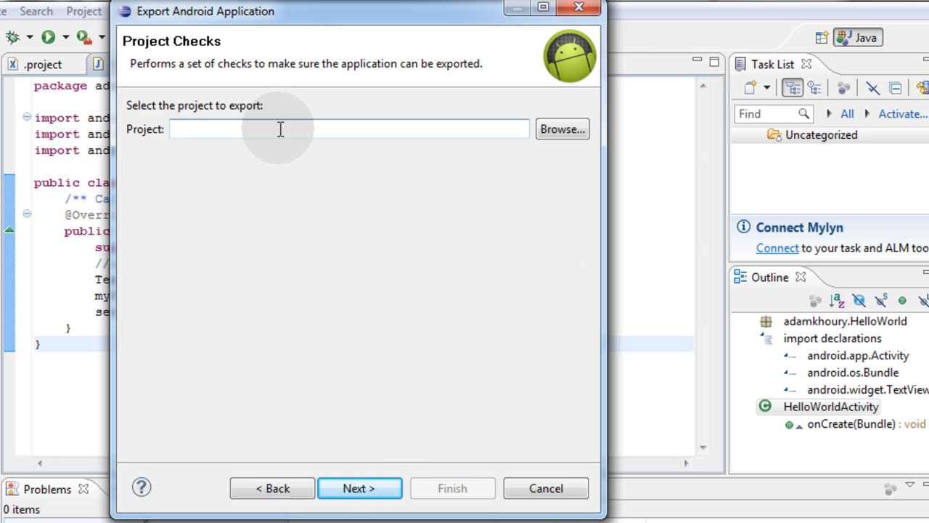
pyautogui.moveTo(569, 134)
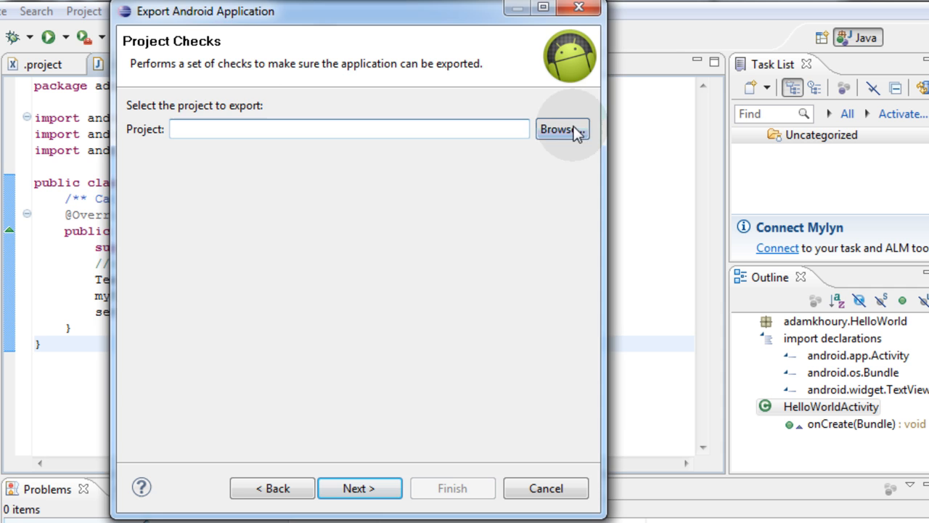
pyautogui.click(562, 127)
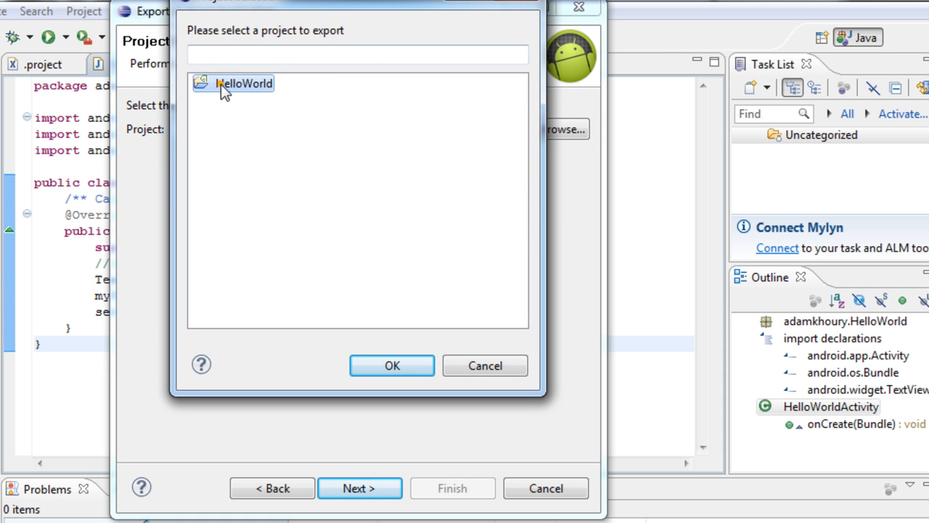
pyautogui.click(392, 366)
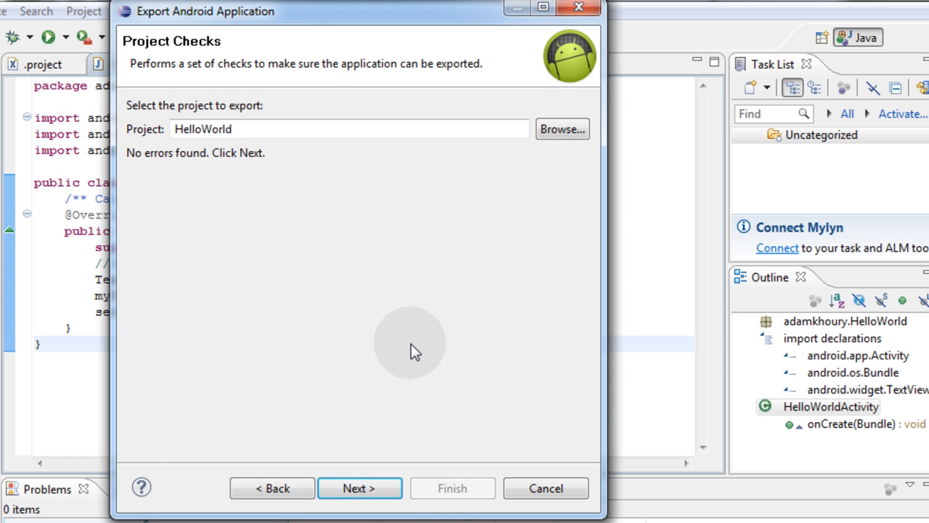
pyautogui.click(358, 488)
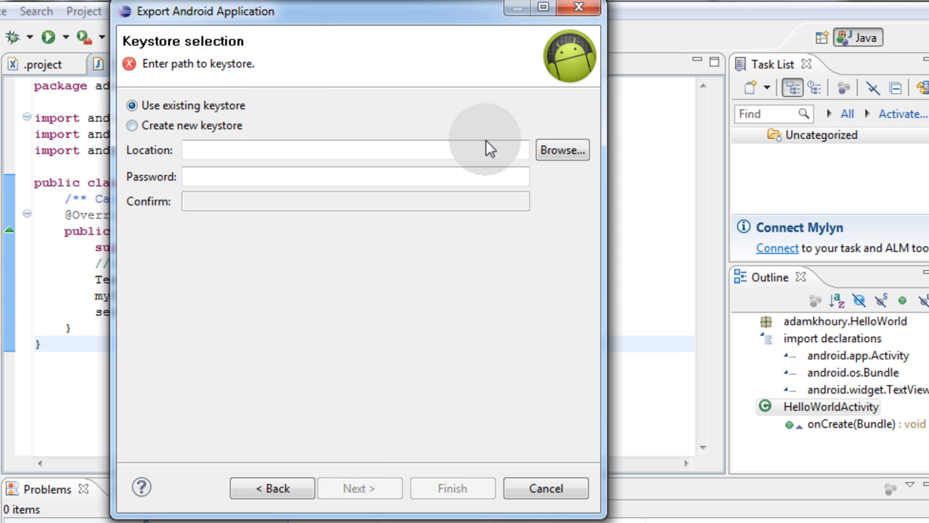
# Use the existing keystore C:\Users\Adam\.android\debug.keystore with its password and continue
pyautogui.click(564, 149)
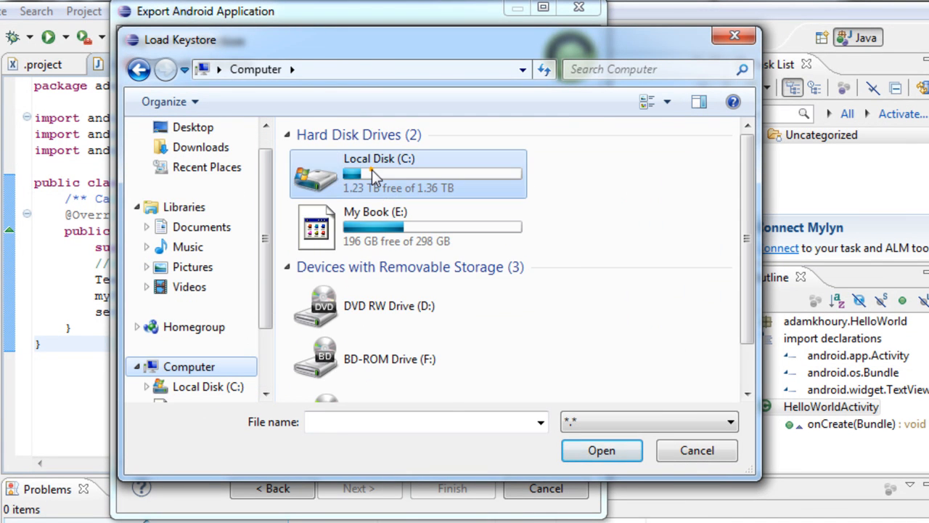
pyautogui.doubleClick(378, 173)
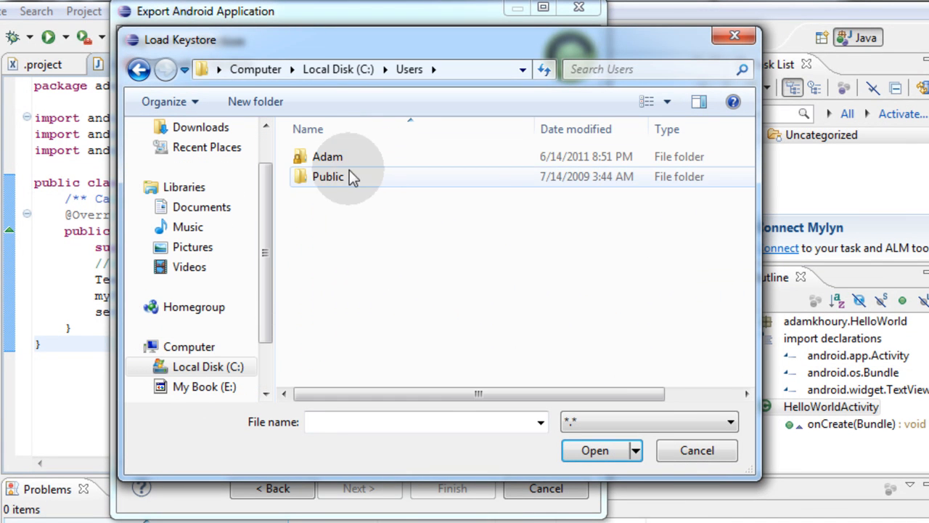
pyautogui.doubleClick(328, 157)
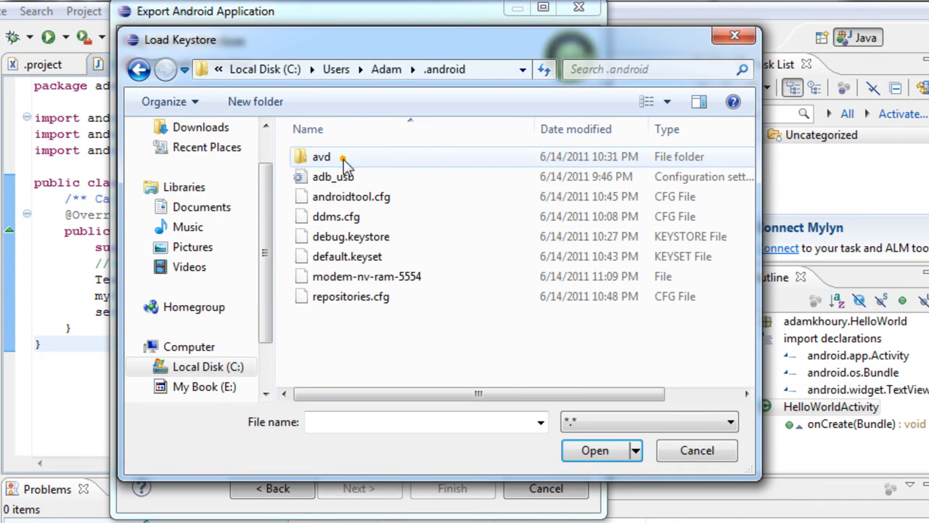
pyautogui.click(351, 236)
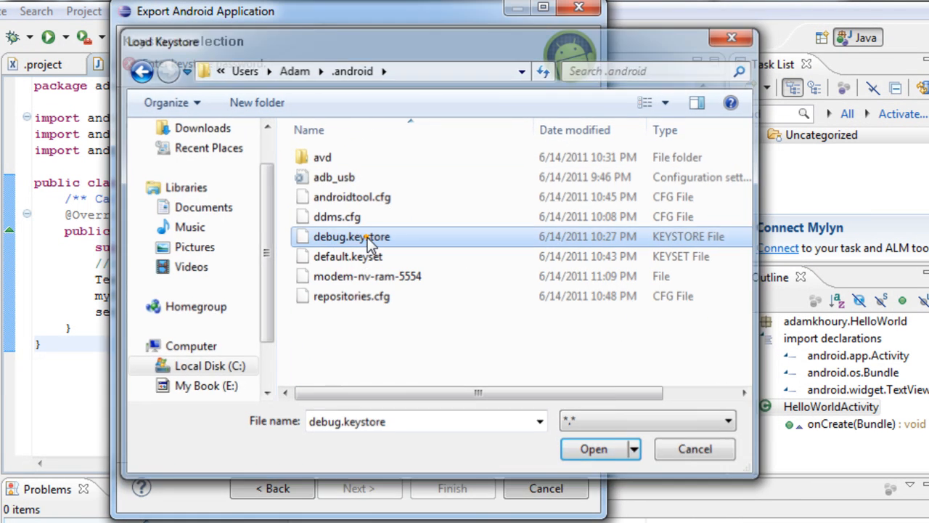
pyautogui.click(591, 449)
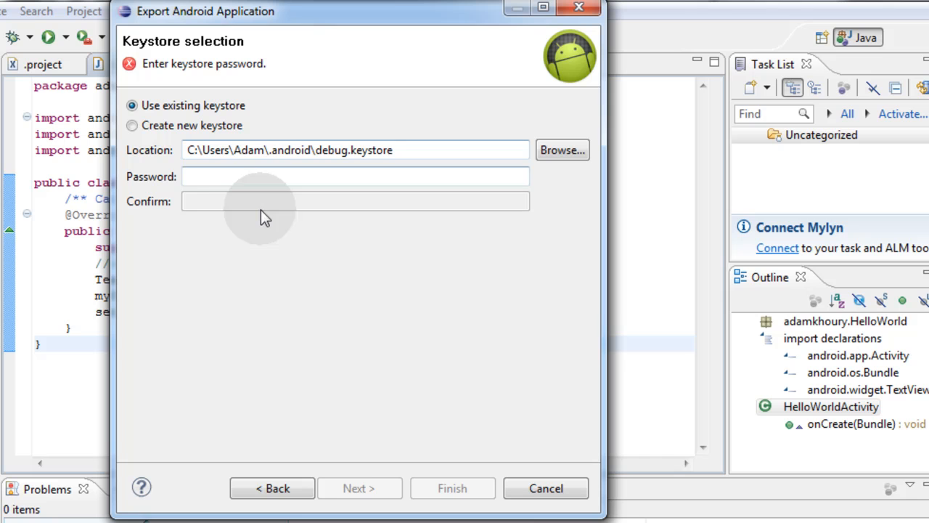
pyautogui.click(352, 177)
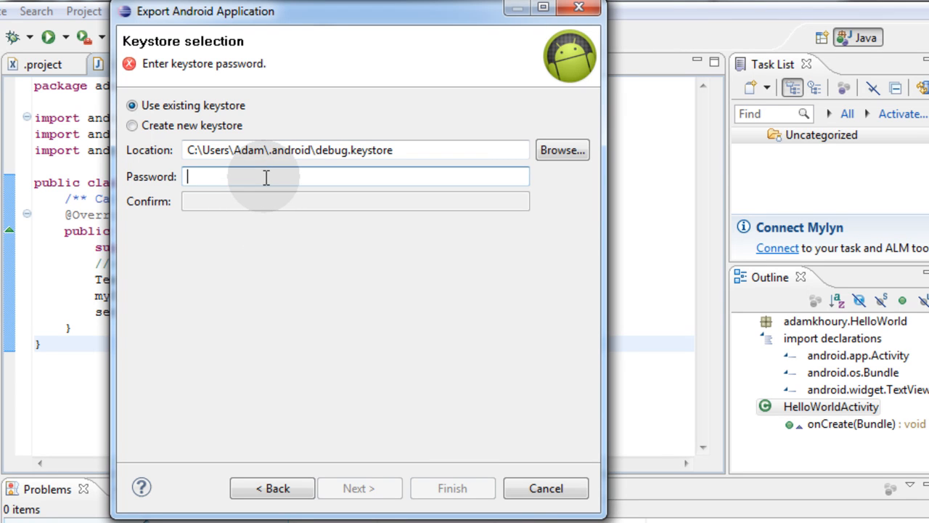
pyautogui.write('••')
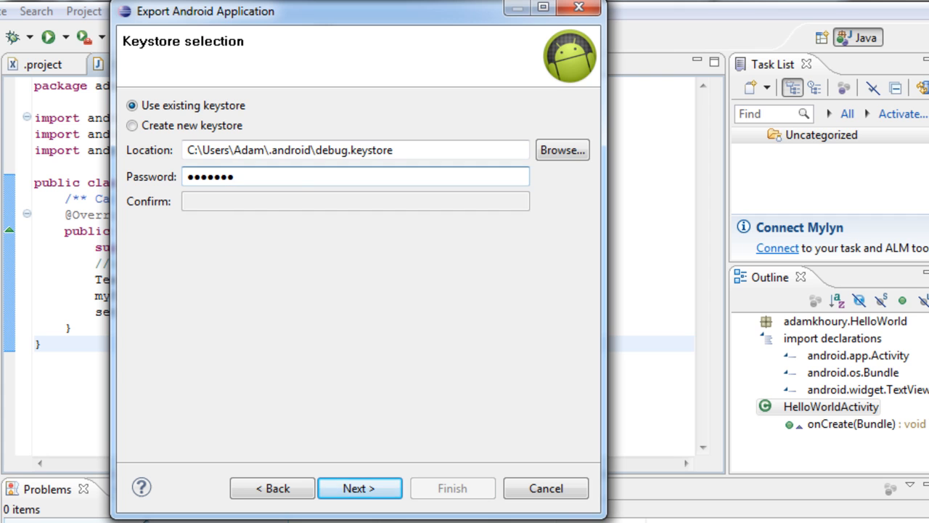
pyautogui.click(354, 488)
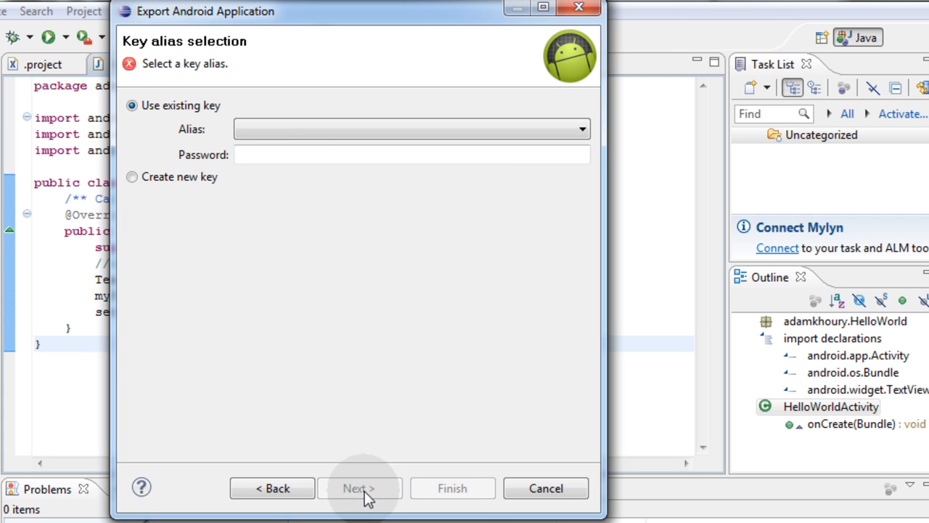
# Choose the androiddebugkey alias and continue to the APK destination step
pyautogui.click(578, 128)
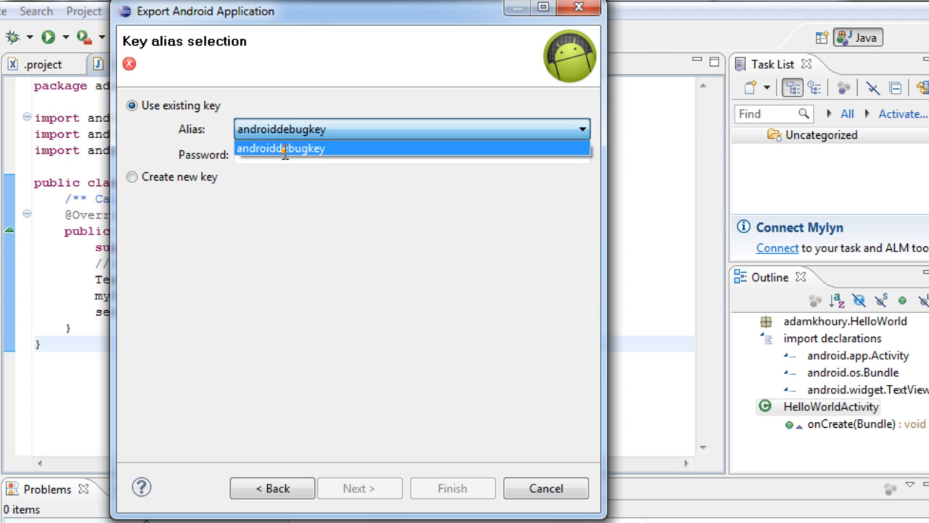
pyautogui.click(280, 149)
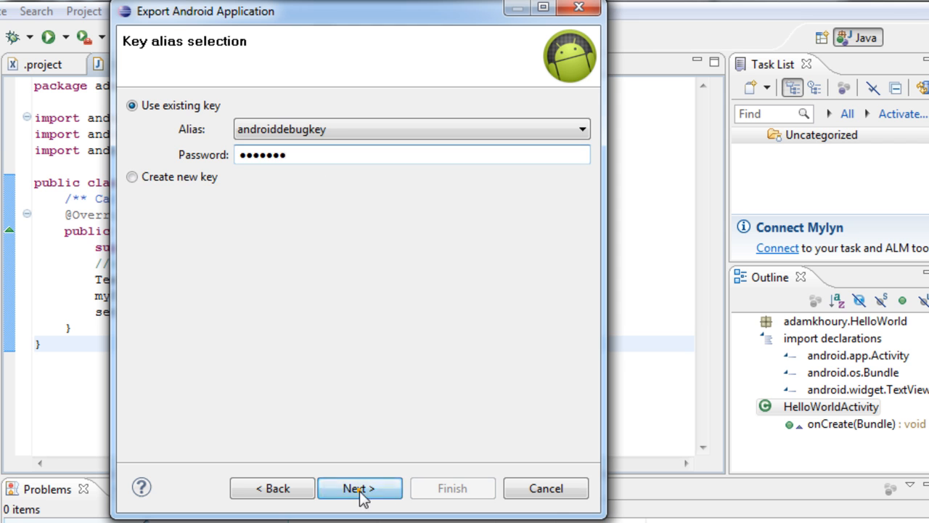
pyautogui.click(357, 487)
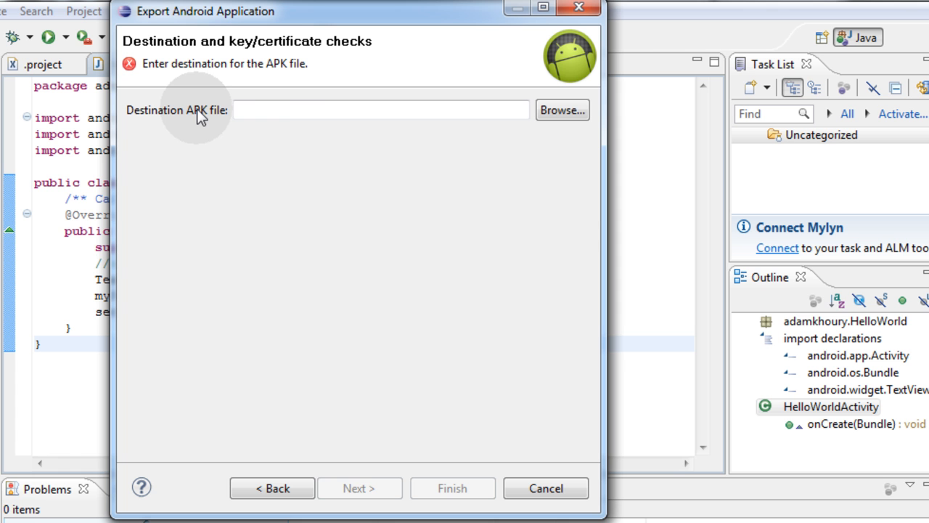
pyautogui.moveTo(520, 119)
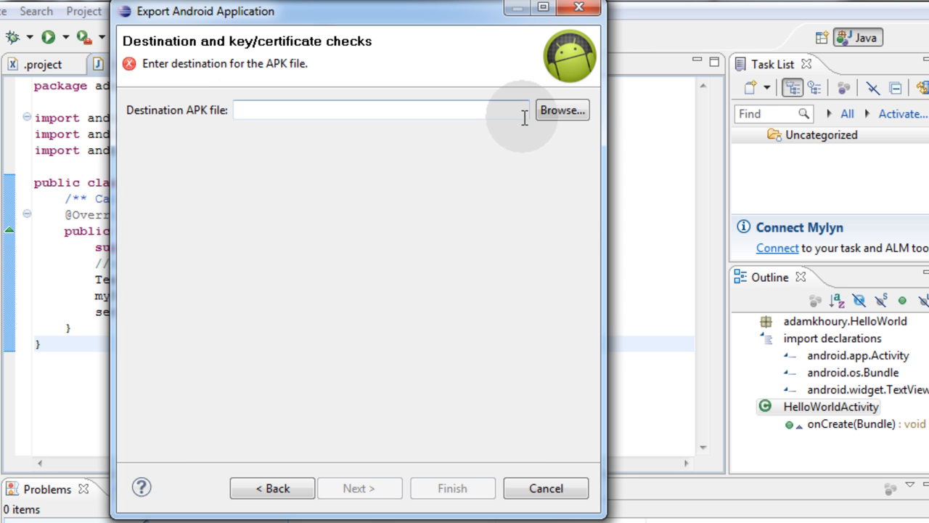
# Save the APK as HelloWorld.apk in a new HelloWorldAPK folder on the Desktop and finish the export
pyautogui.click(563, 111)
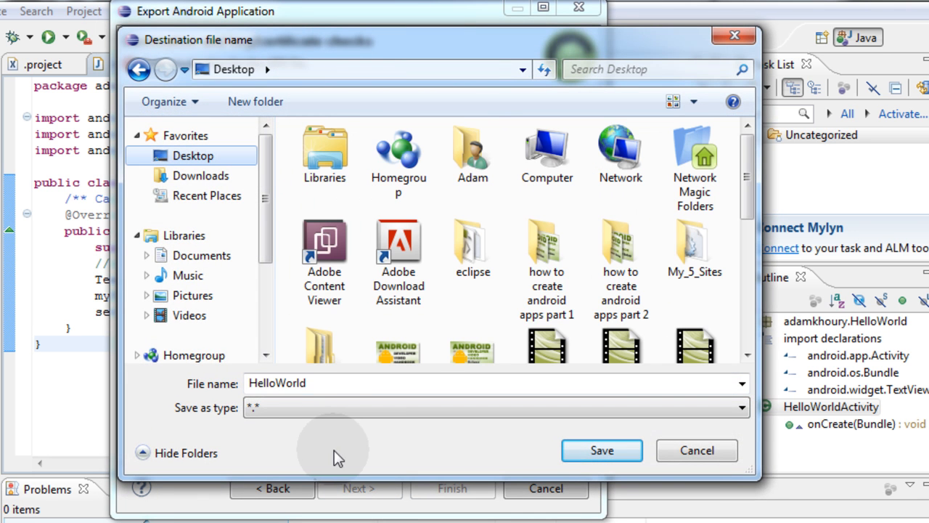
pyautogui.click(313, 384)
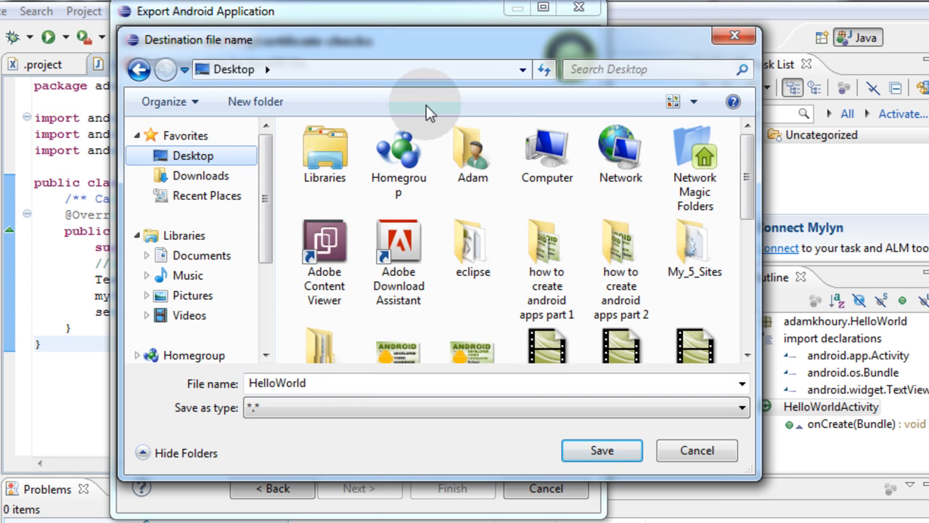
pyautogui.click(256, 101)
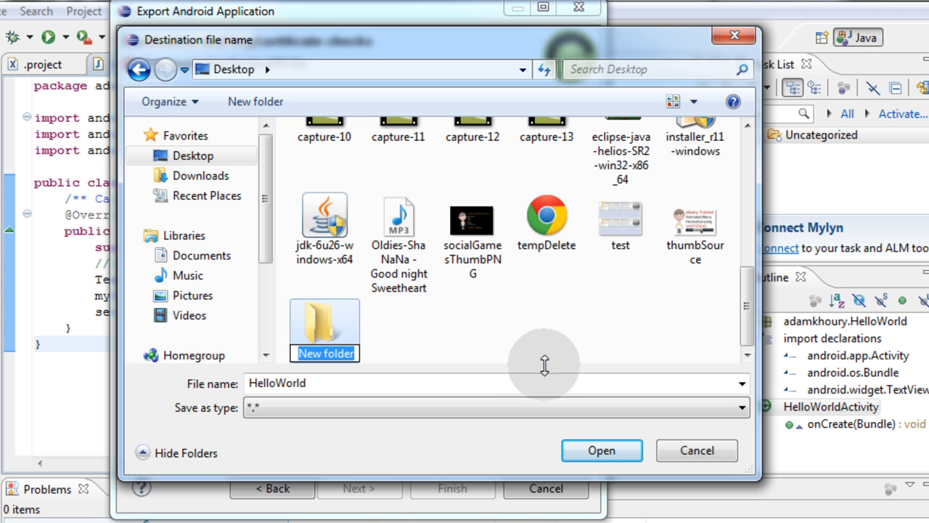
pyautogui.write('HelloWorld APK')
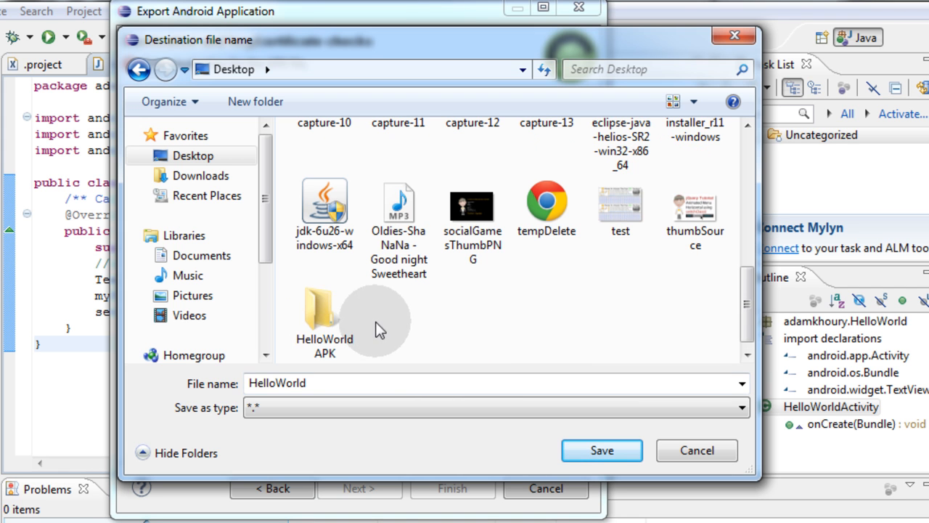
pyautogui.doubleClick(324, 317)
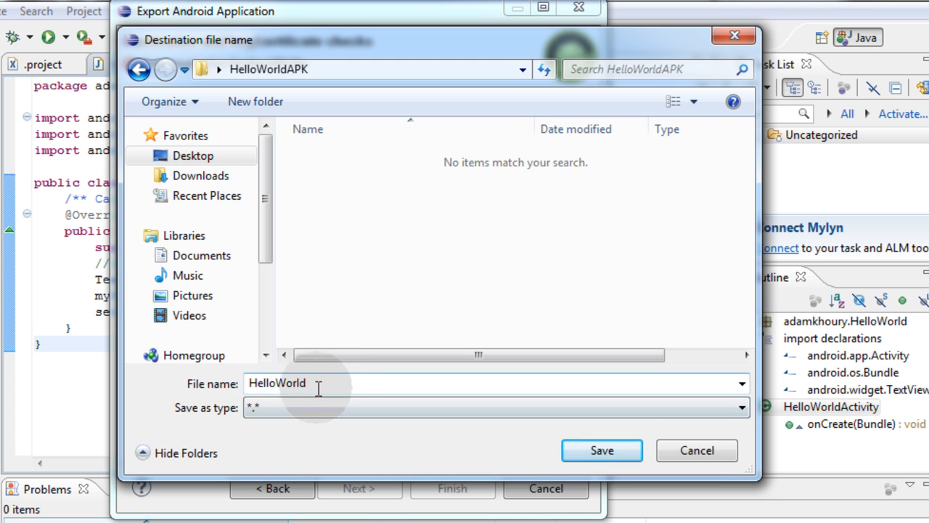
pyautogui.click(601, 450)
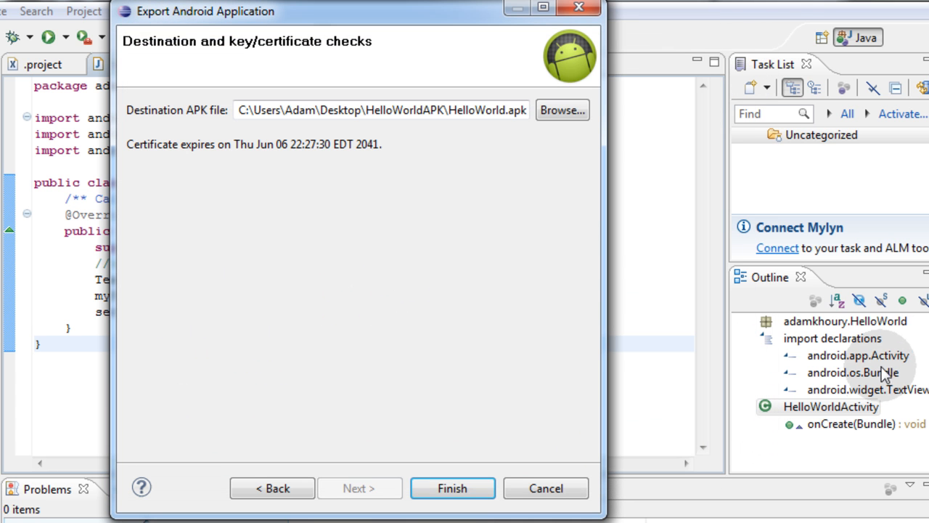
pyautogui.click(457, 488)
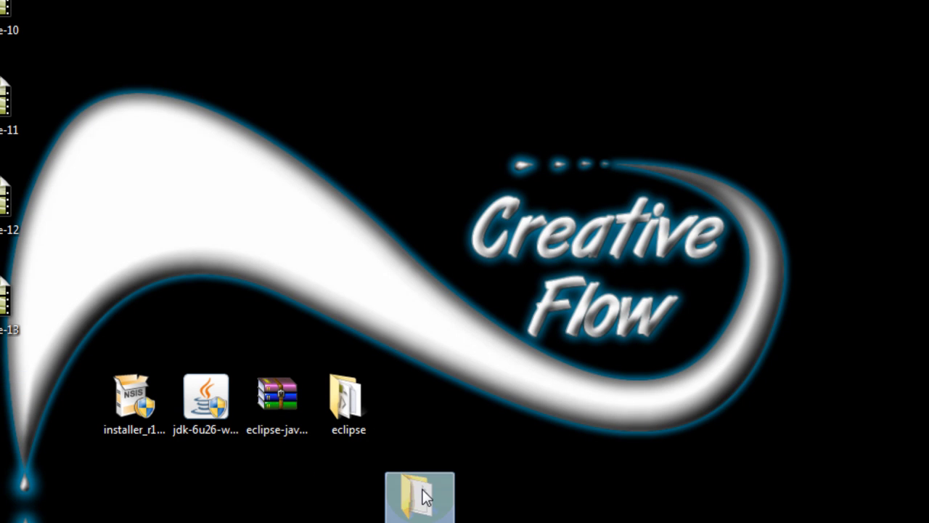
# Open the desktop HelloWorldAPK folder in Explorer to confirm HelloWorld.apk is inside
pyautogui.doubleClick(410, 496)
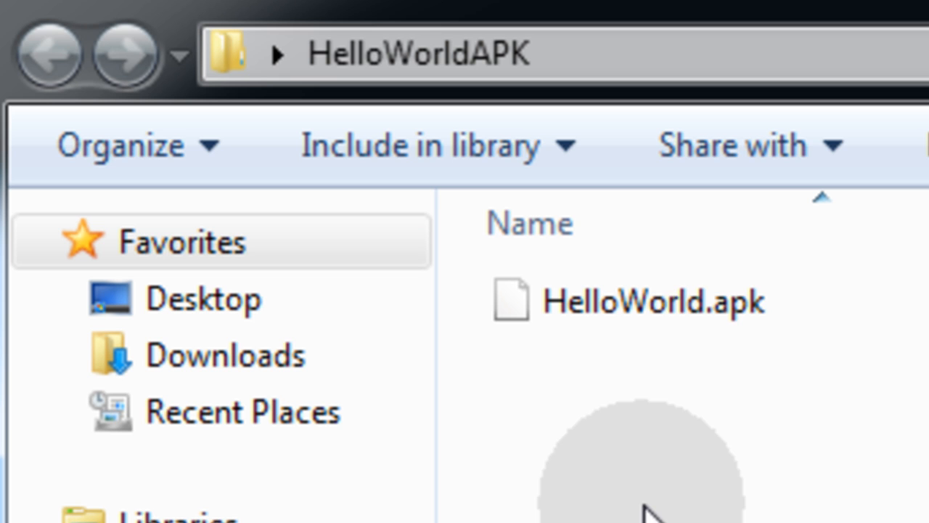
pyautogui.moveTo(770, 421)
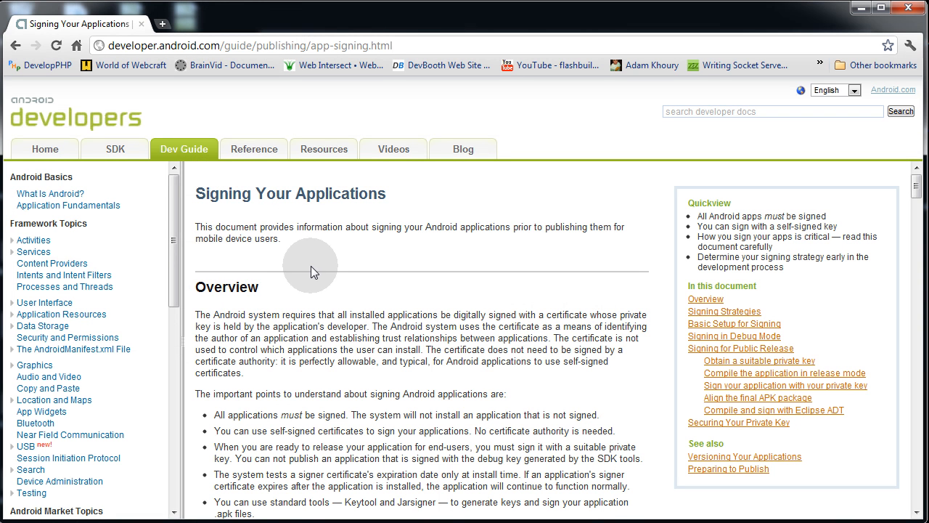
pyautogui.moveTo(369, 288)
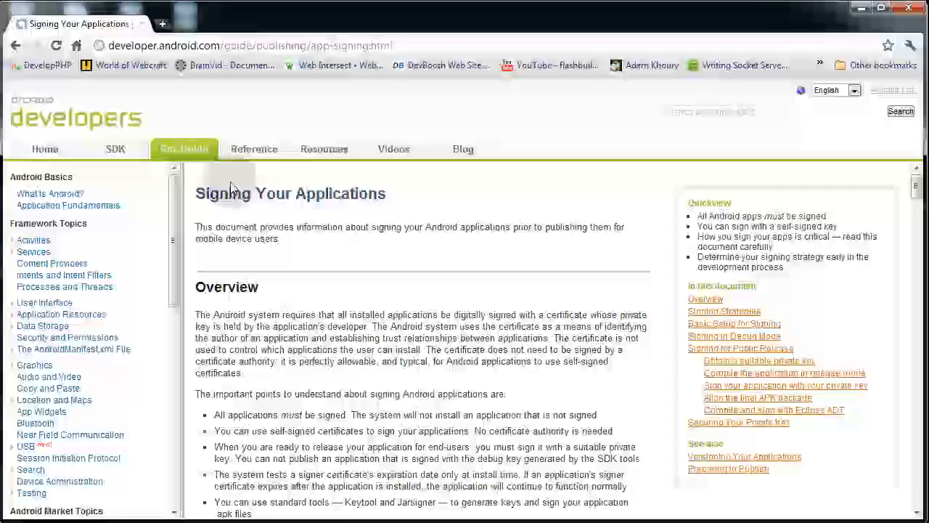
pyautogui.scroll(-3)
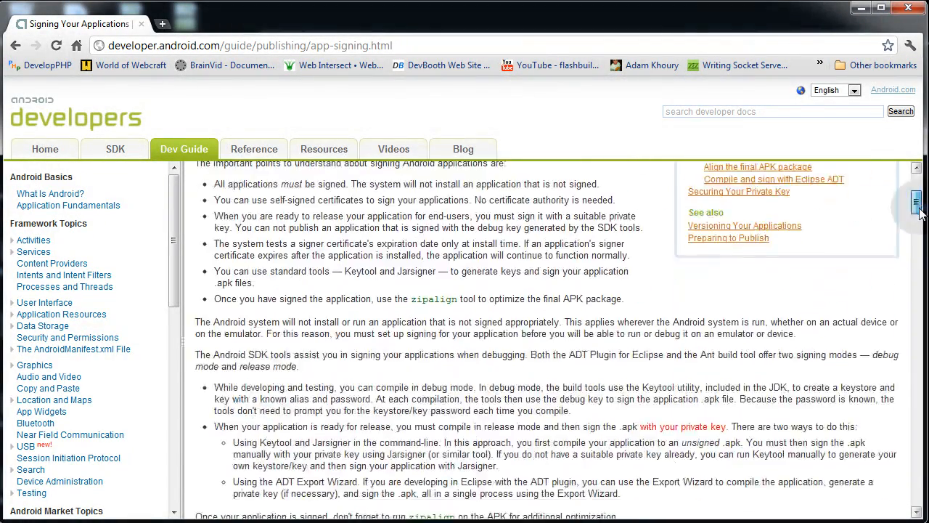
pyautogui.scroll(3)
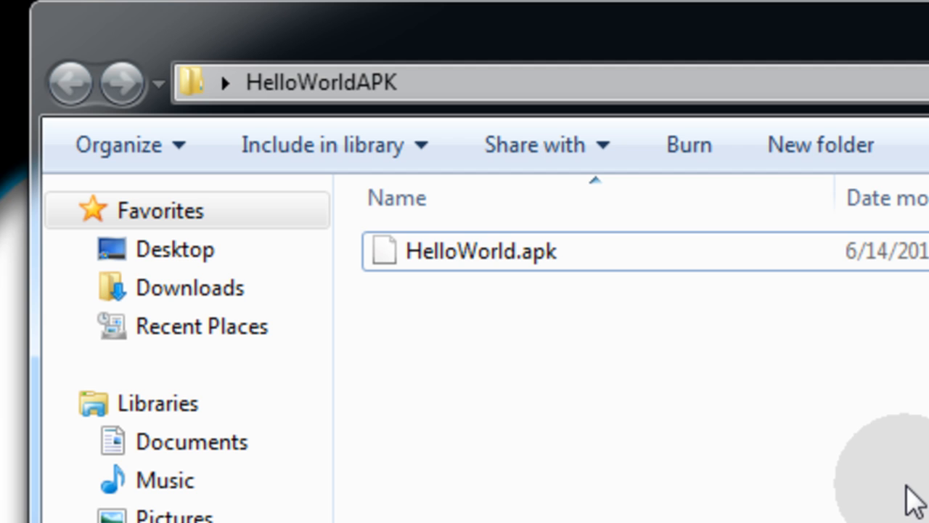
pyautogui.moveTo(921, 501)
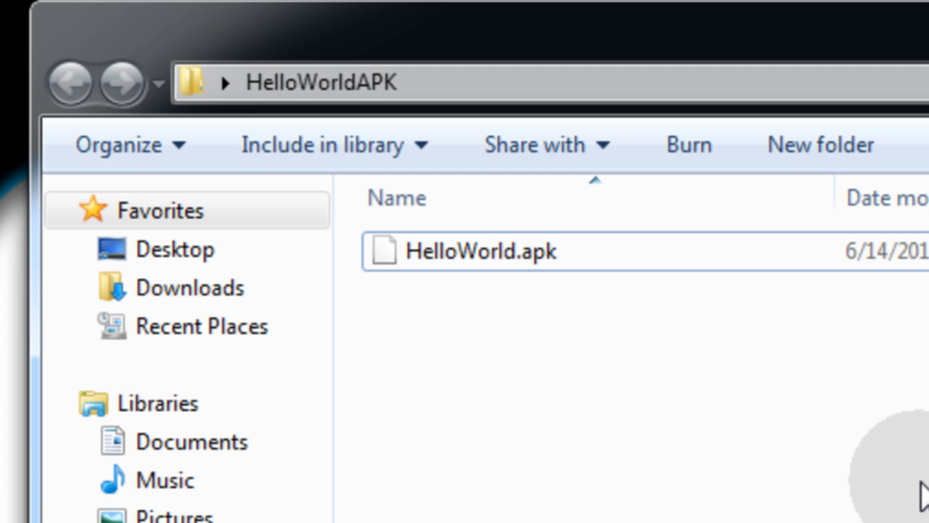